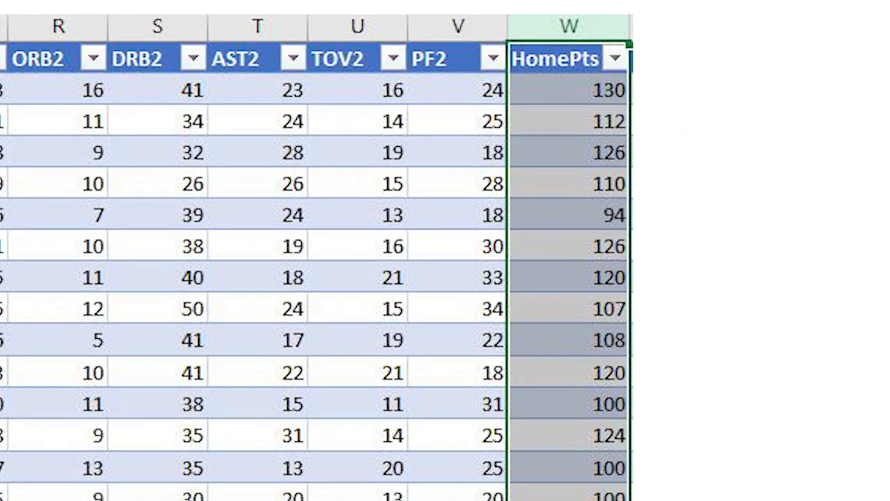
Scroll the games table sideways to review the Odds, HomePts and OvUn columns
scroll("right", 3)
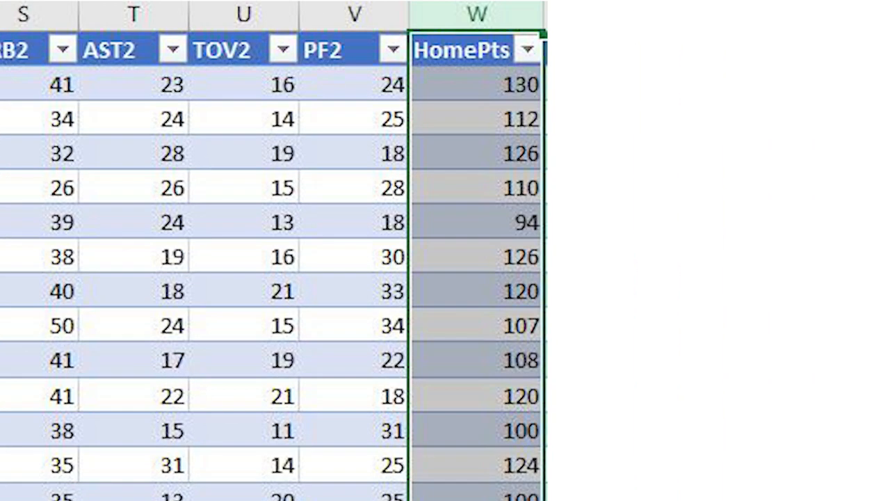
scroll("left", 3)
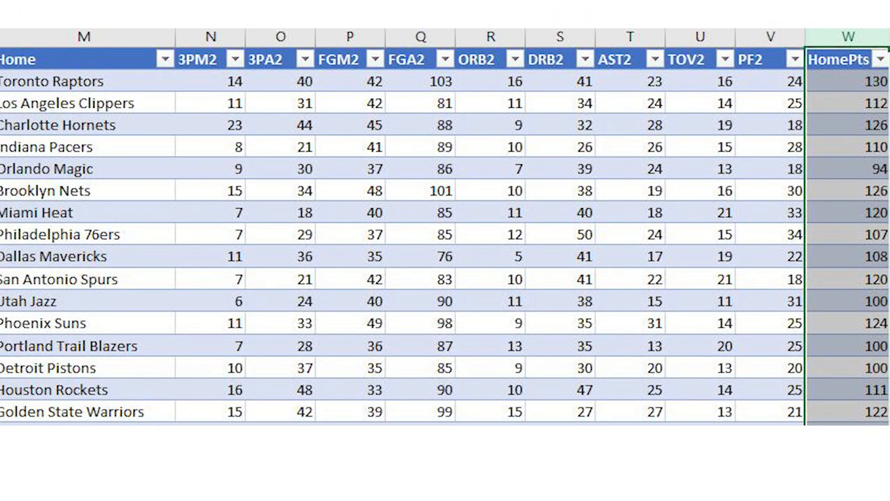
scroll("right", 3)
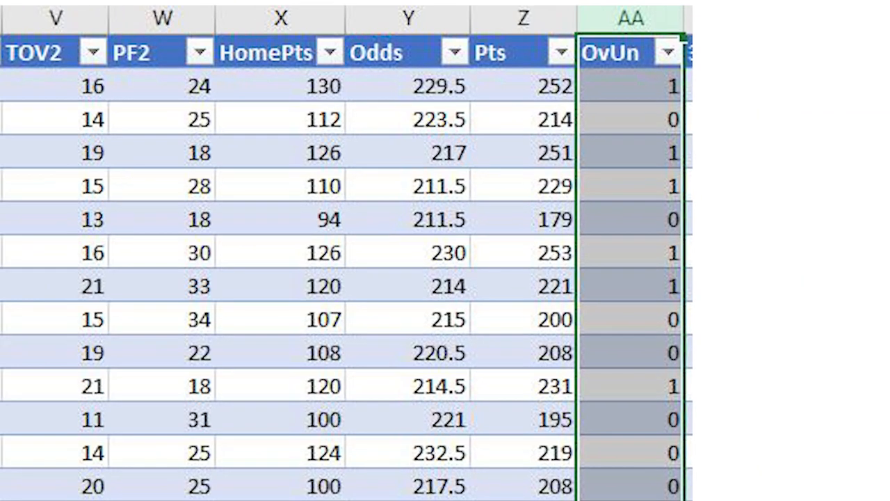
scroll("left", 3)
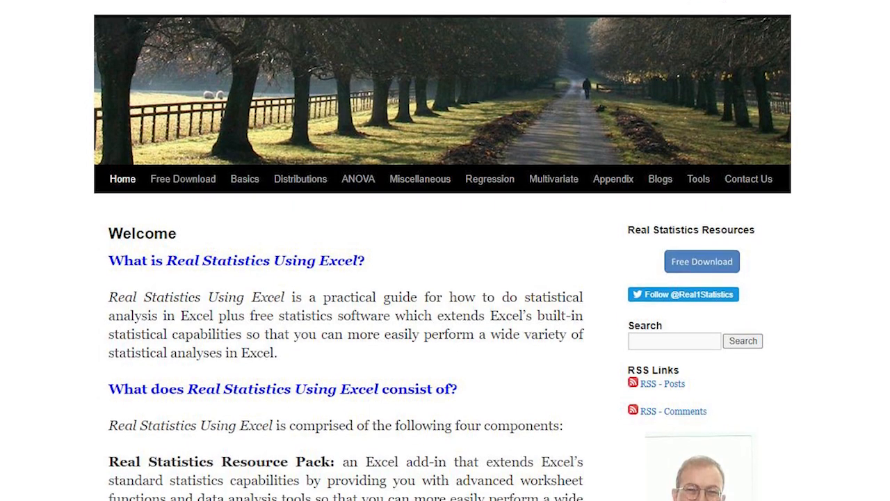
scroll("down", 3)
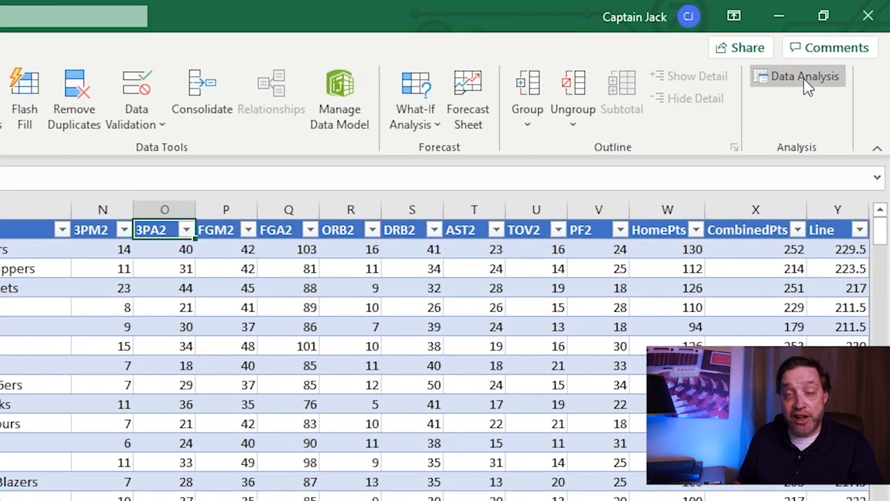
mouse_move(804, 77)
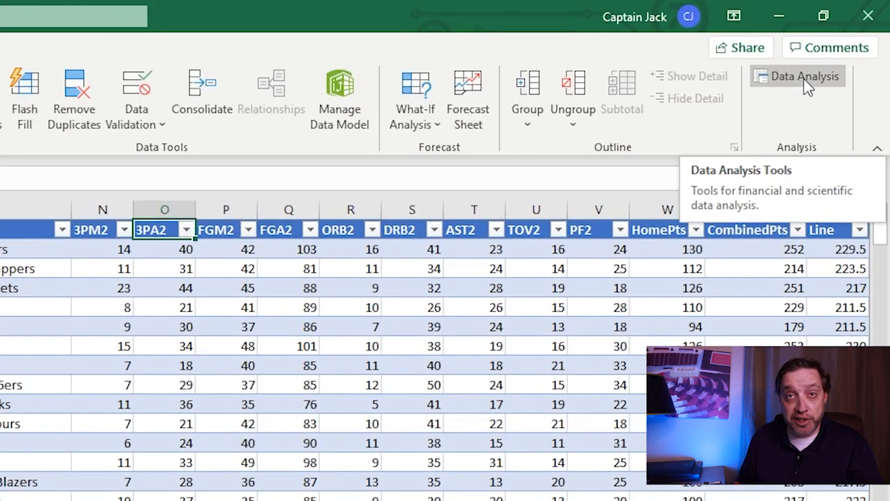
Launch Data Analysis from the Data ribbon's Analysis group
left_click(798, 77)
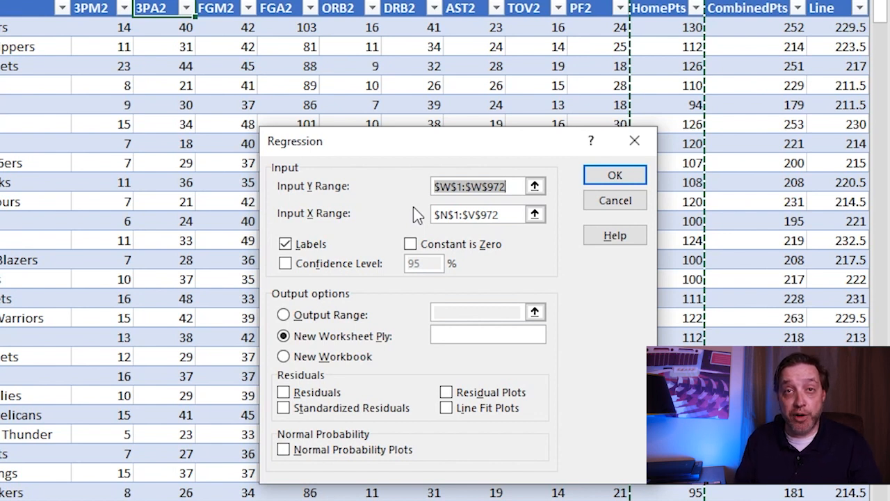
mouse_move(424, 203)
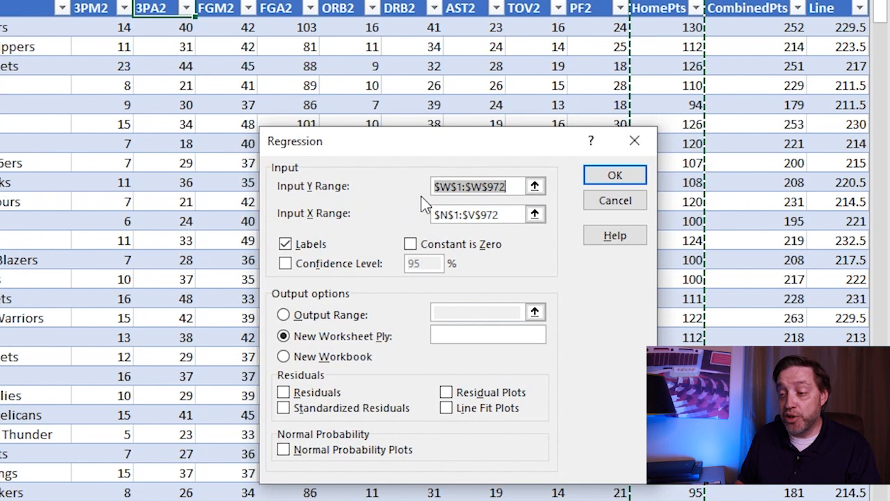
mouse_move(501, 184)
type("60")
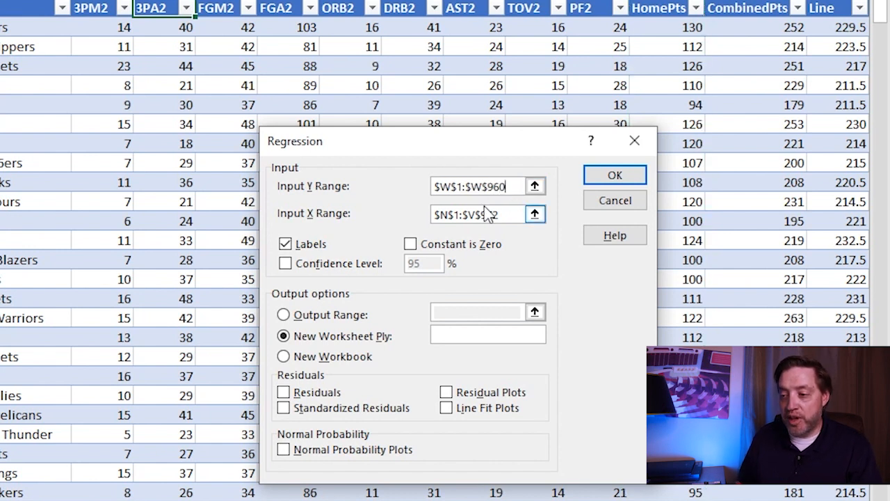
Run the regression with Y $W$1:$W$960, X $N$1:$V$960, labels, output to a new worksheet
type("972")
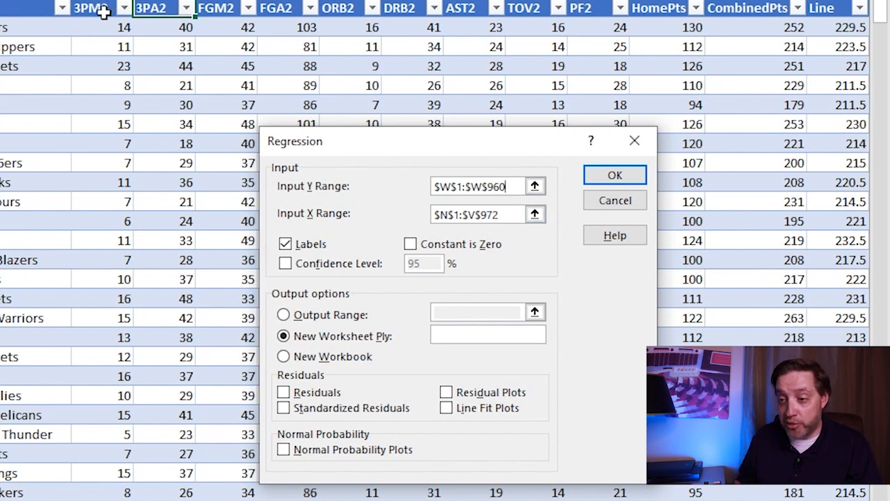
mouse_move(596, 12)
type("60")
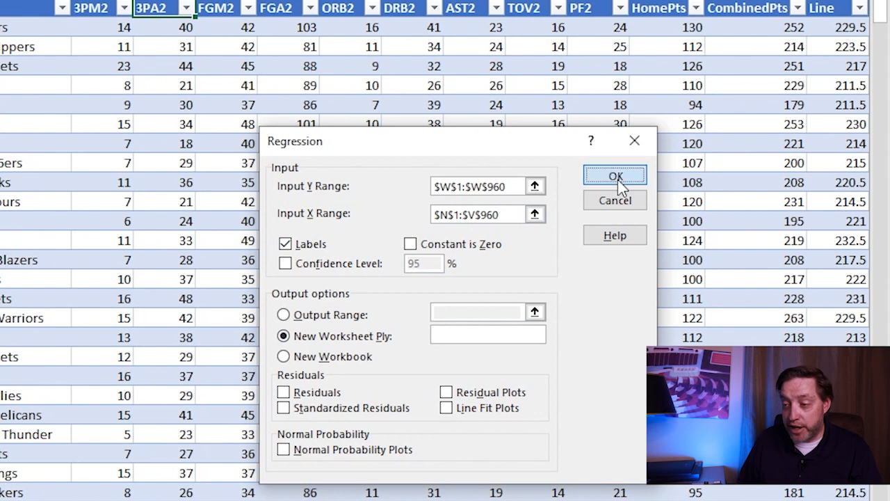
left_click(615, 175)
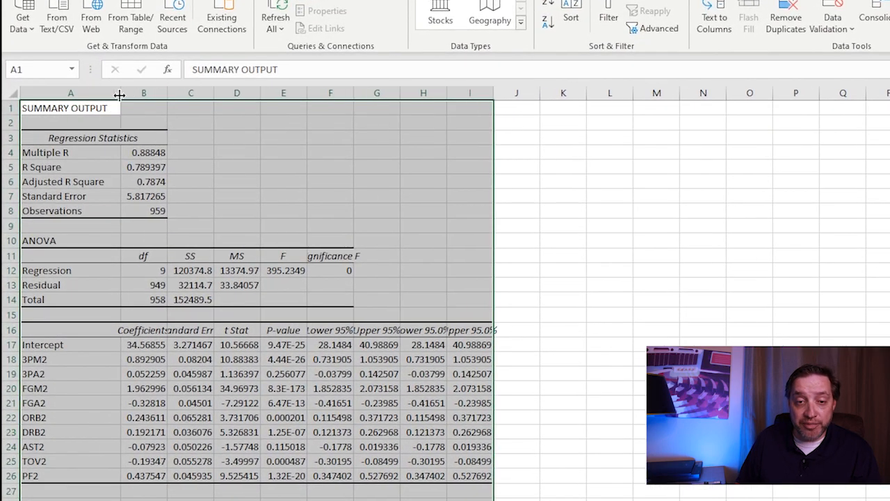
left_click(237, 195)
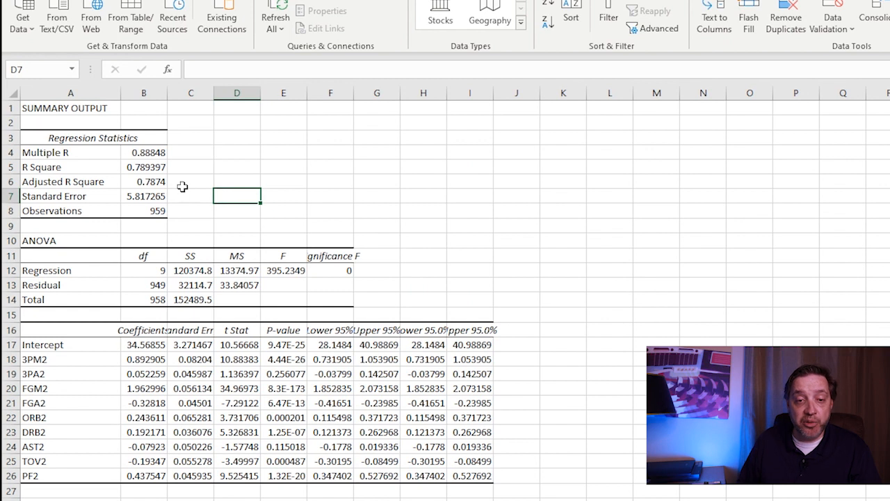
left_click(145, 167)
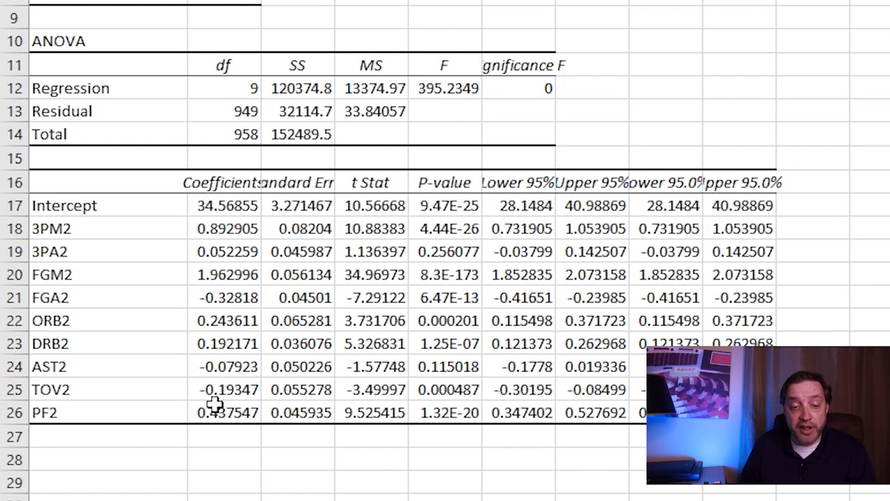
mouse_move(123, 242)
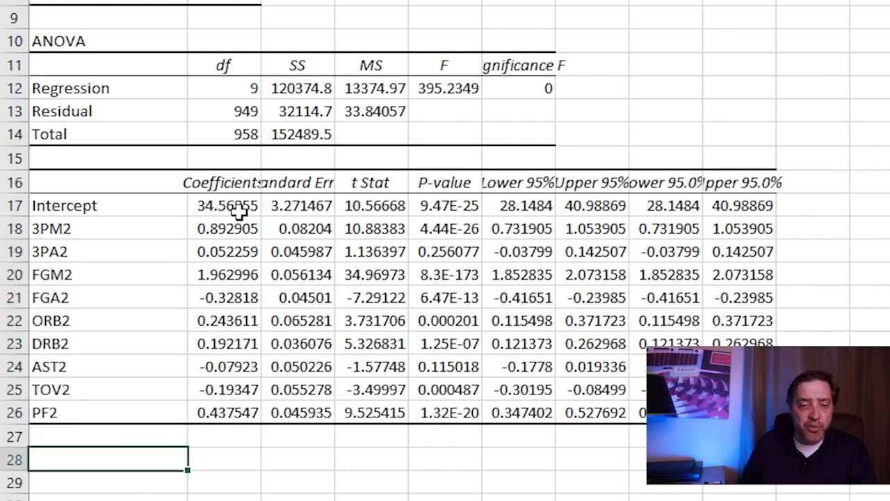
mouse_move(239, 212)
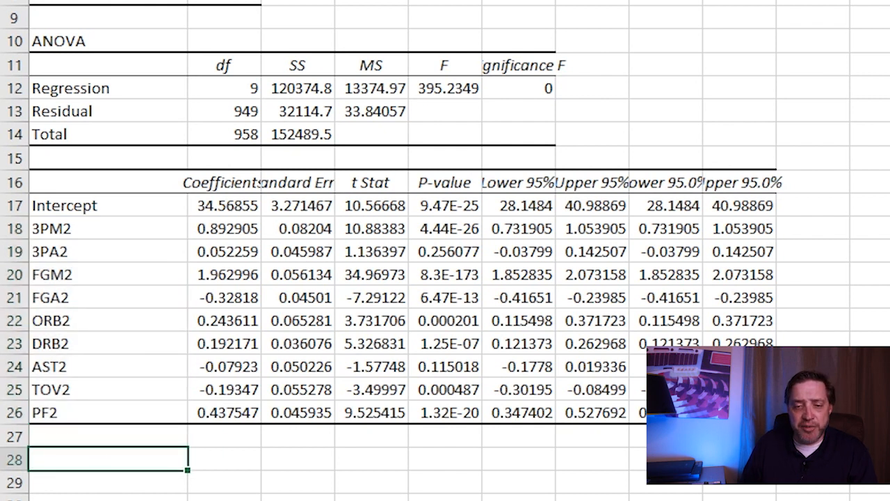
mouse_move(414, 482)
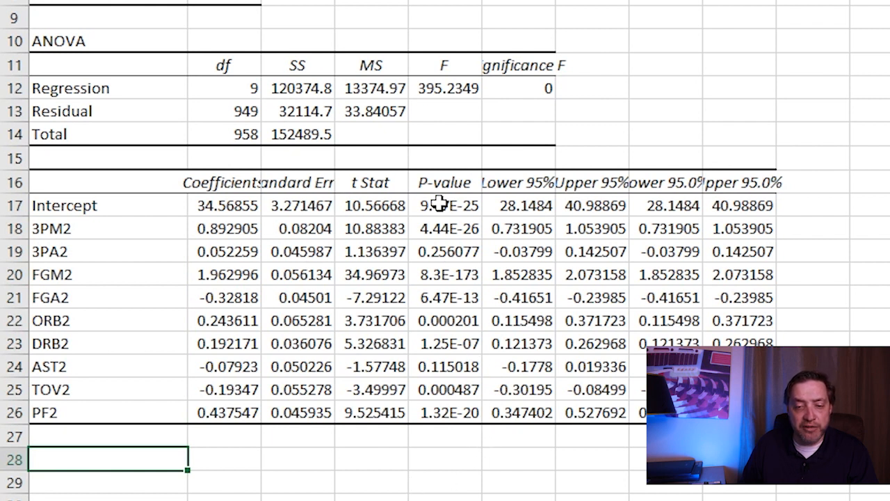
left_click(445, 182)
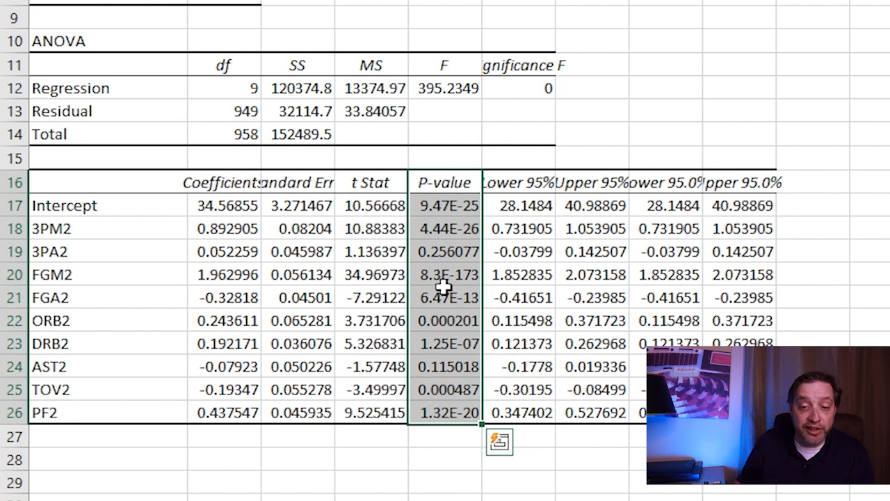
left_click(445, 250)
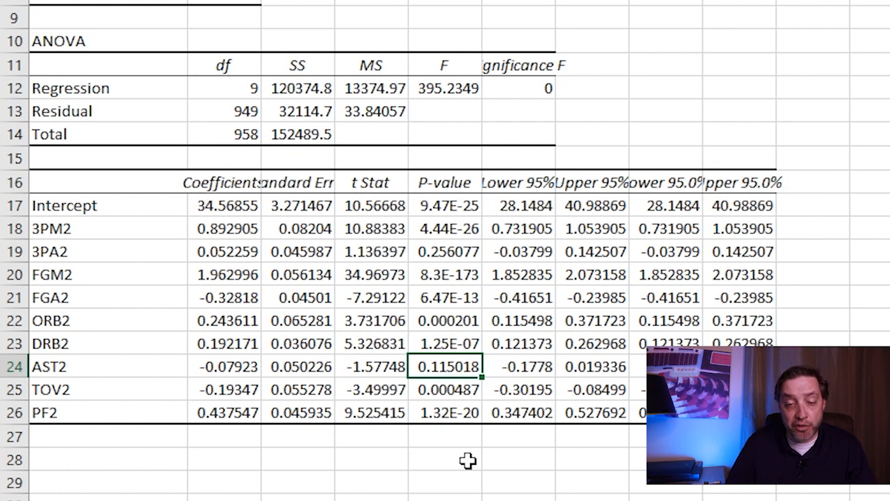
mouse_move(475, 340)
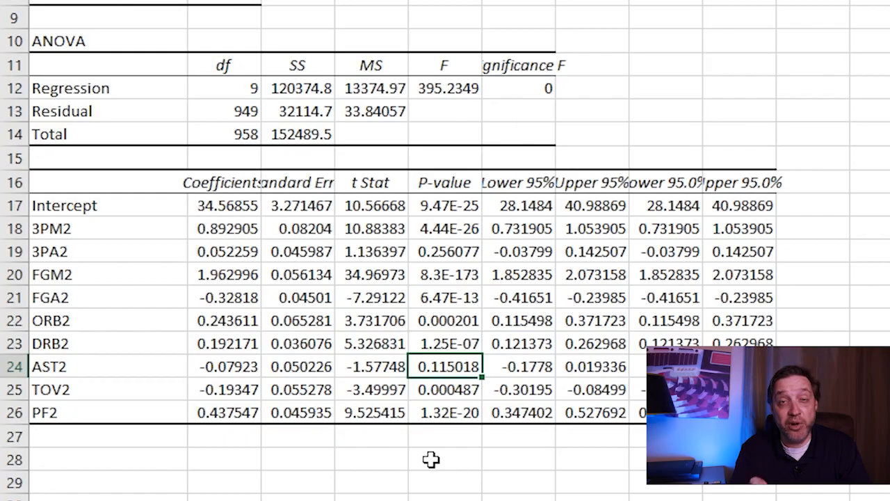
scroll("up", 3)
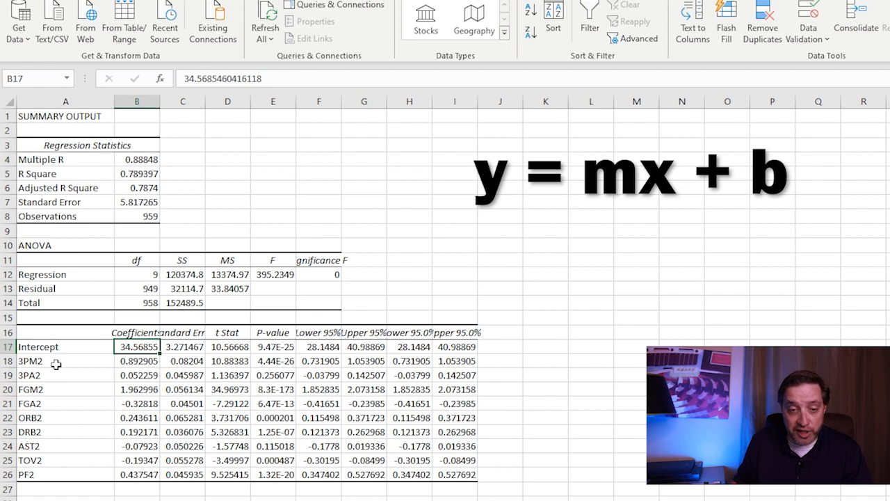
left_click_drag(55, 361, 81, 473)
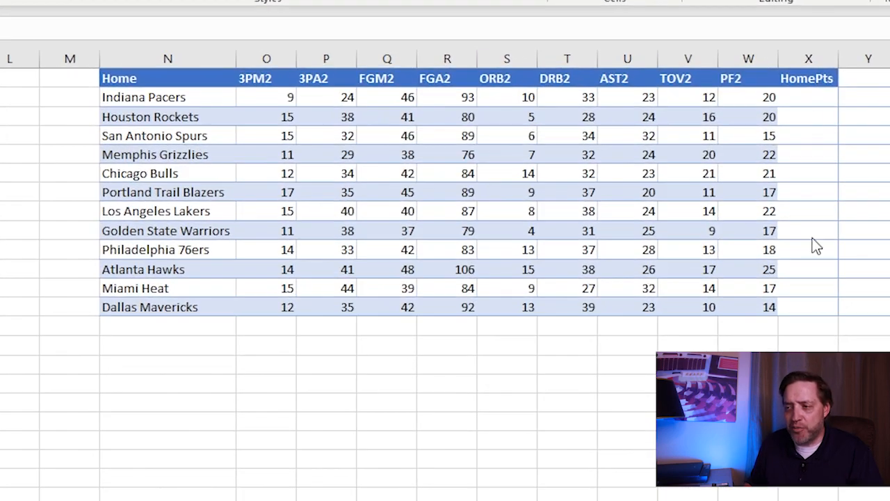
mouse_move(816, 326)
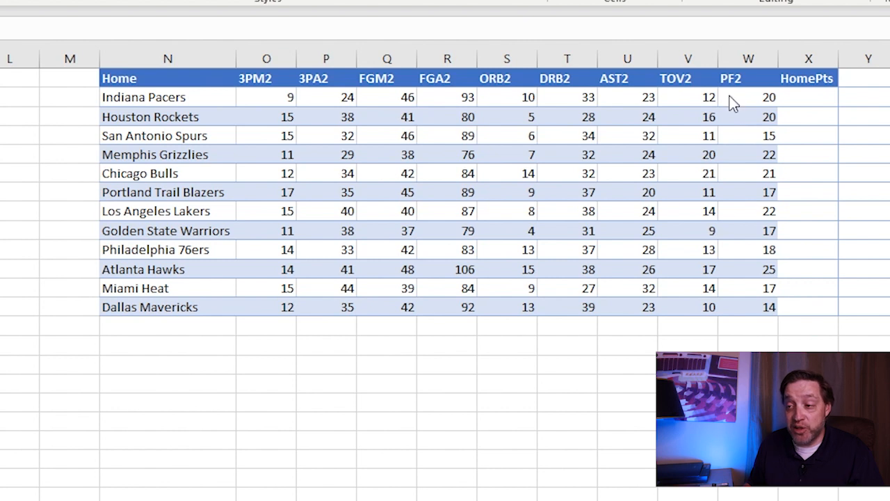
mouse_move(768, 125)
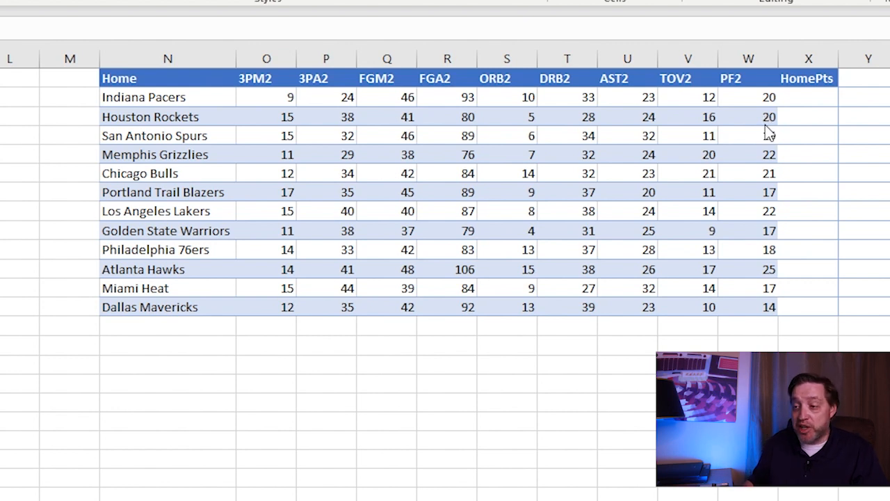
Enter the note 'y = mx + b' in a cell below the team statistics table
left_click(808, 97)
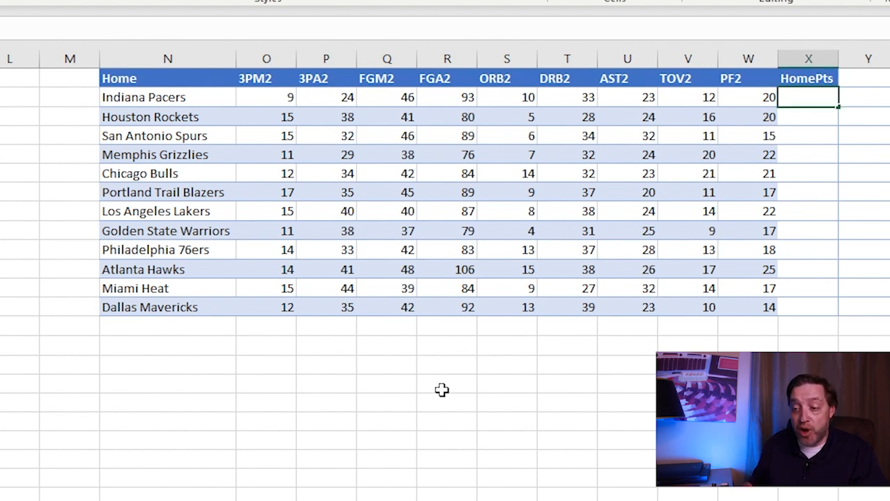
type("y")
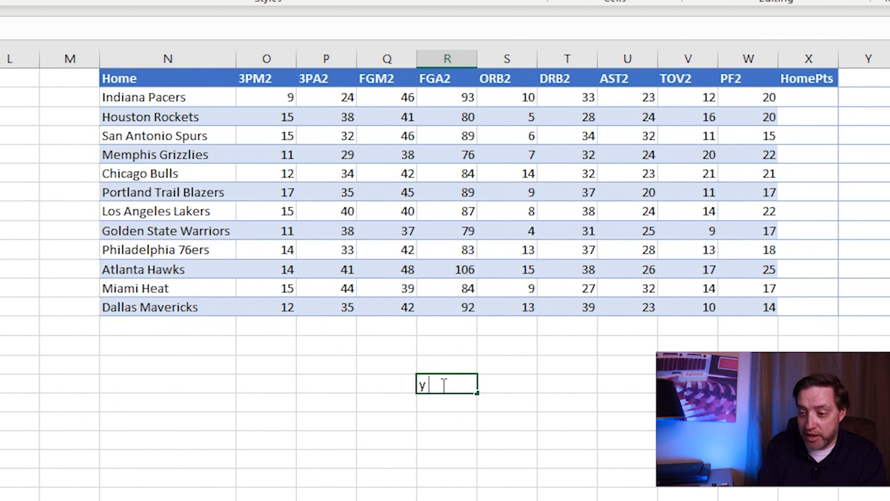
type("= mx + b")
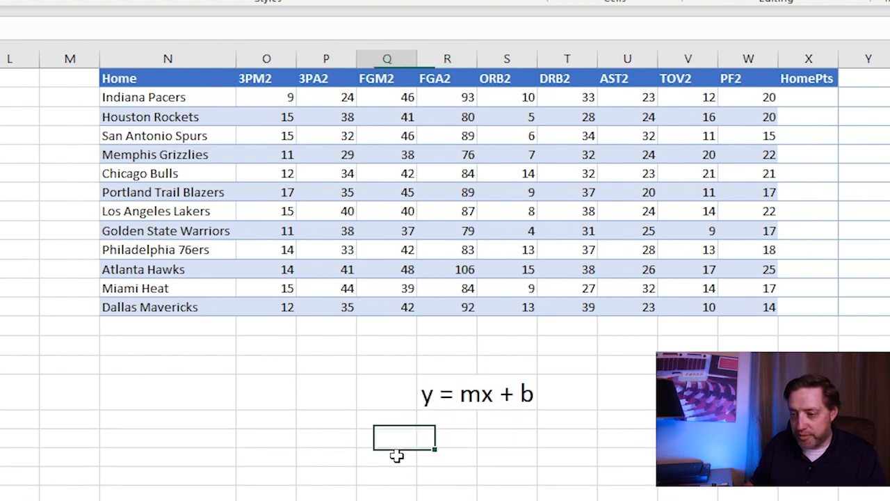
left_click(809, 98)
type("=")
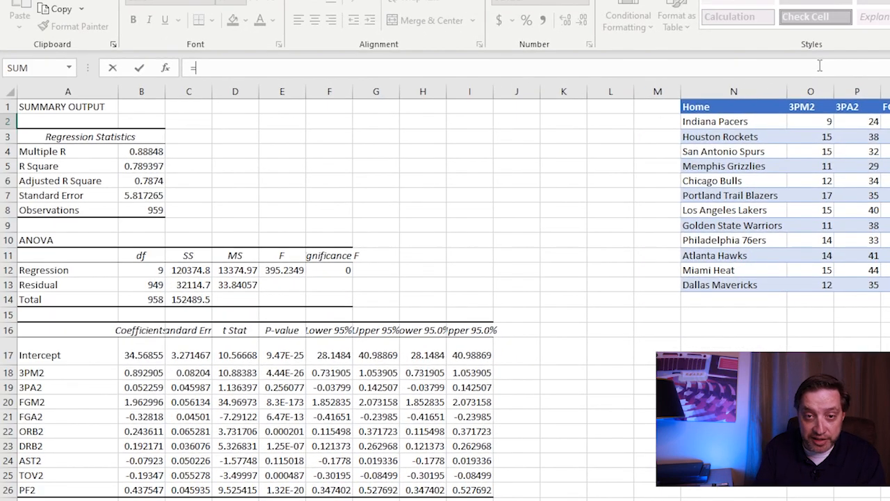
Build the X2 formula: $B$17 intercept plus the 3PM2 coefficient times the Pacers' 3PM2 value
type("$B$17")
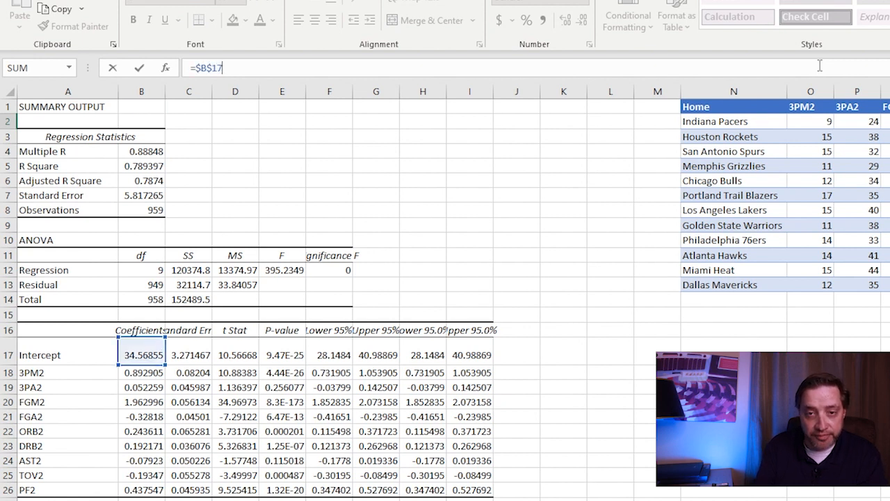
type("+")
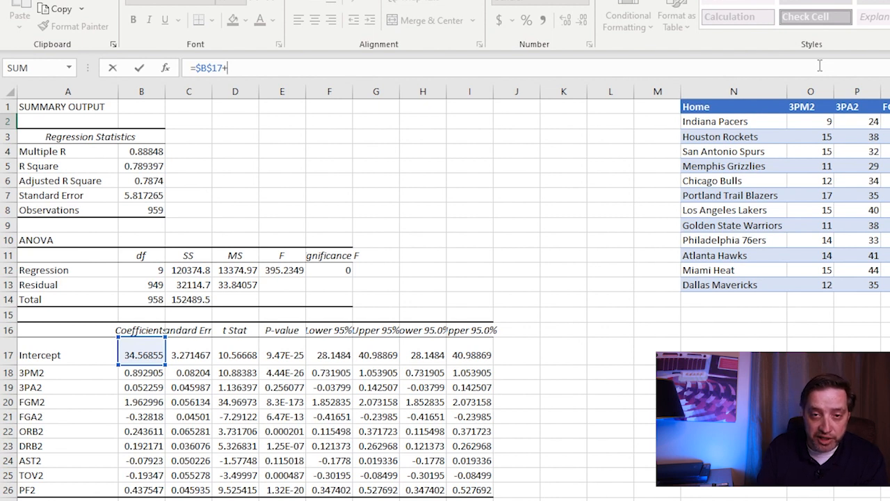
type("$")
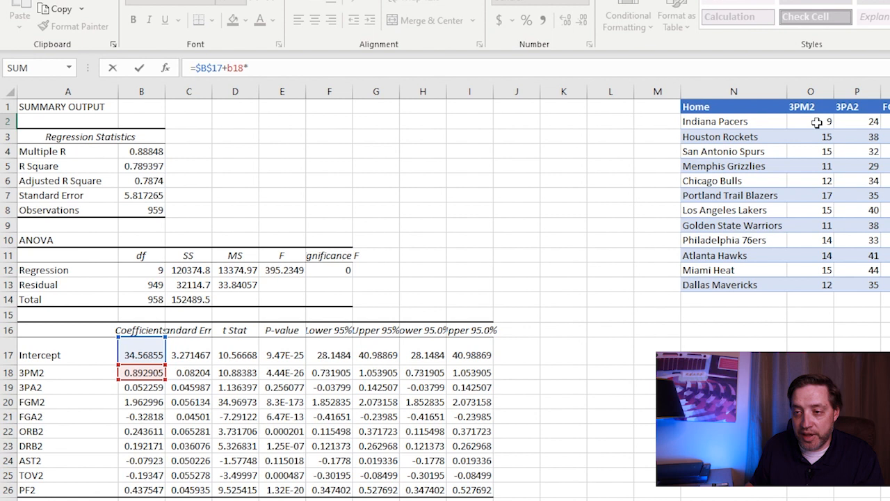
left_click(809, 121)
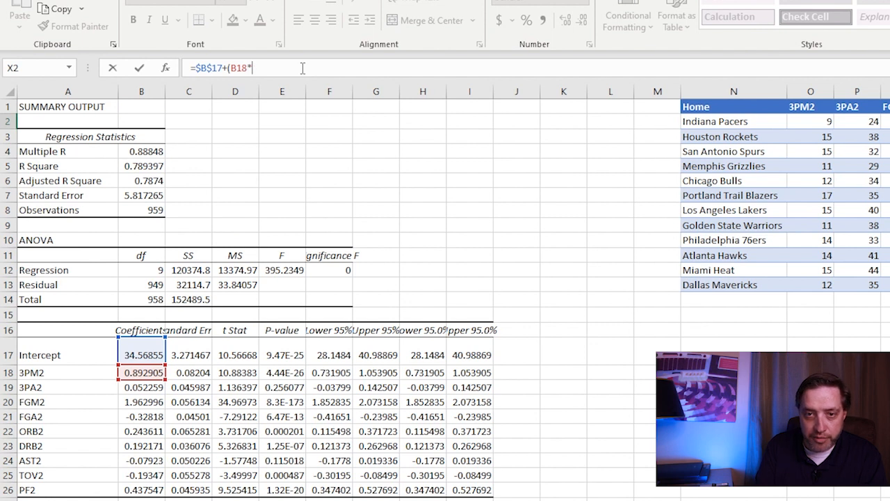
left_click(810, 121)
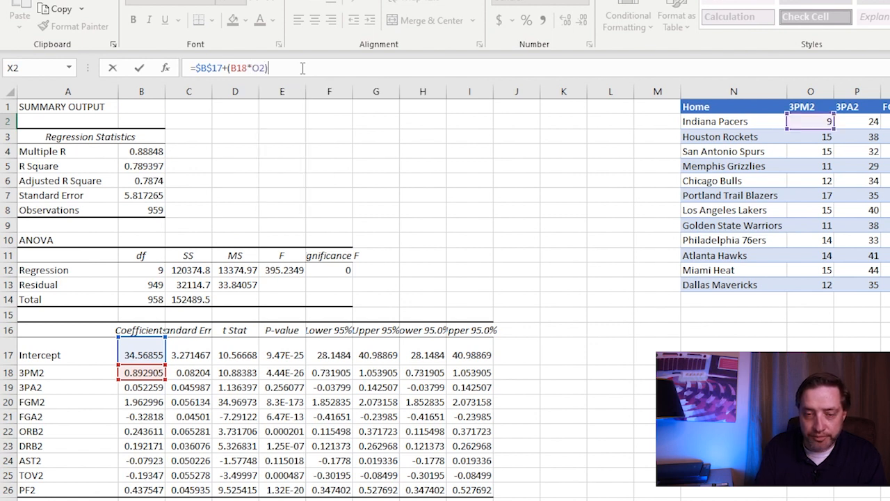
type("+(V2*")
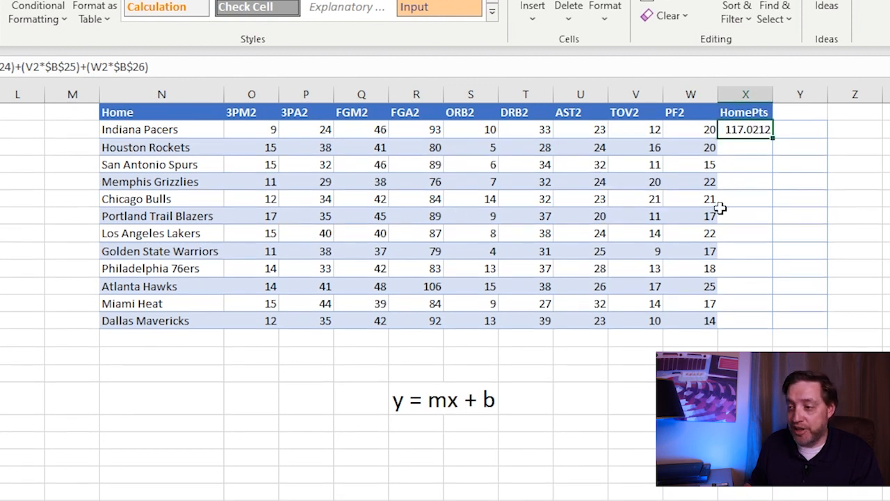
mouse_move(693, 131)
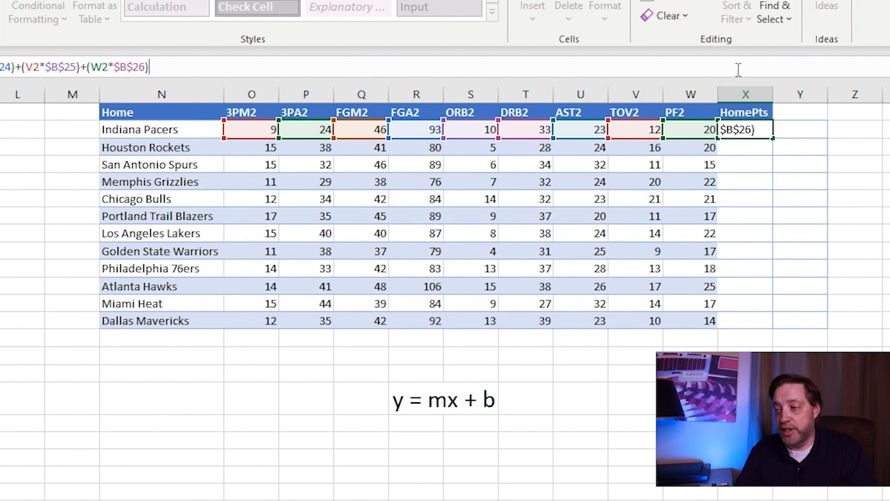
Confirm the finished HomePts prediction in X2 and fill it down through X13
key("Return")
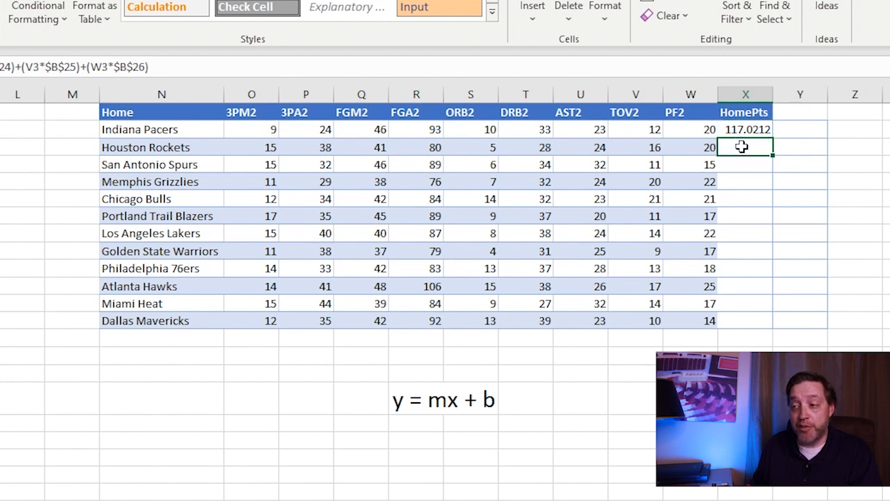
left_click_drag(745, 147, 745, 320)
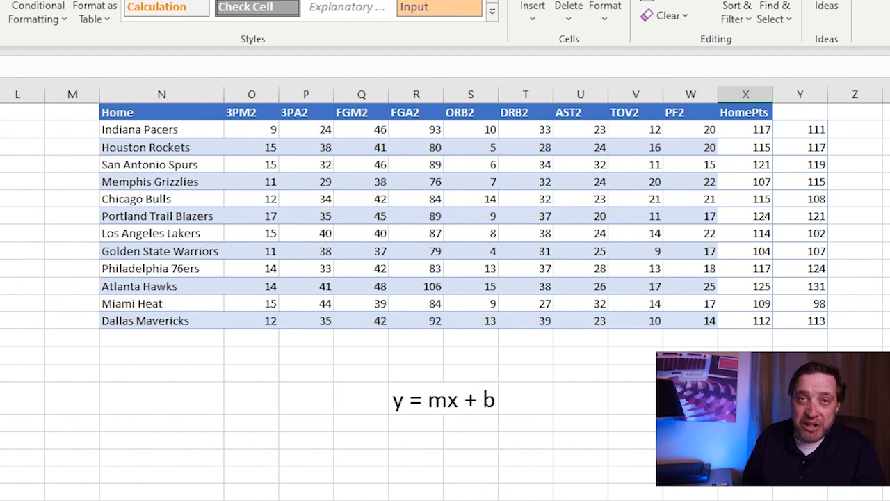
mouse_move(851, 142)
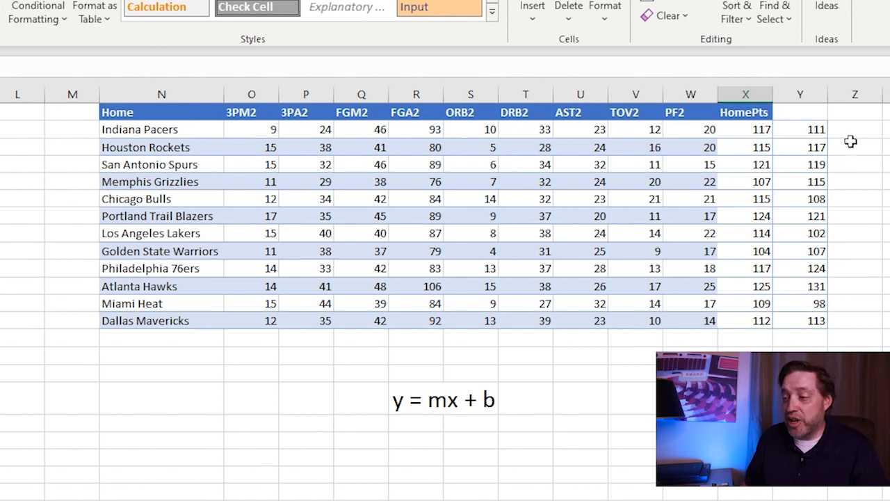
Paste a second column of comparison scores into column Z beside the predictions
left_click(854, 128)
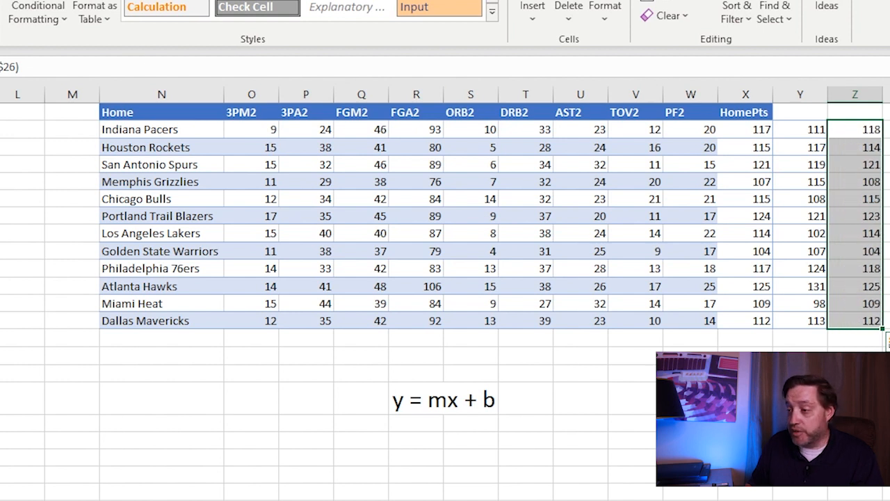
left_click(800, 341)
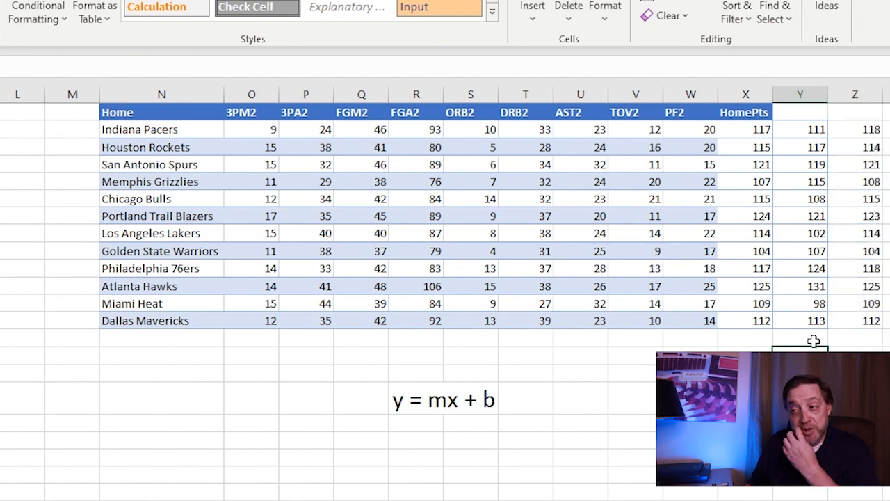
mouse_move(843, 187)
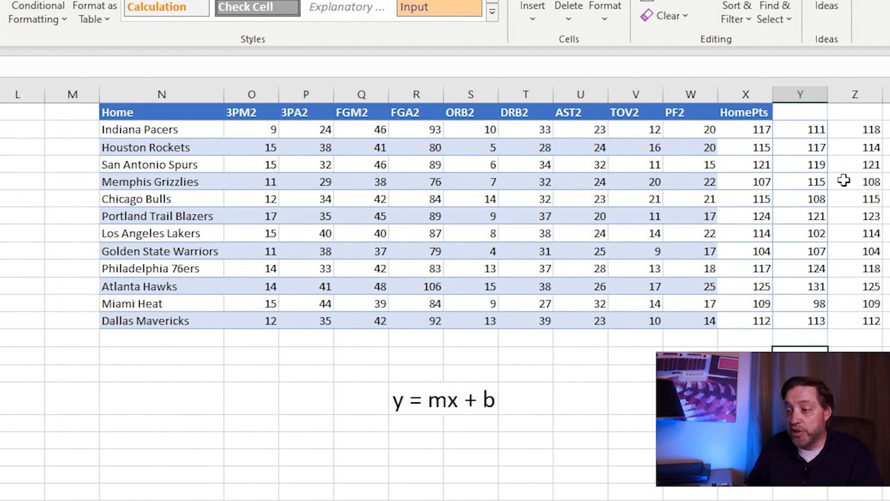
mouse_move(840, 231)
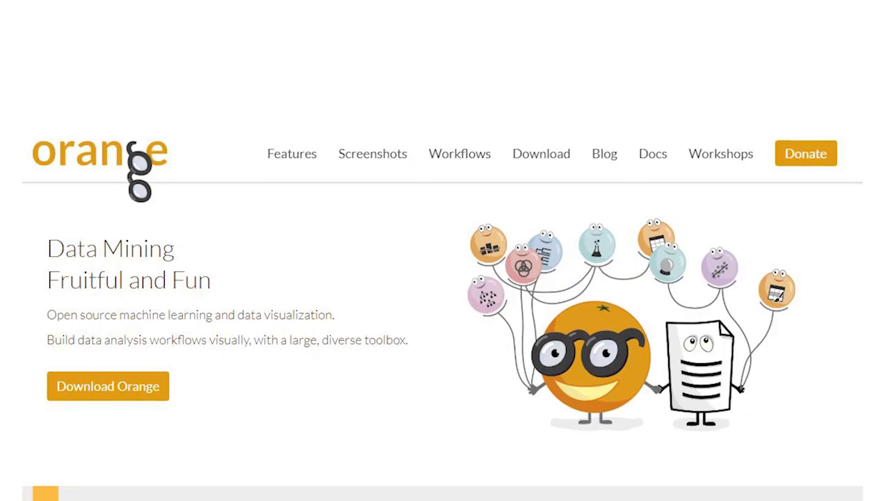
Scroll the Orange homepage down past the Download banner to the recent blog posts
scroll("down", 3)
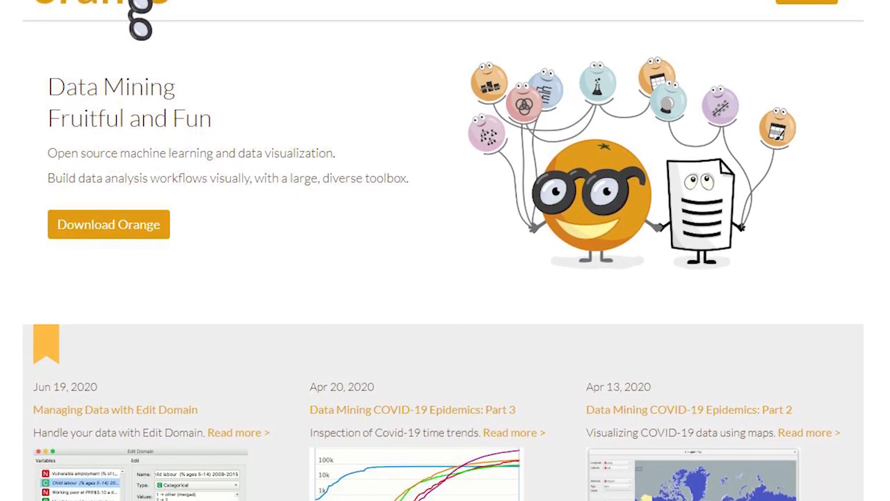
scroll("down", 3)
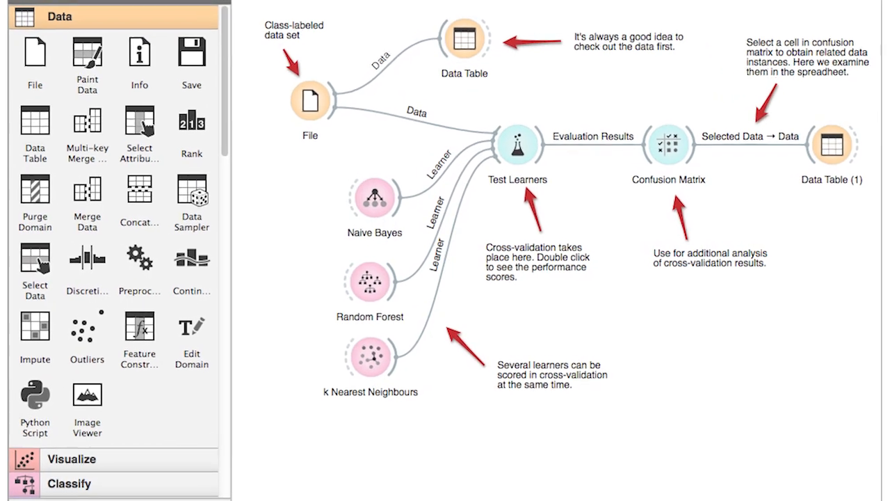
Scroll through the example workflow image with Test Learners and Confusion Matrix widgets
scroll("down", 3)
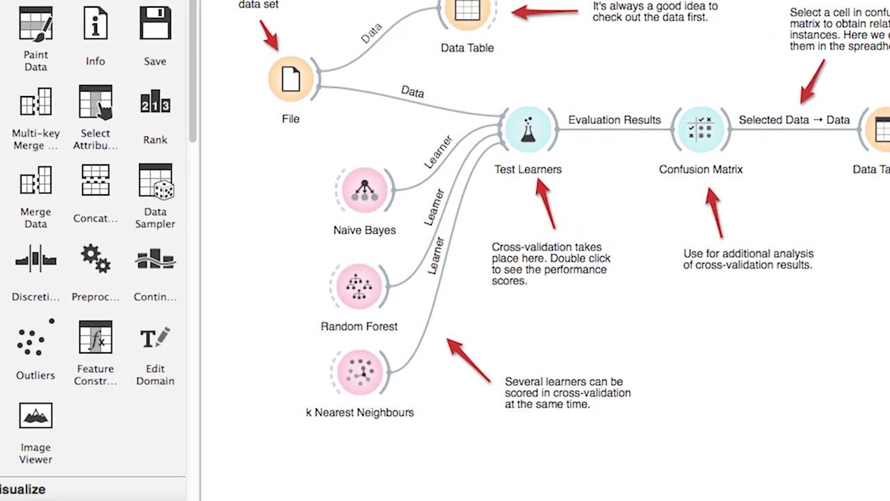
scroll("down", 3)
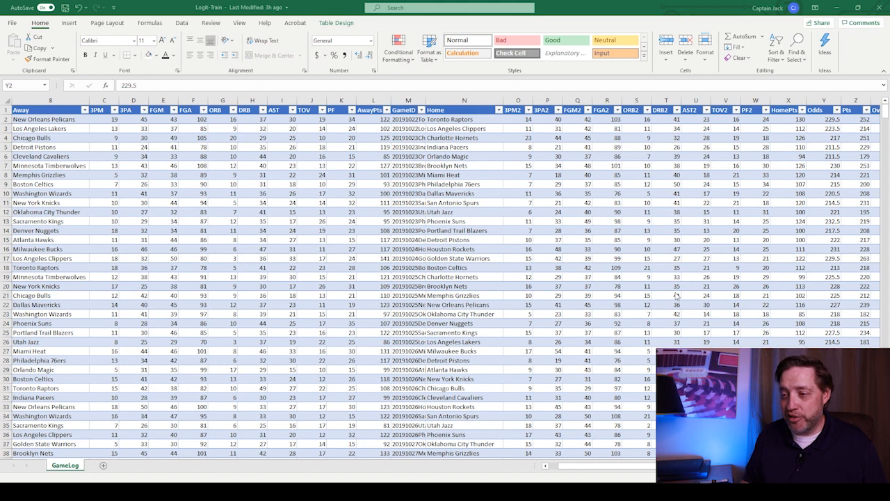
mouse_move(780, 151)
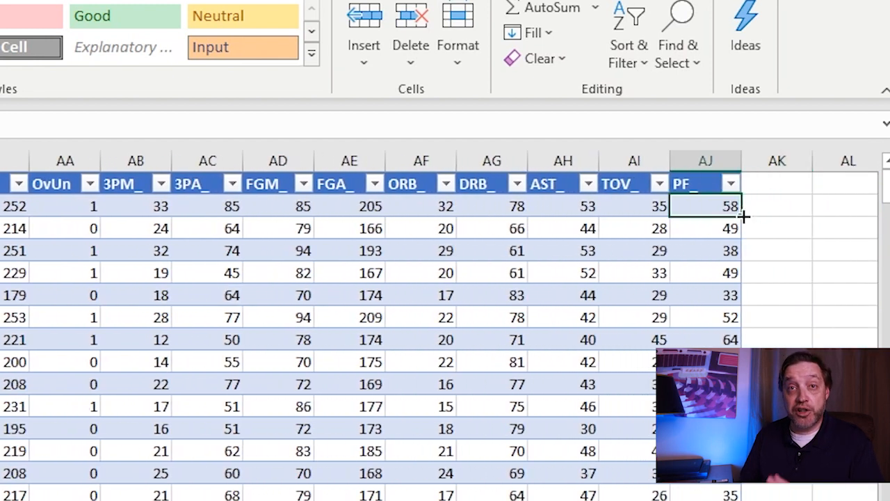
left_click(64, 206)
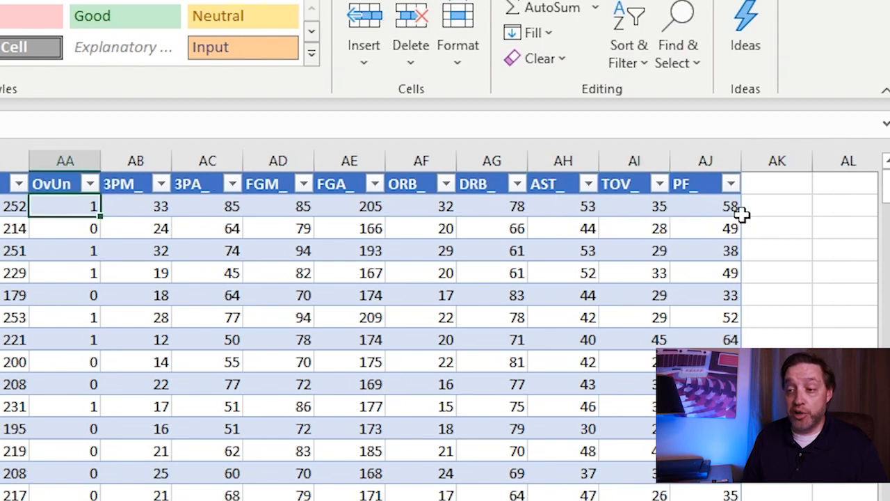
left_click(137, 206)
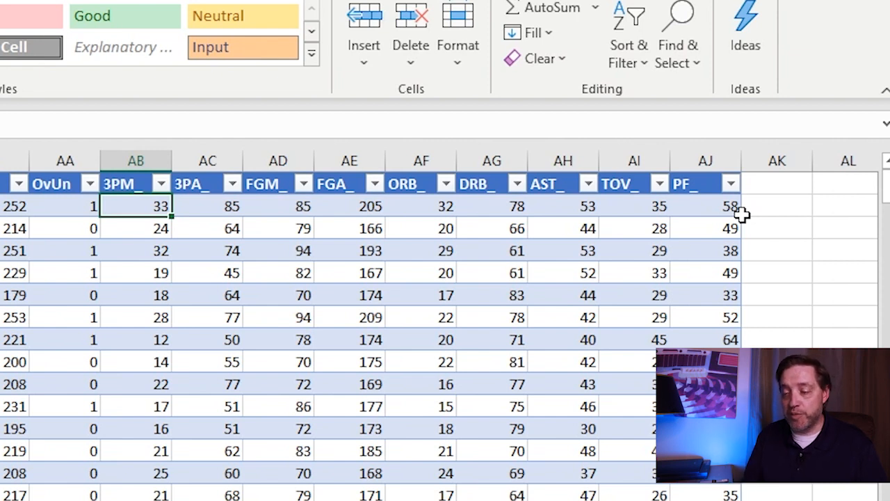
left_click(279, 206)
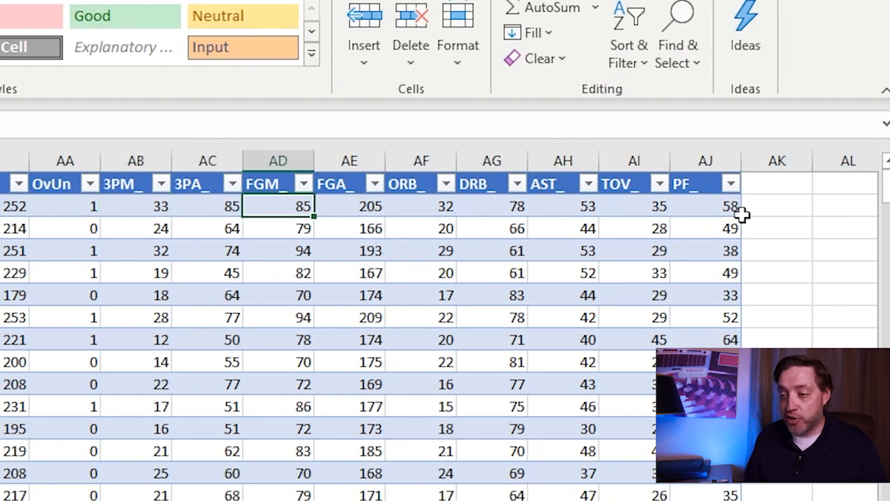
left_click(634, 206)
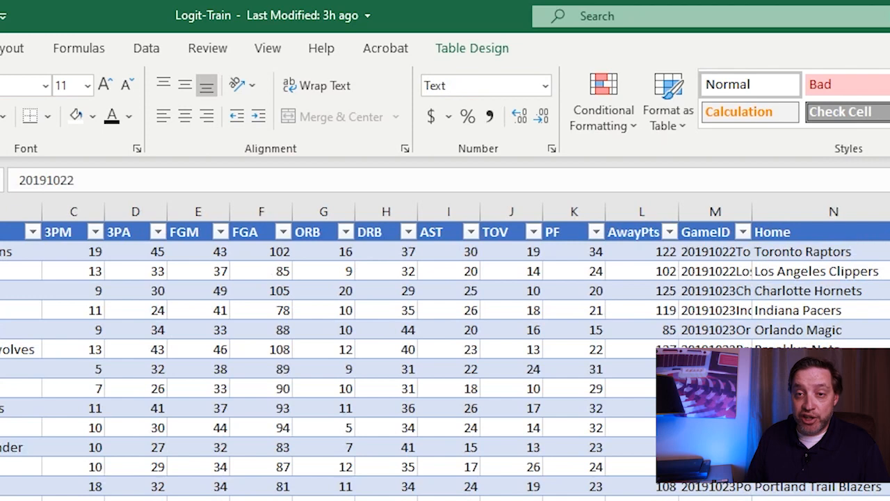
left_click(21, 250)
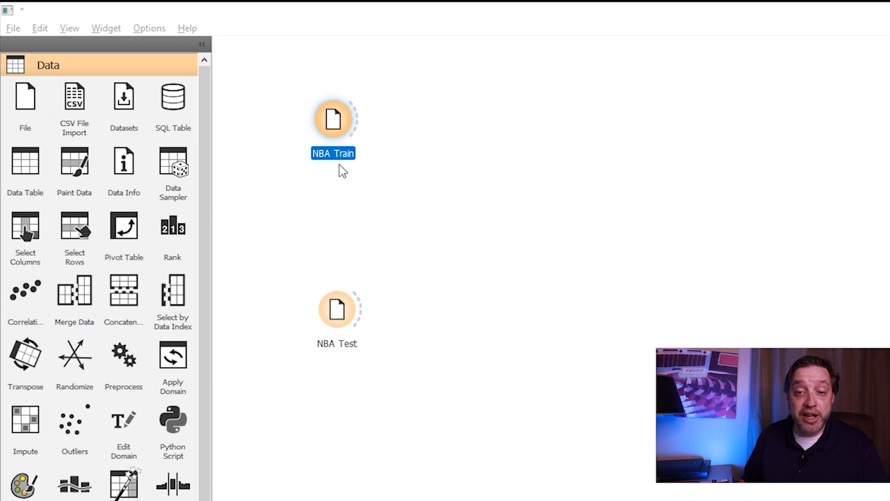
mouse_move(341, 359)
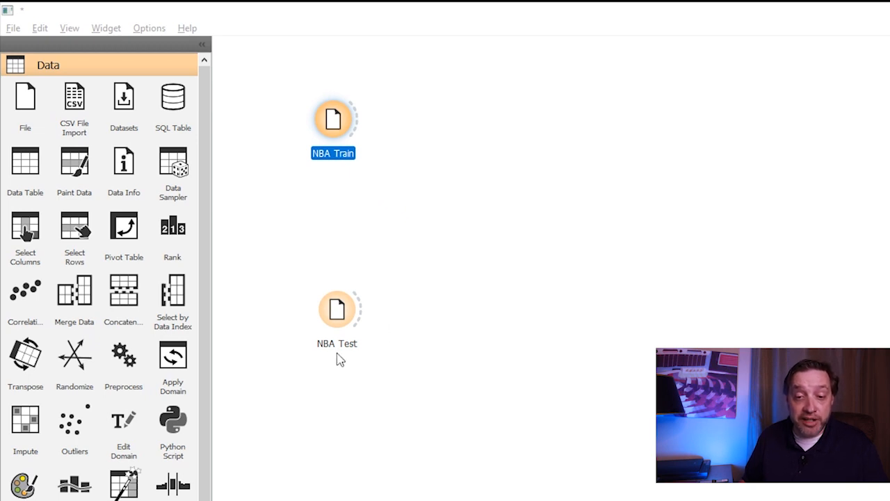
mouse_move(473, 354)
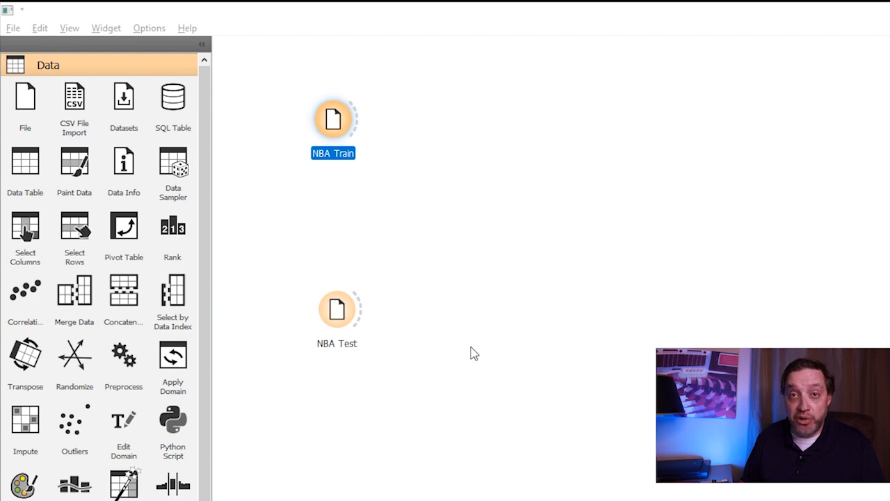
mouse_move(428, 244)
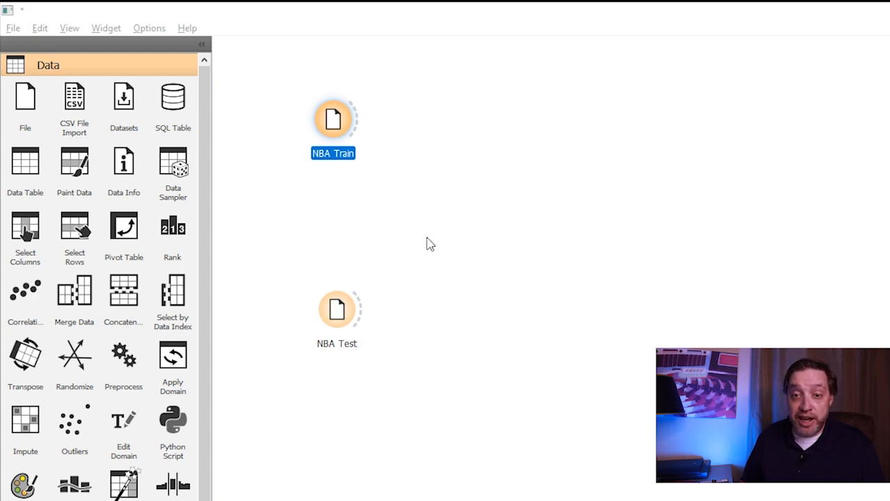
mouse_move(427, 227)
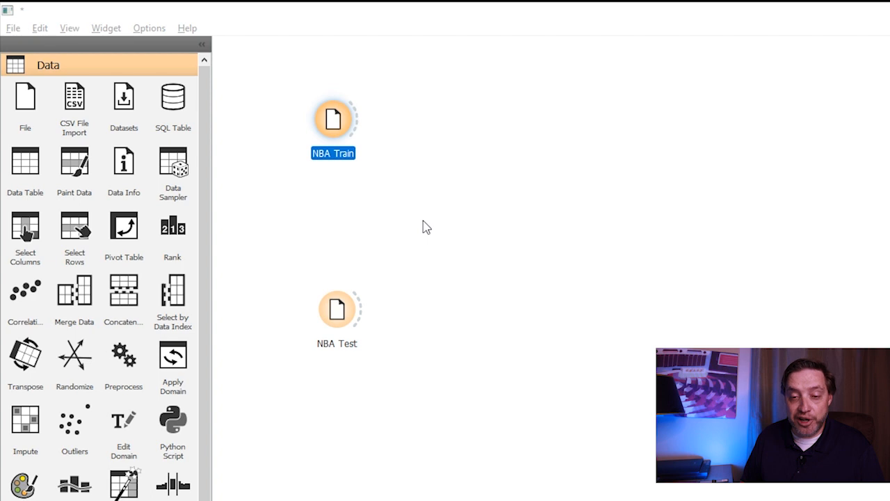
mouse_move(359, 327)
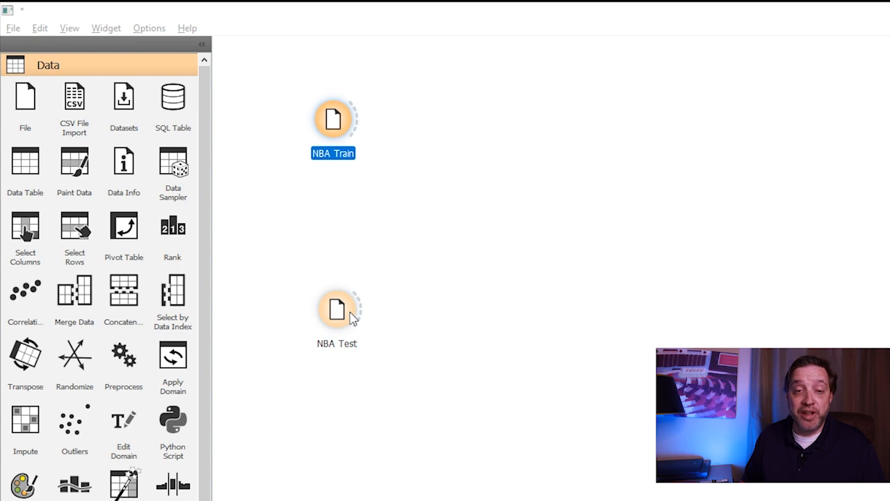
mouse_move(239, 335)
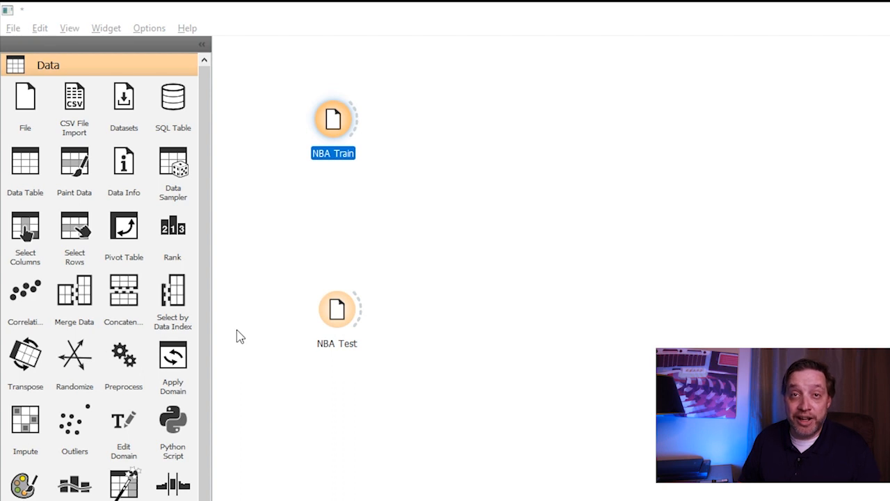
mouse_move(219, 320)
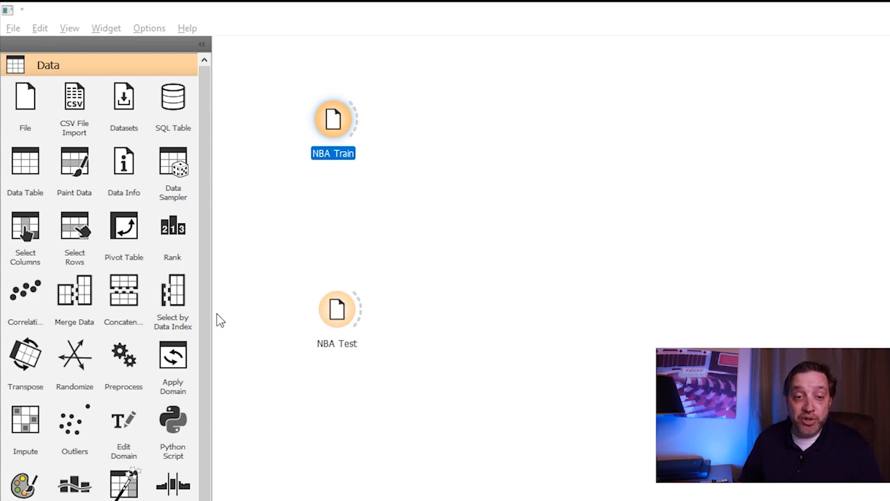
mouse_move(25, 229)
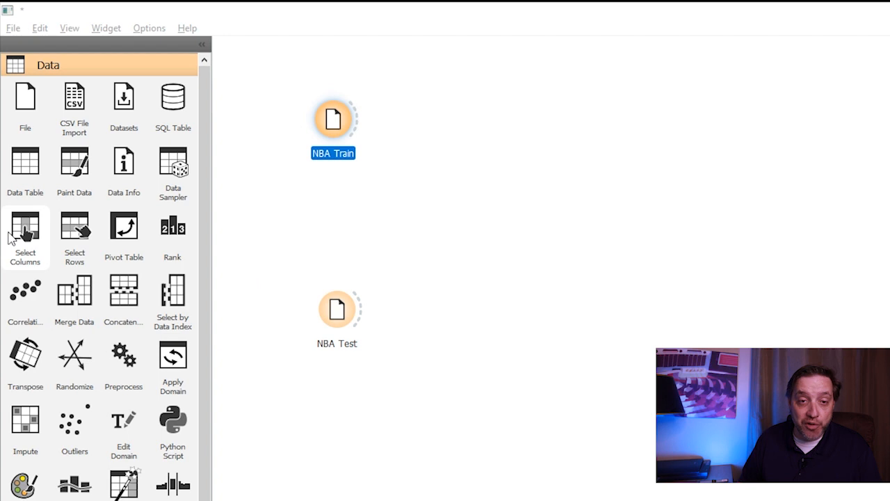
mouse_move(27, 235)
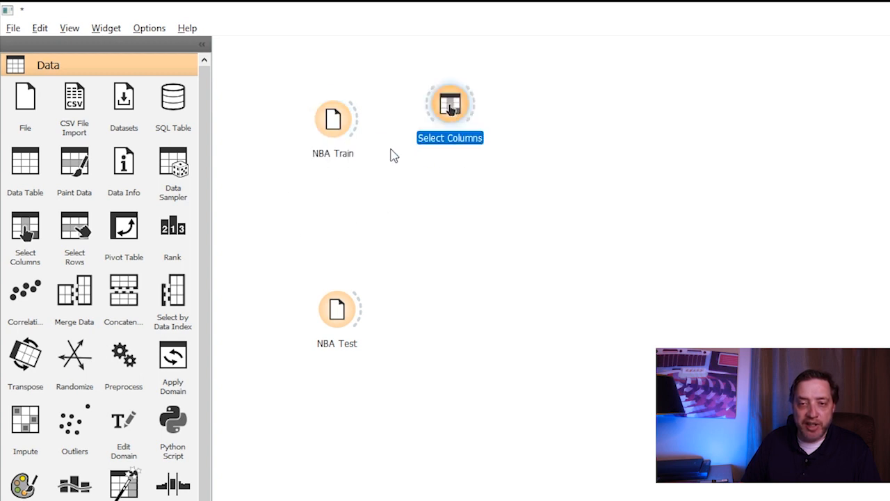
Place a Select Columns widget on the canvas linked to NBA Train's output
left_click_drag(356, 118, 428, 104)
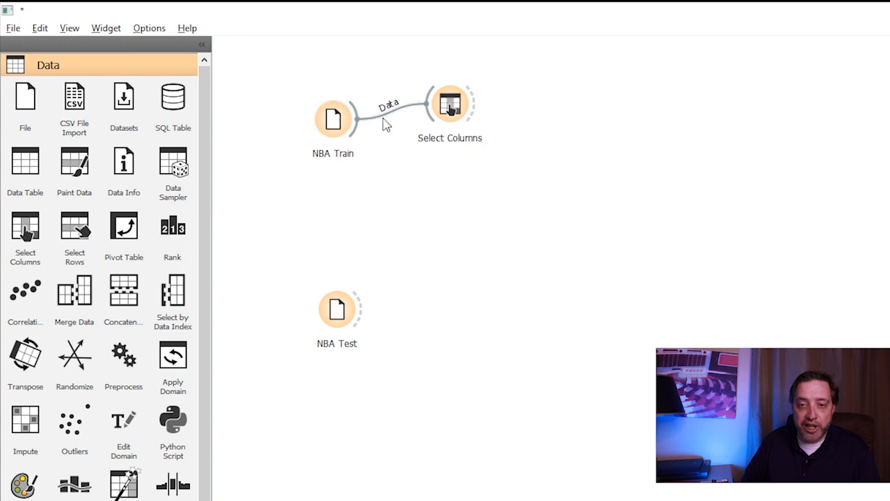
left_click(449, 104)
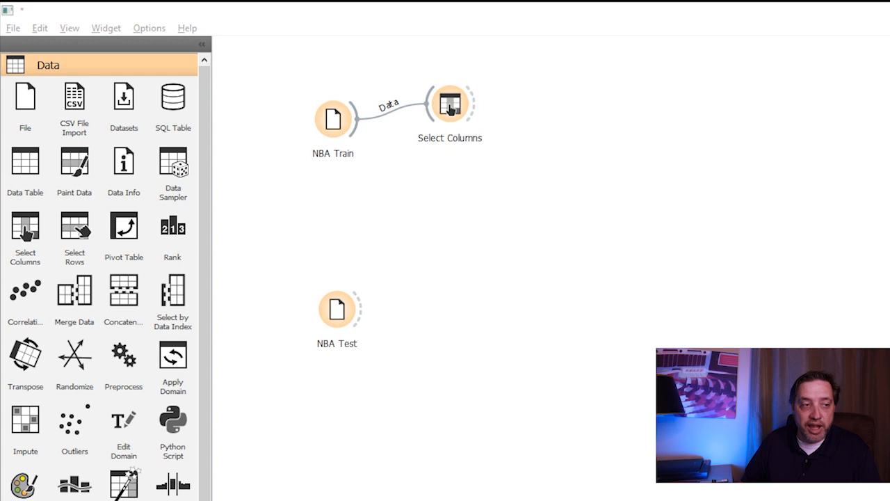
Swap TOV_ out and FGM_ in as the single feature, keeping OvUn target and GameID meta
double_click(449, 105)
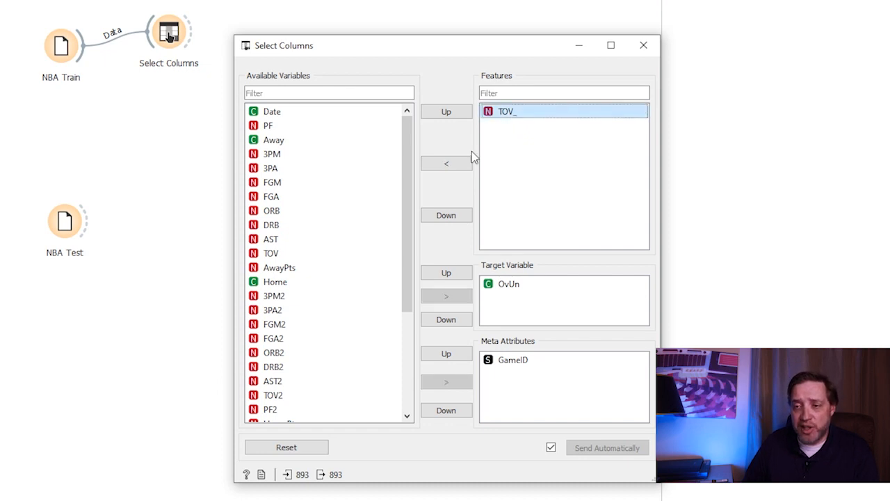
left_click(445, 162)
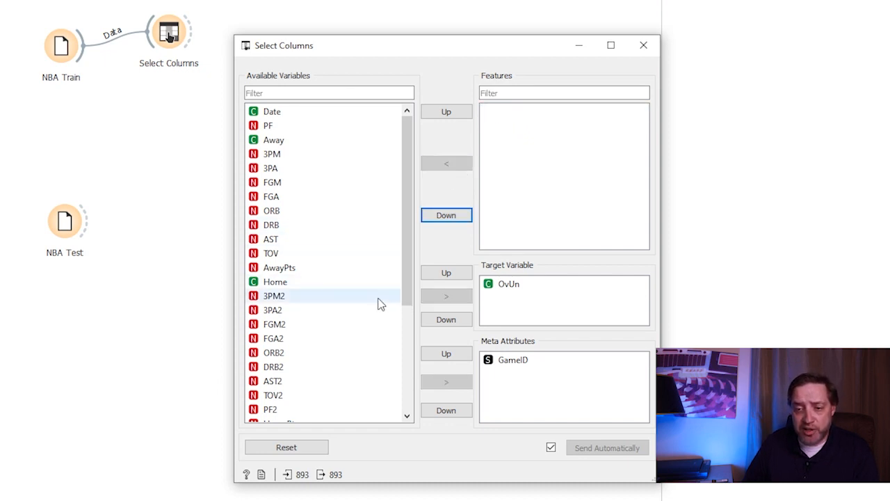
left_click(274, 324)
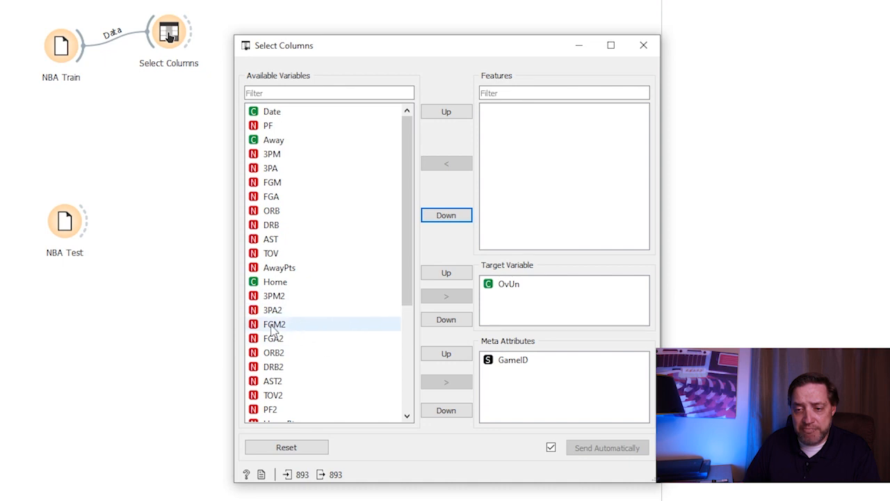
left_click(274, 324)
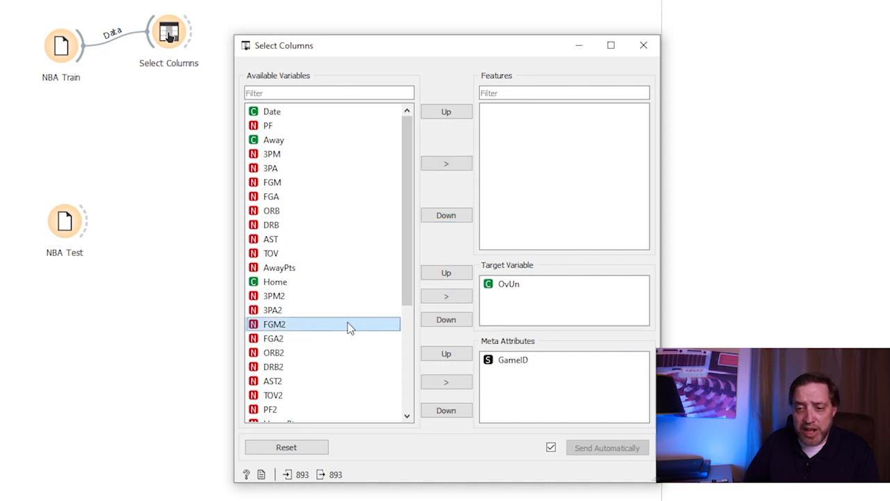
scroll("down", 3)
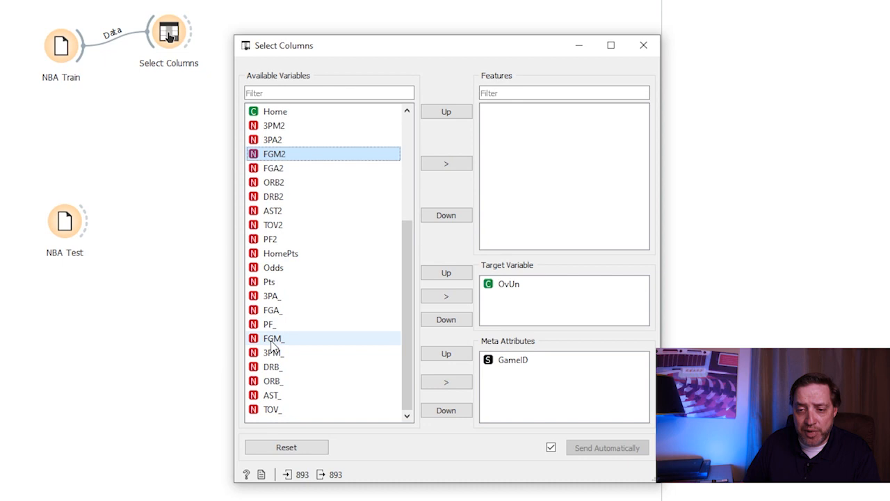
mouse_move(272, 338)
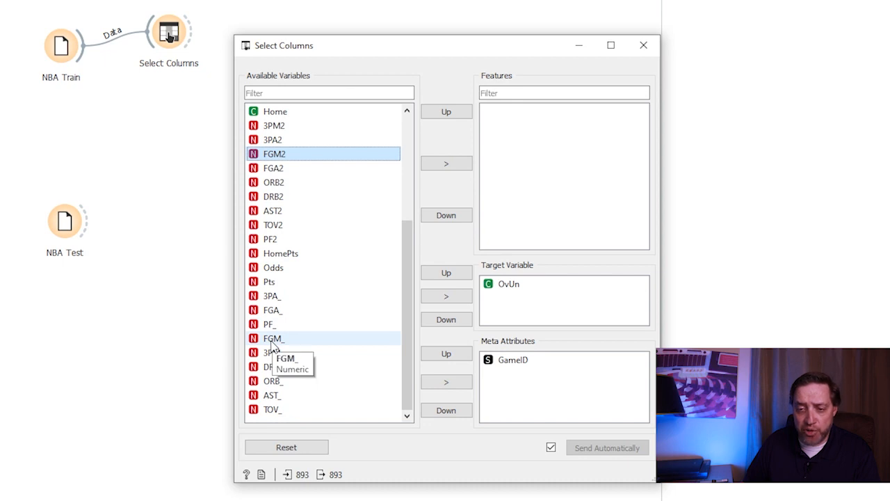
left_click(445, 165)
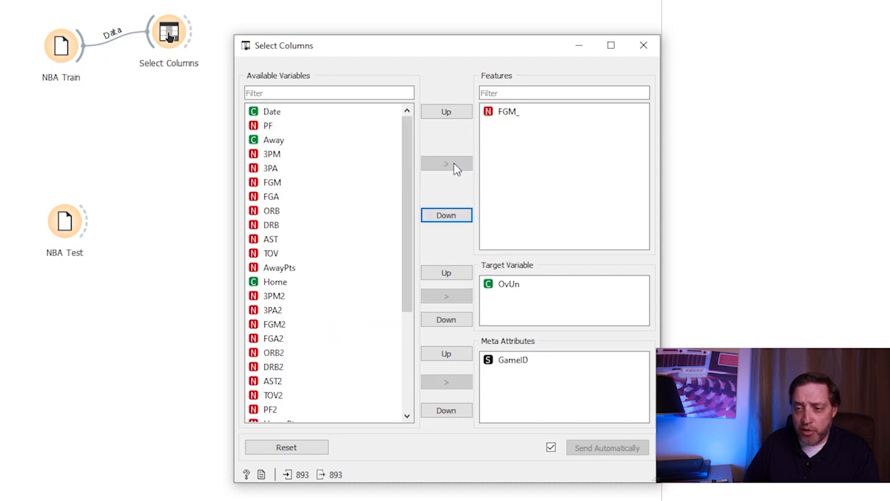
mouse_move(508, 111)
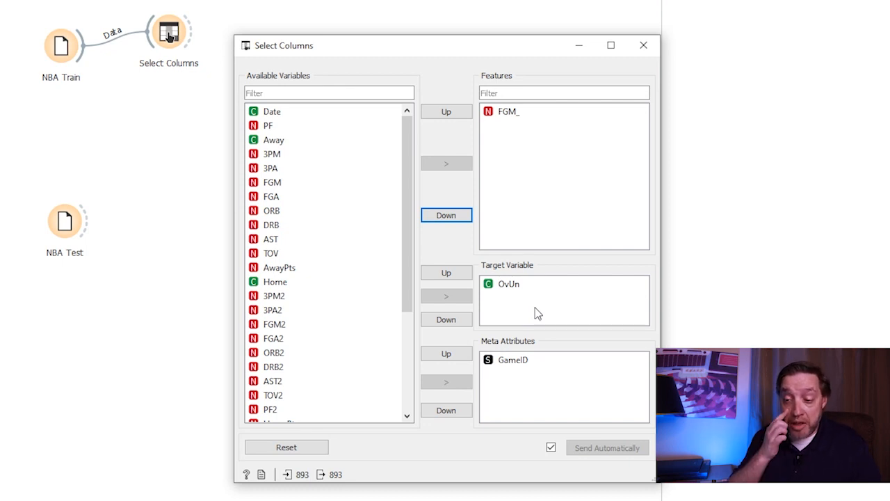
mouse_move(530, 272)
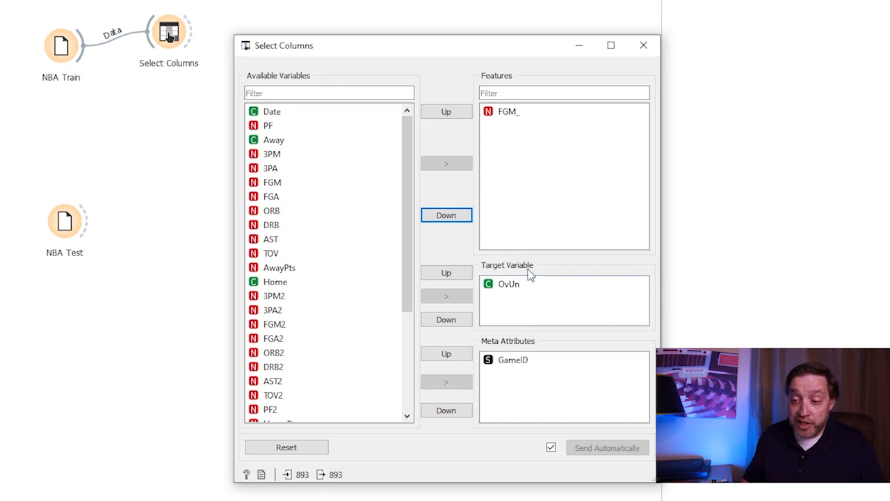
left_click(512, 358)
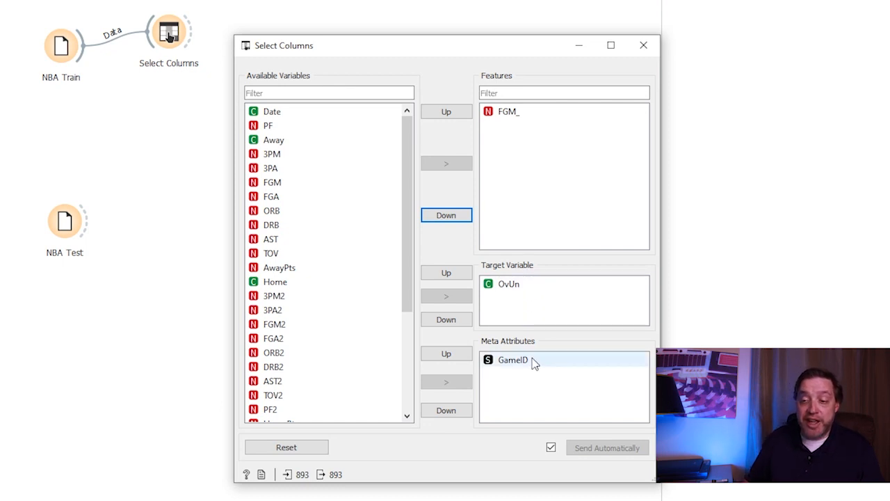
mouse_move(512, 359)
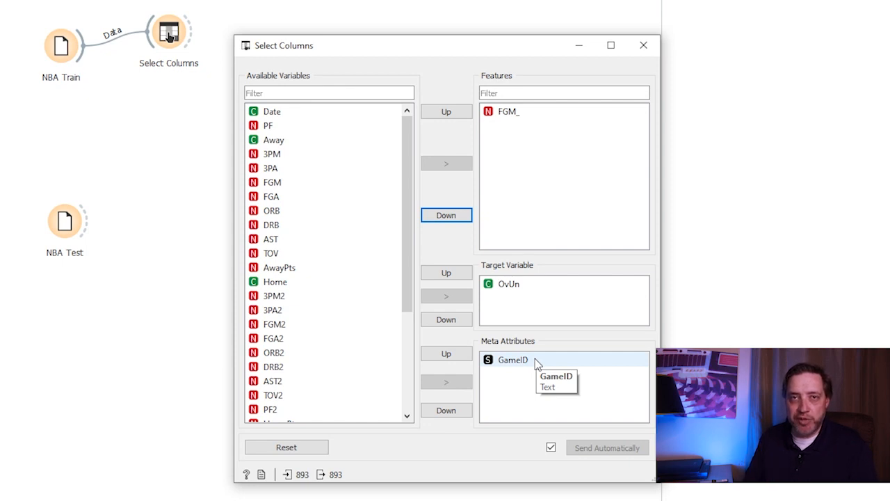
mouse_move(535, 365)
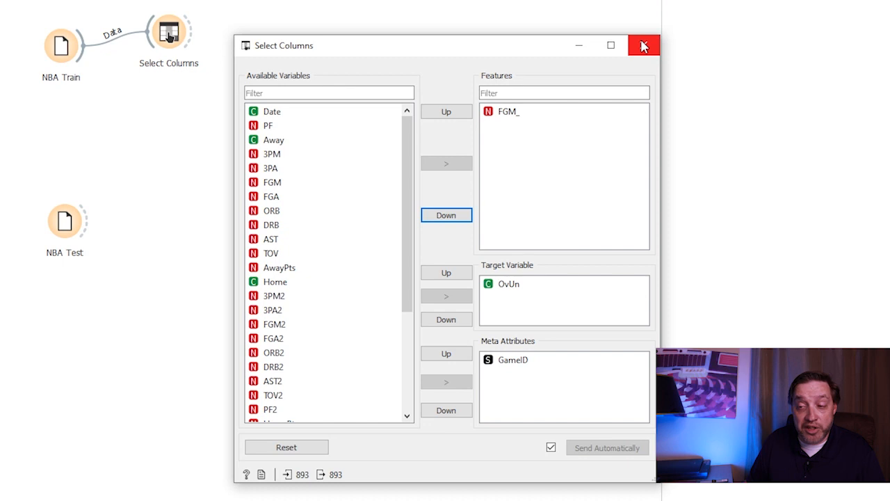
left_click(643, 45)
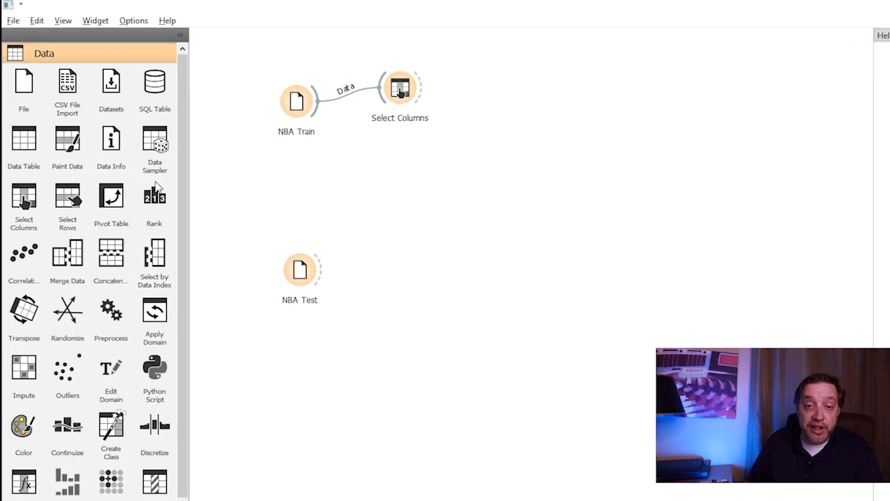
Search 'logi' on the canvas to add a Logistic Regression widget after Select Columns
scroll("down", 3)
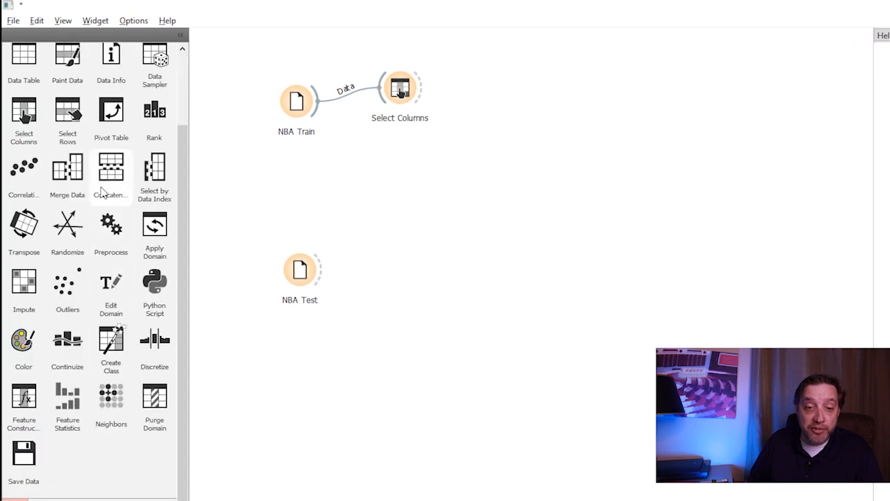
mouse_move(357, 167)
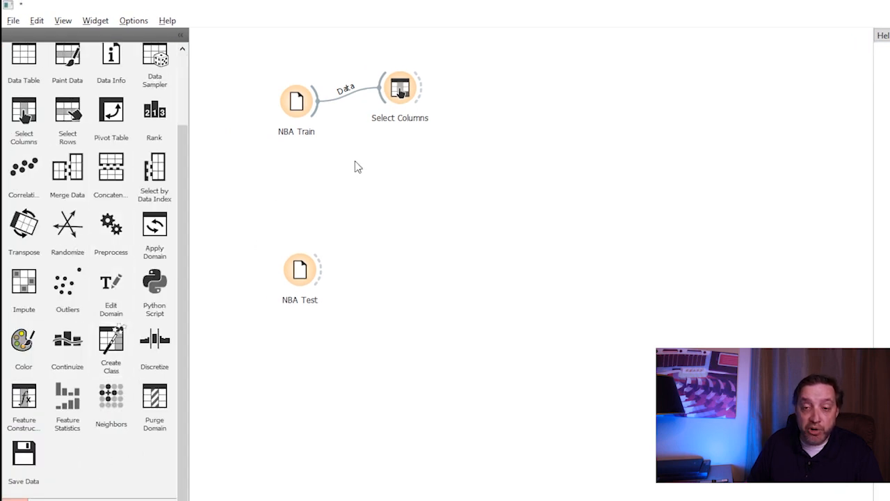
double_click(354, 165)
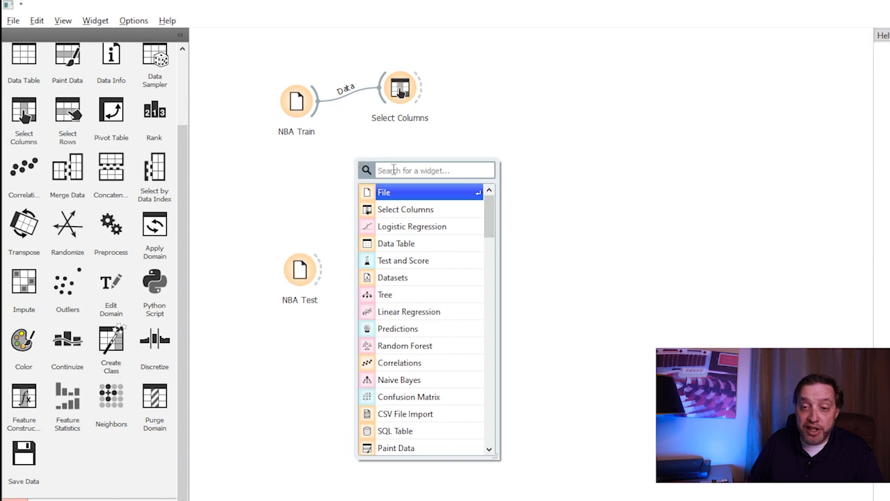
type("logi")
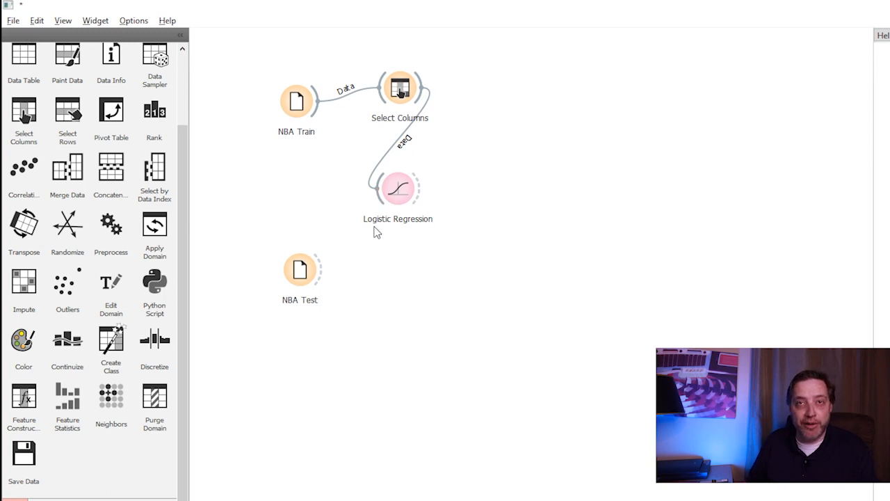
mouse_move(428, 247)
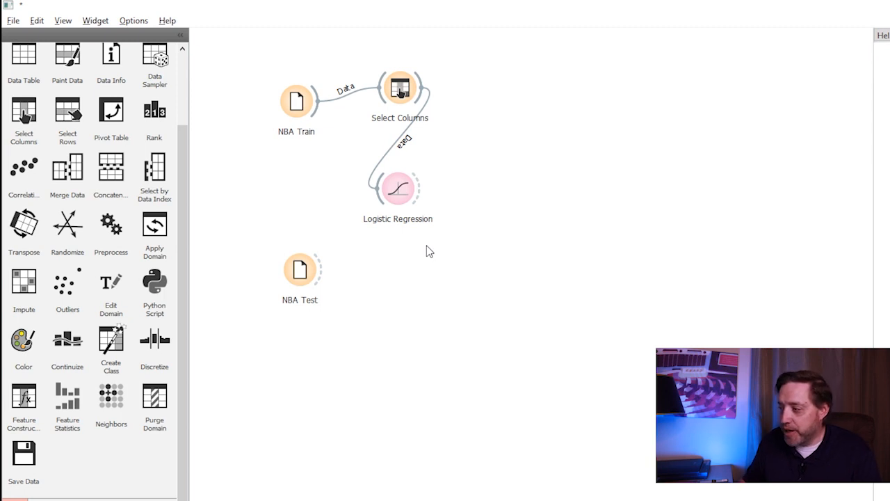
mouse_move(398, 189)
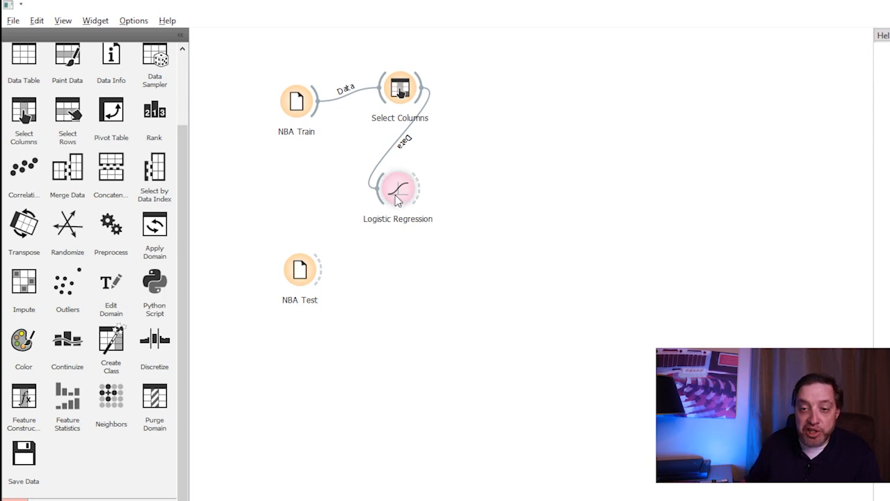
mouse_move(397, 189)
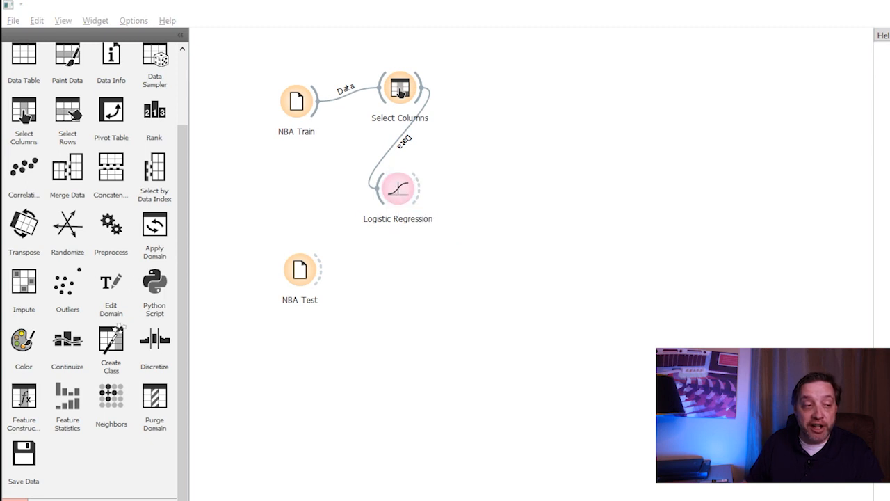
double_click(398, 188)
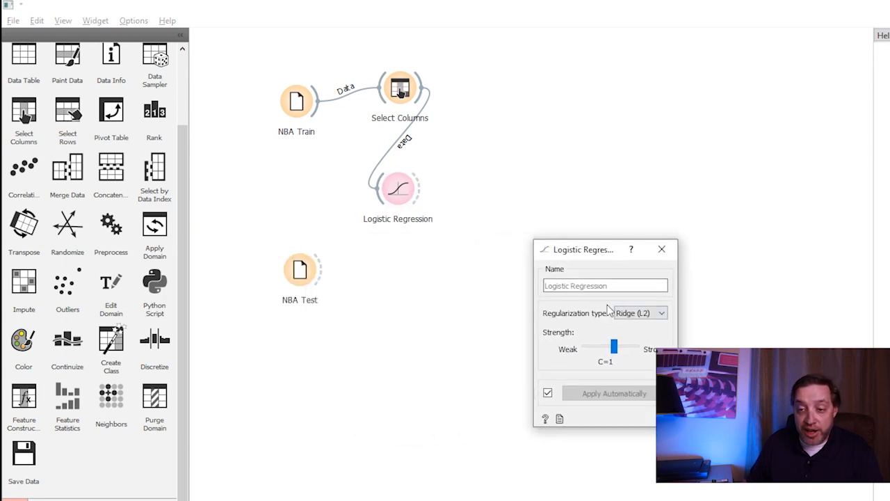
mouse_move(662, 249)
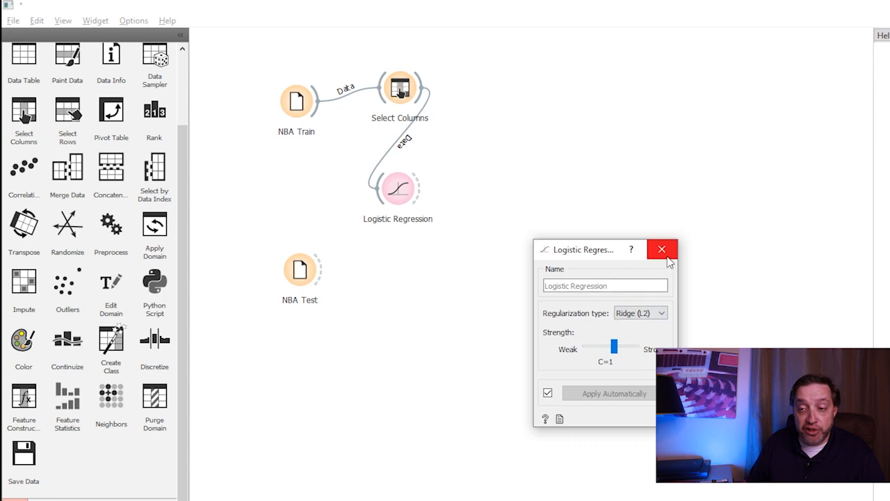
left_click(662, 249)
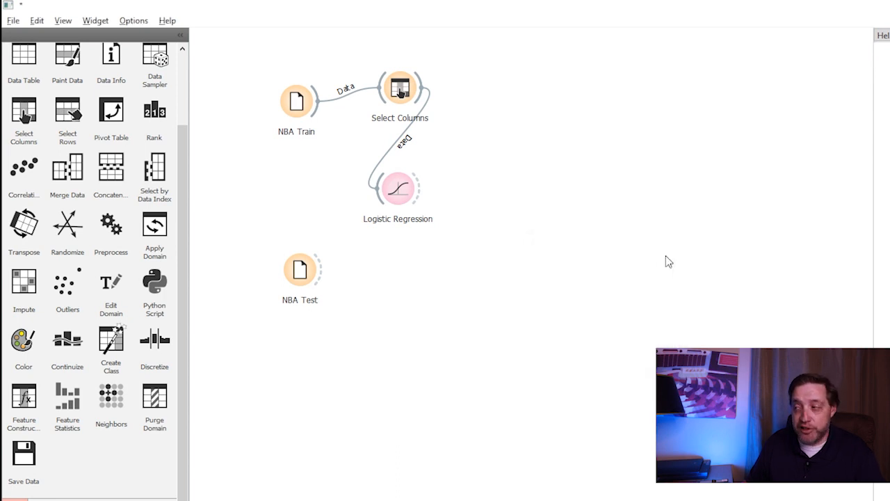
mouse_move(532, 292)
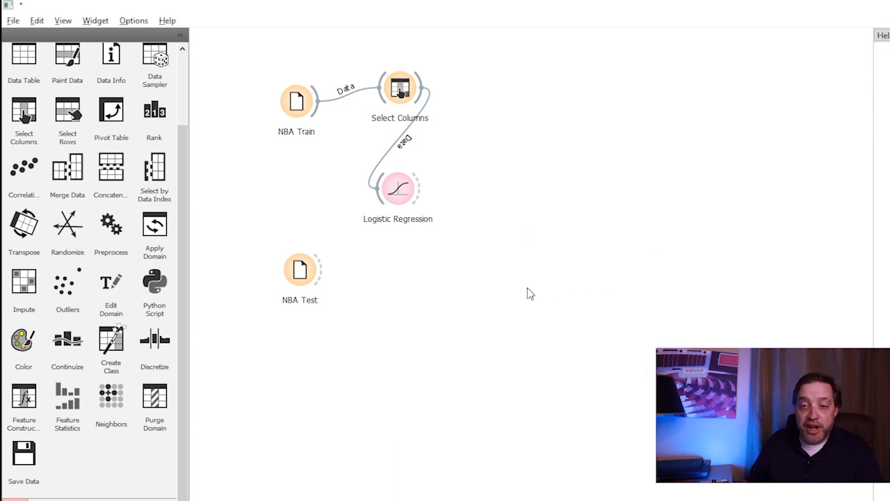
mouse_move(522, 288)
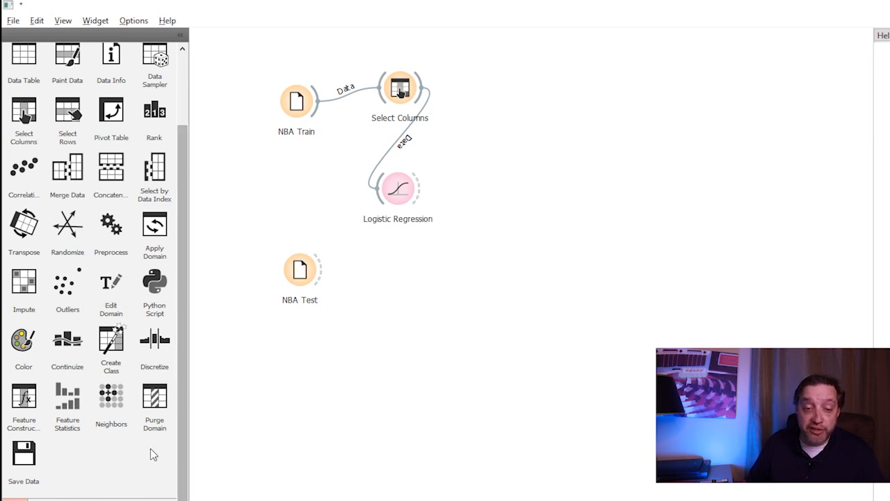
mouse_move(530, 97)
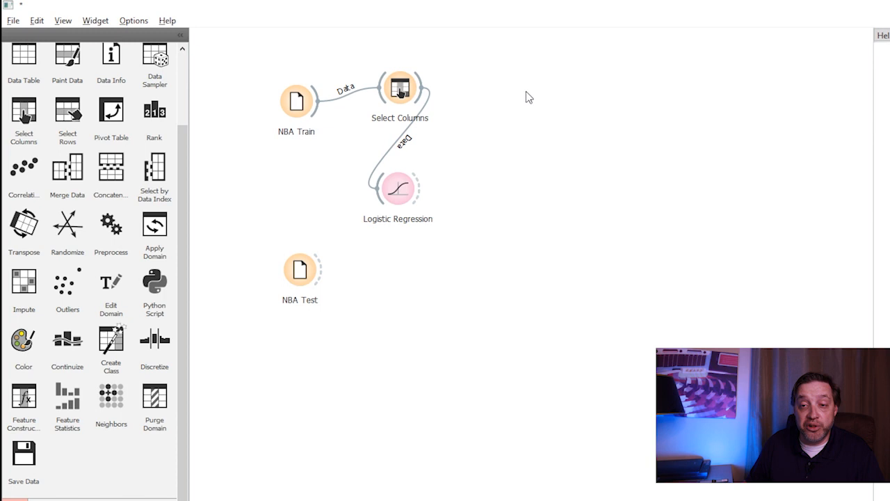
double_click(528, 98)
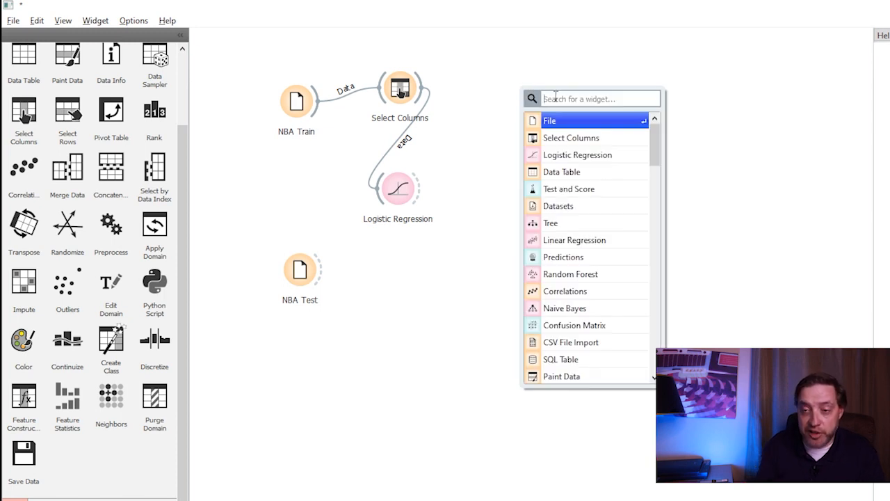
Add Test and Score, linking Select Columns as Data and Logistic Regression as Learner
type("test")
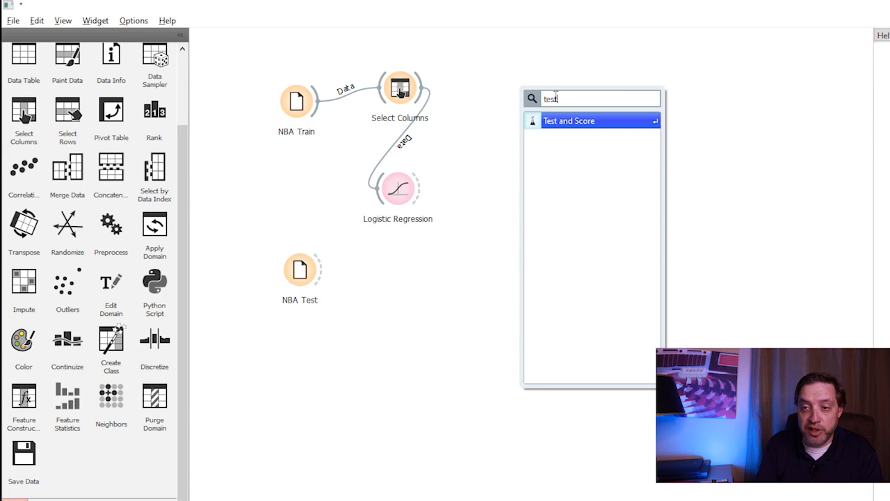
left_click(569, 120)
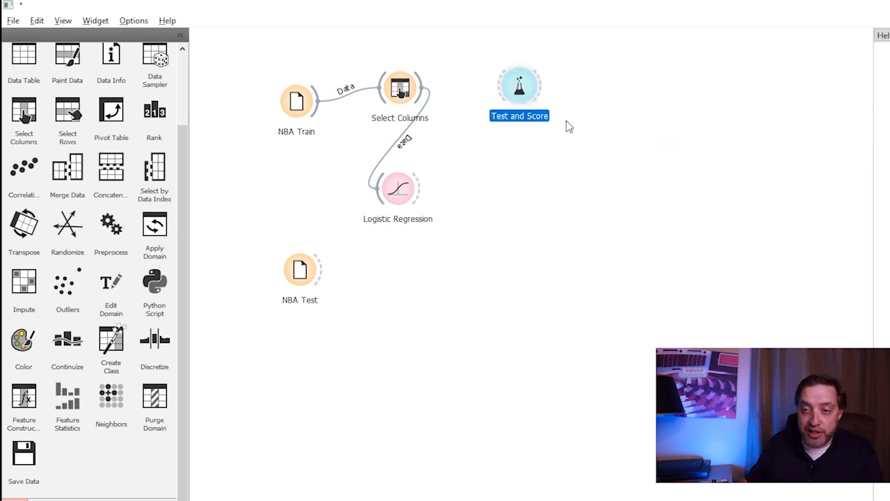
left_click_drag(520, 85, 540, 91)
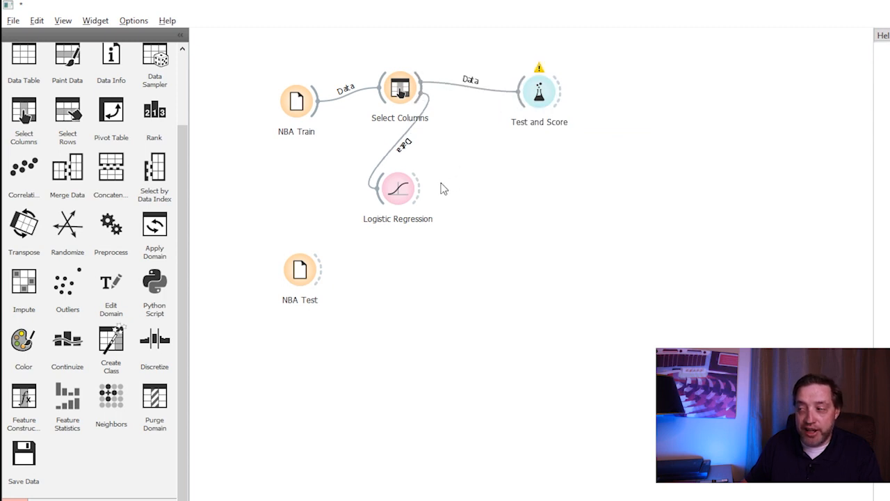
left_click_drag(417, 188, 539, 104)
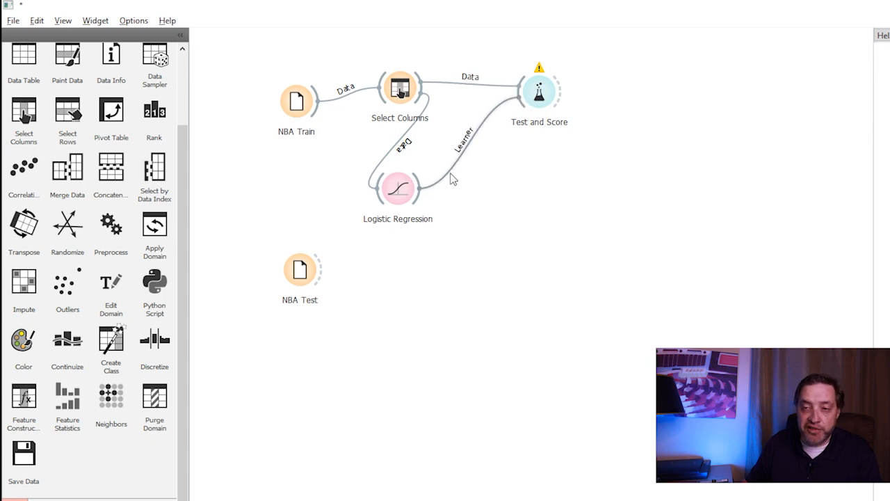
mouse_move(540, 94)
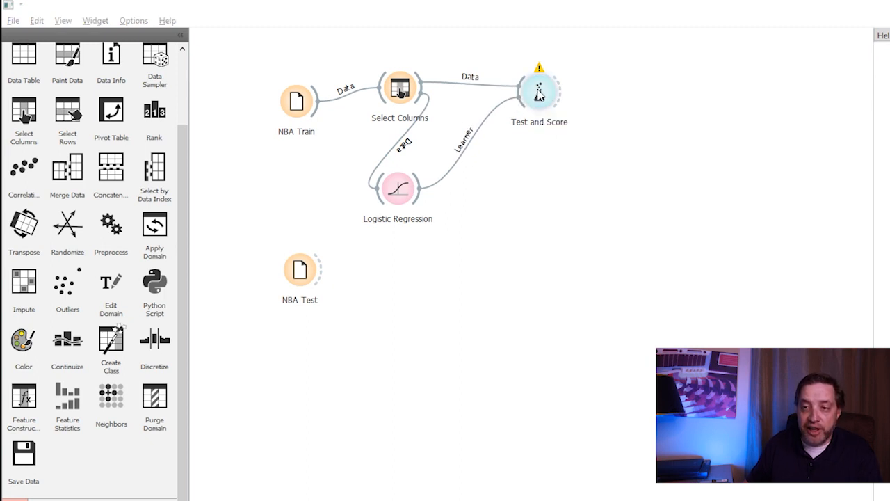
View Test and Score results: Logistic Regression with CA 0.805 and precision 0.806
double_click(539, 90)
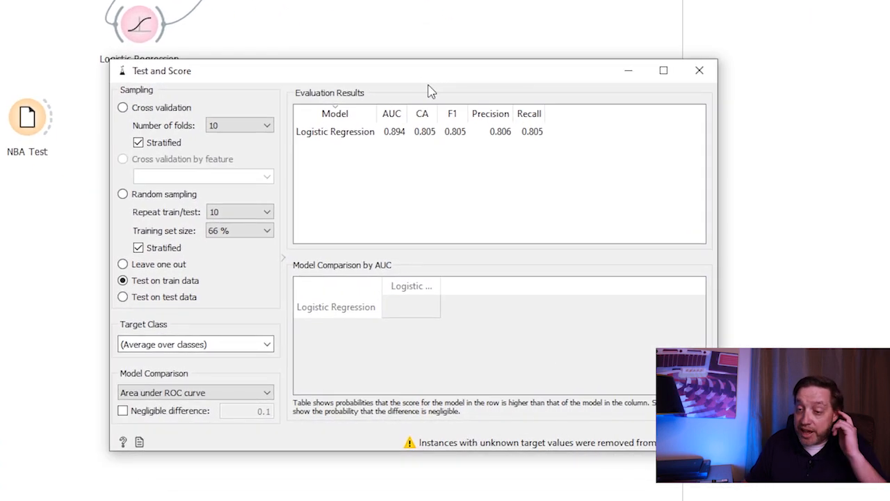
mouse_move(438, 123)
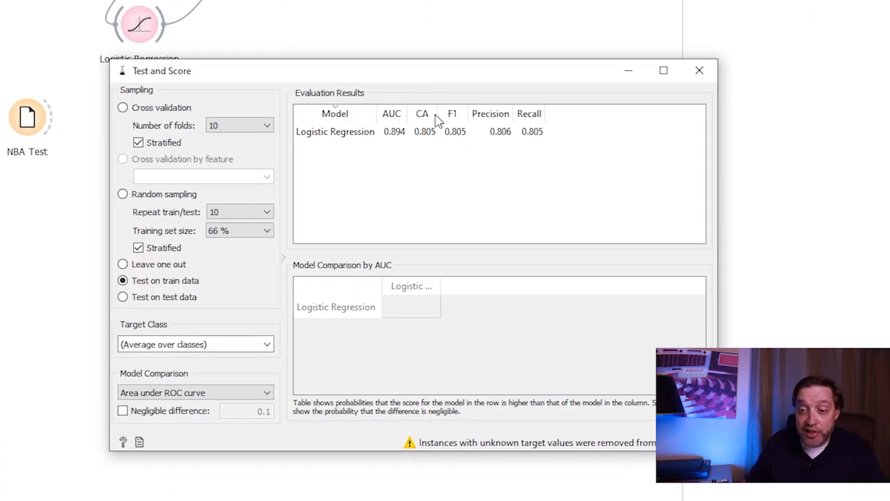
mouse_move(459, 167)
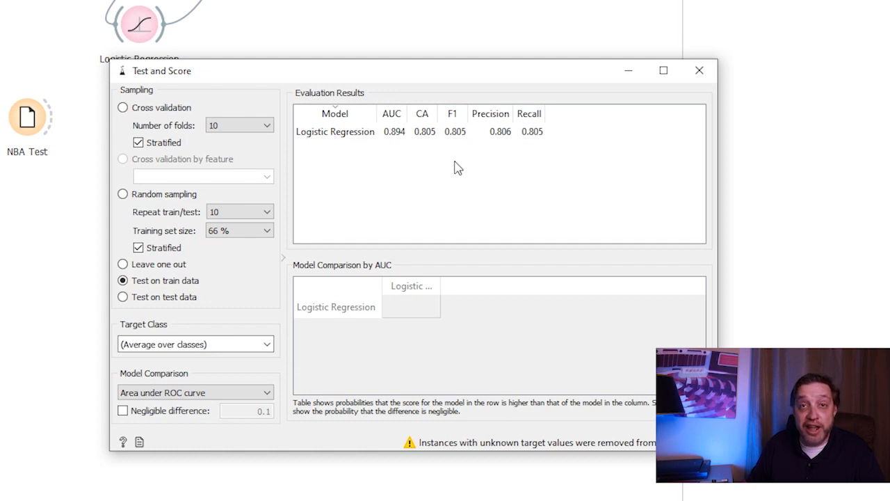
mouse_move(397, 151)
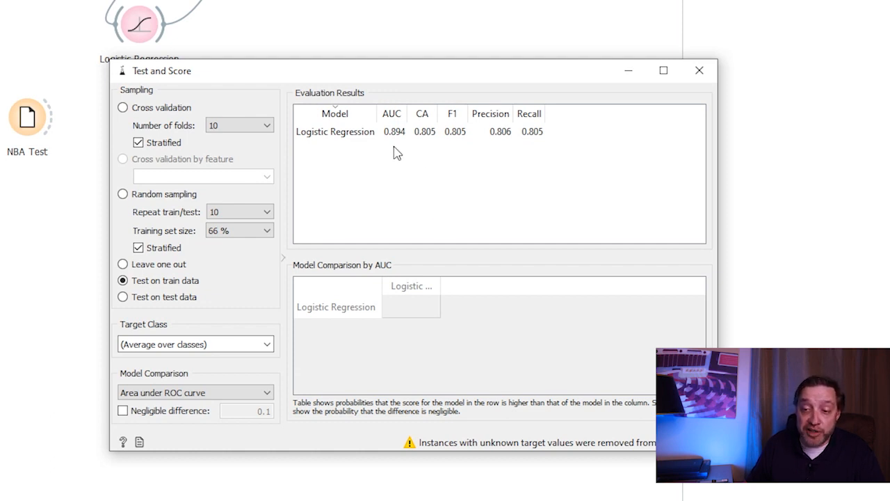
mouse_move(402, 154)
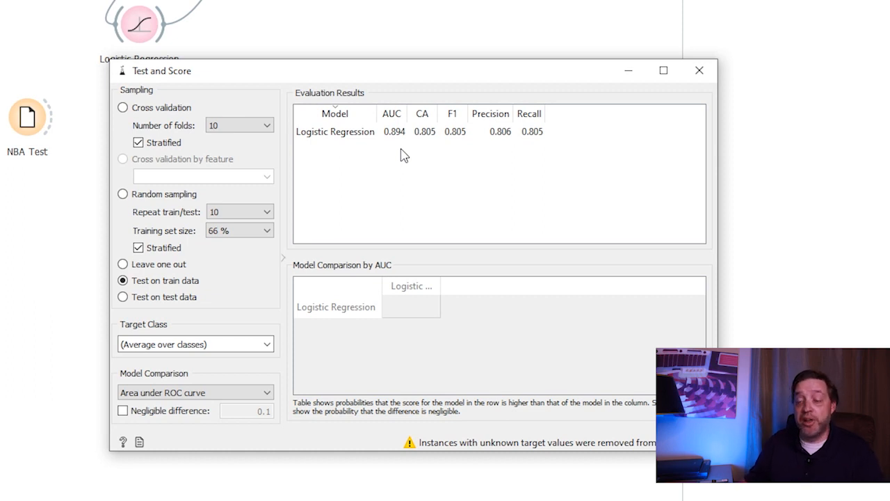
left_click(698, 70)
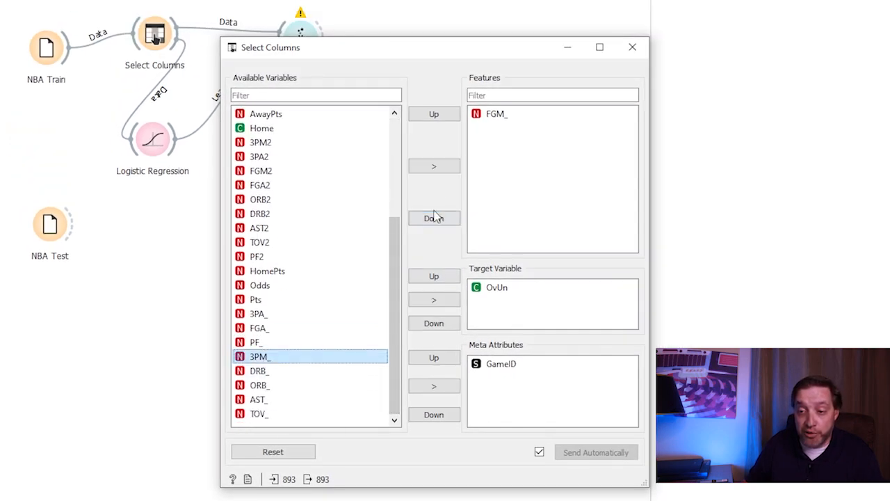
left_click(434, 166)
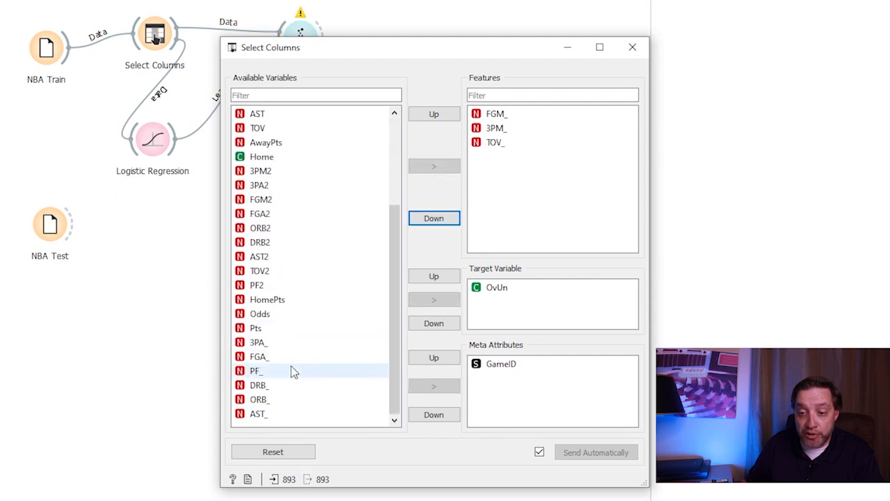
left_click(257, 370)
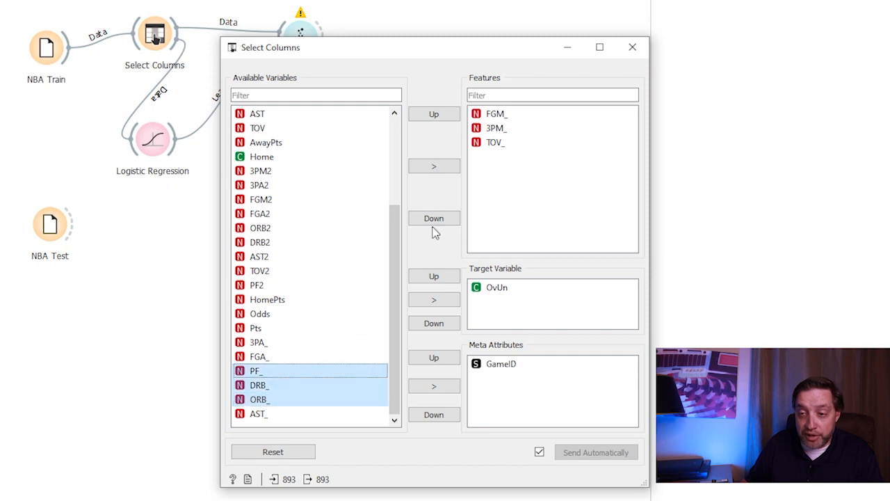
left_click(434, 165)
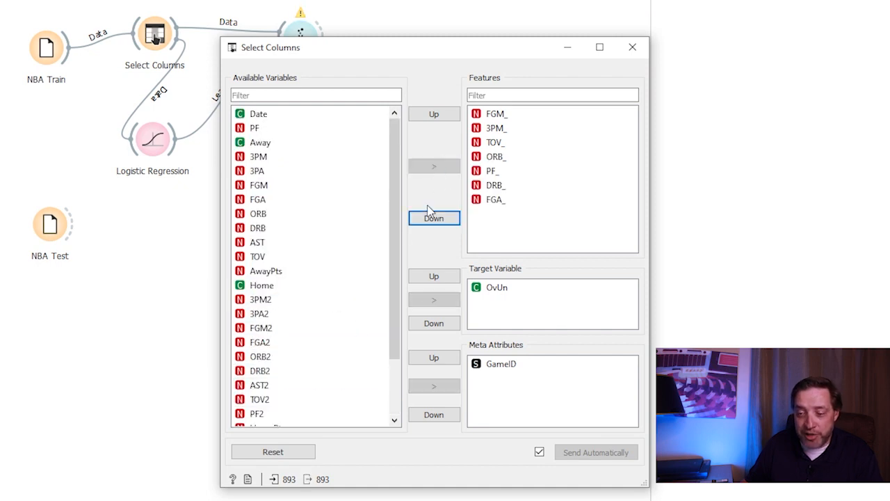
scroll("down", 3)
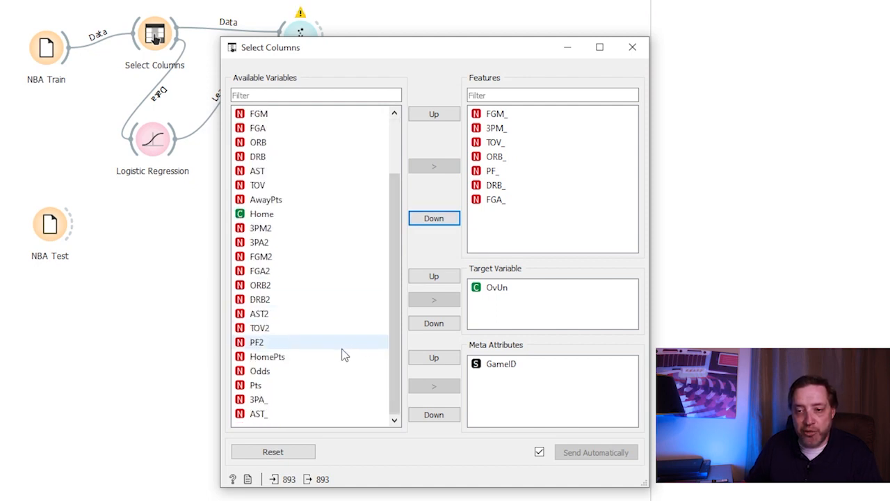
left_click(259, 415)
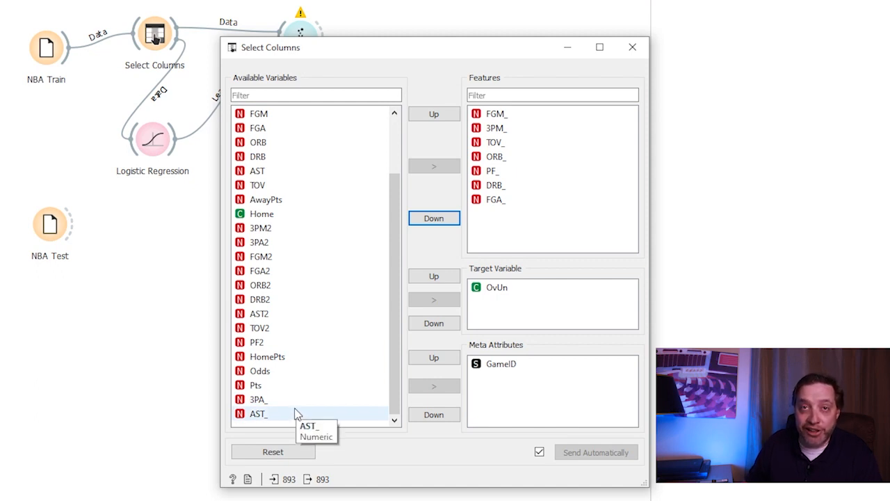
mouse_move(643, 78)
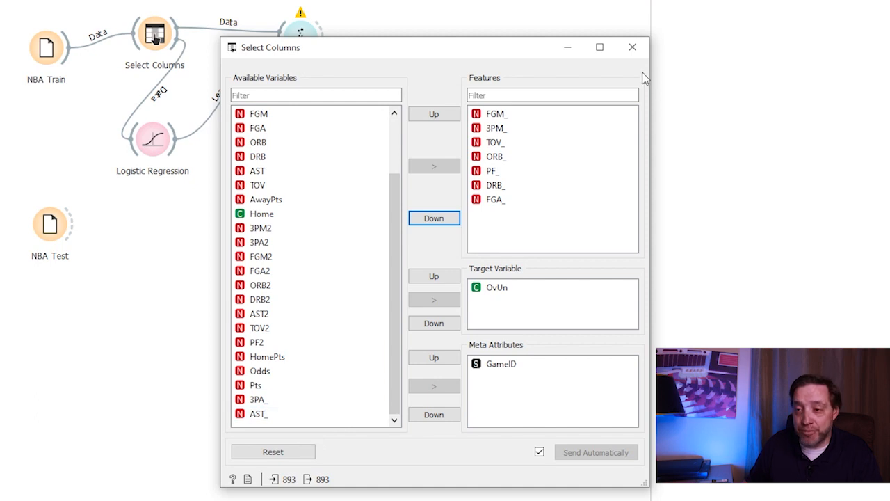
mouse_move(632, 48)
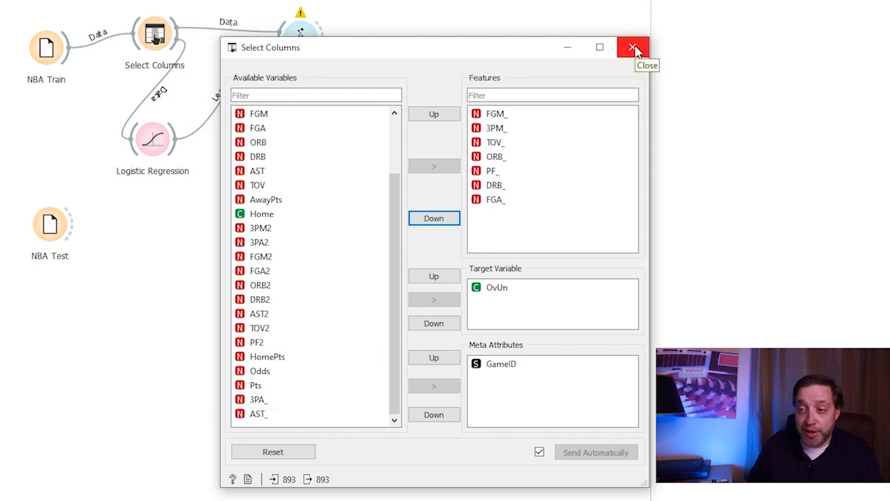
Read Logistic Regression AUC 0.921, CA 0.849, then close Select Columns and Test and Score
left_click(633, 47)
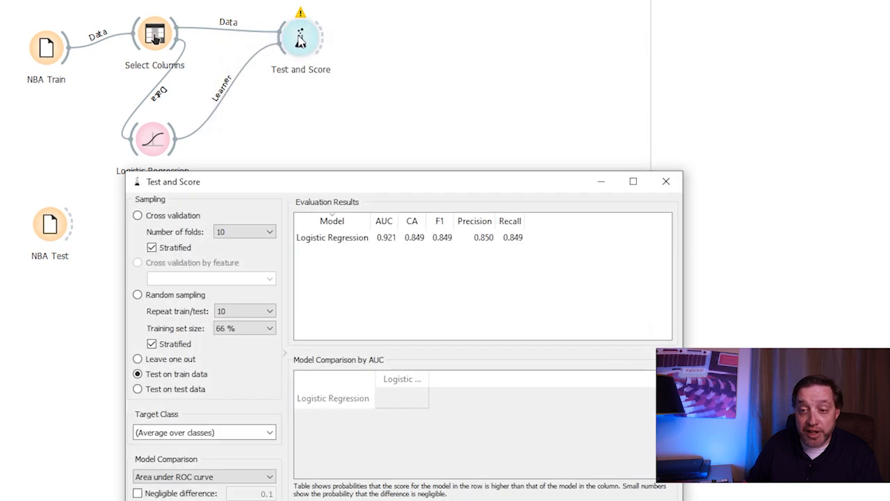
mouse_move(389, 248)
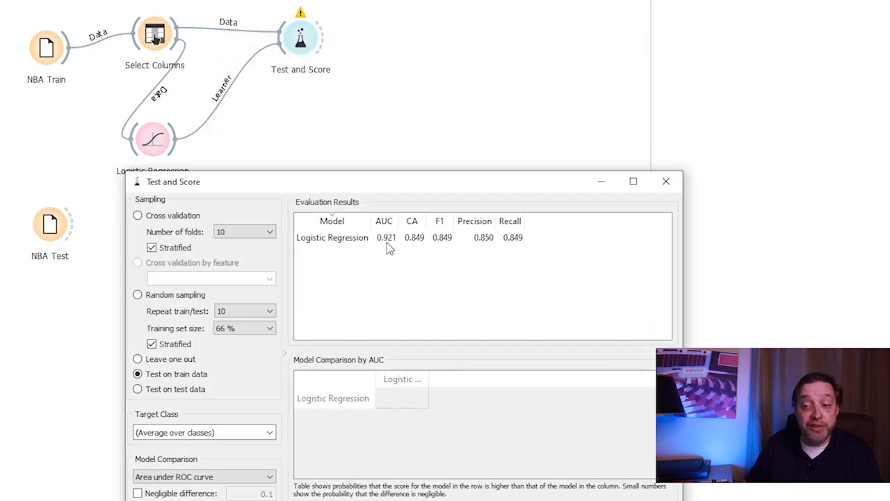
mouse_move(693, 194)
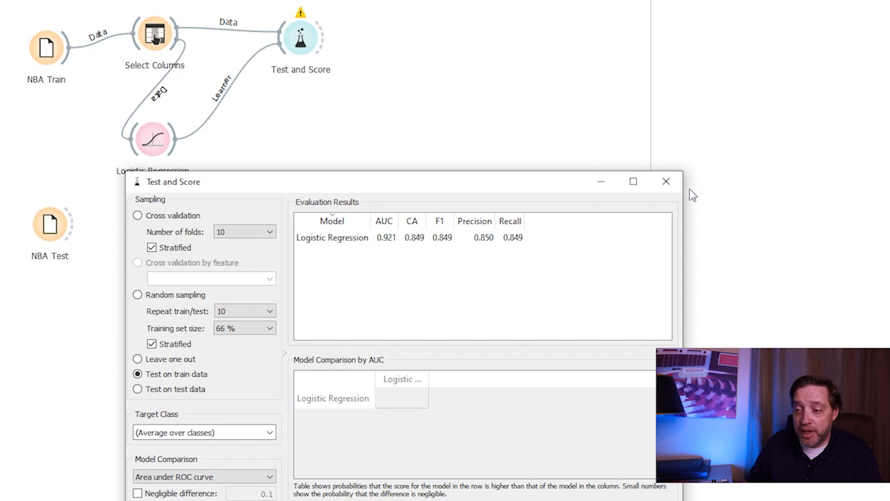
mouse_move(665, 181)
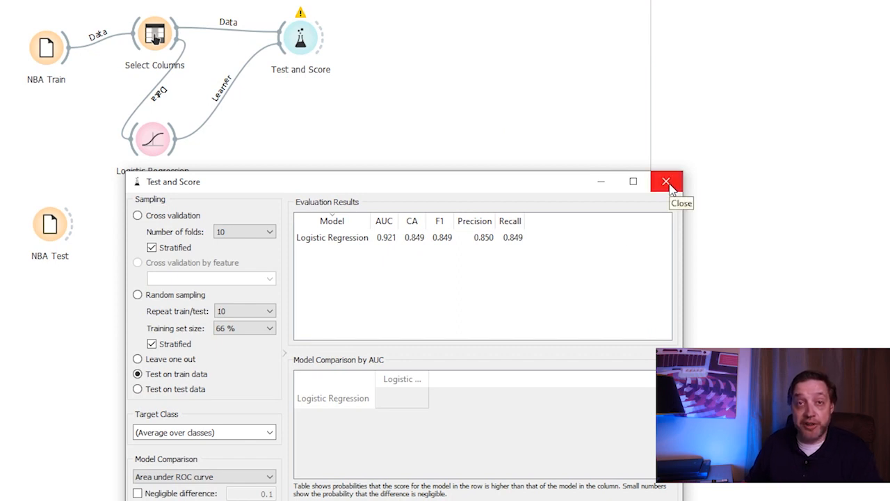
mouse_move(670, 191)
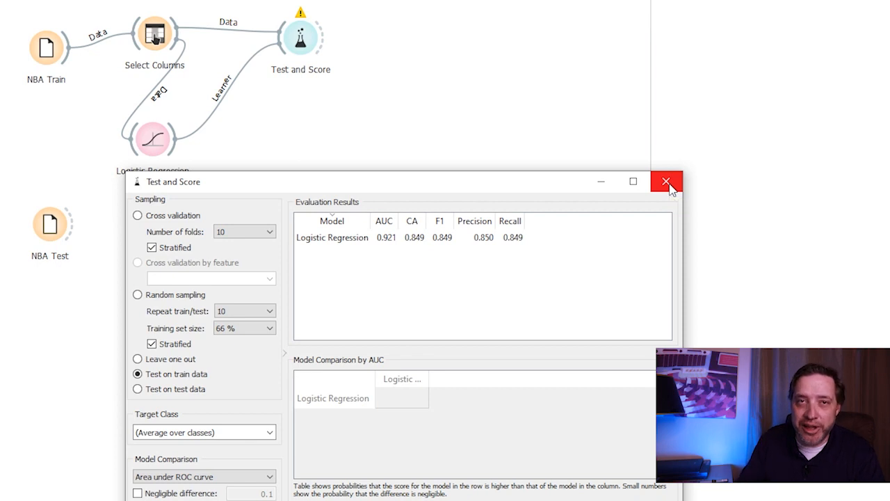
left_click(665, 181)
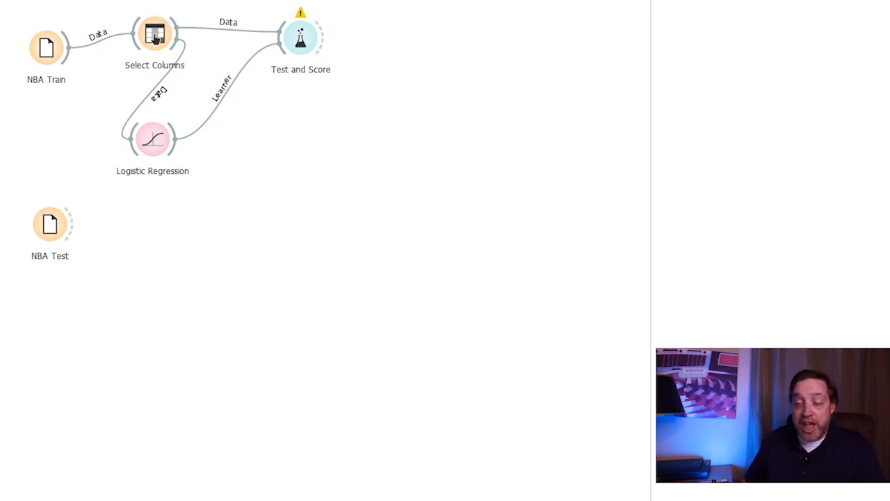
mouse_move(73, 230)
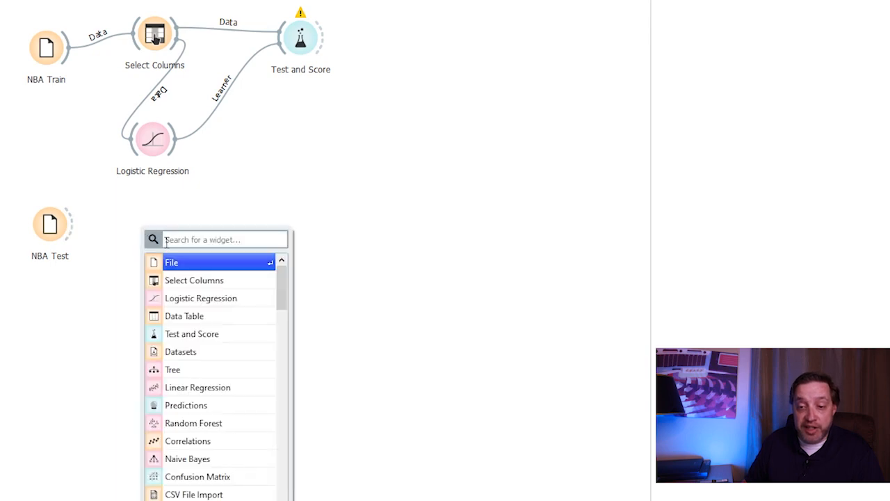
Add Select Columns to NBA Test with features FGM_ through DRB_ plus FGA_, target OvUn
left_click(195, 280)
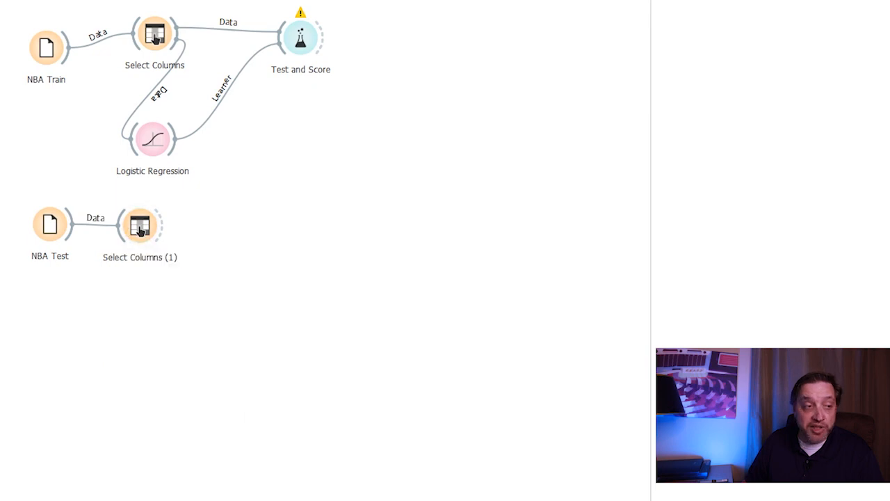
double_click(139, 225)
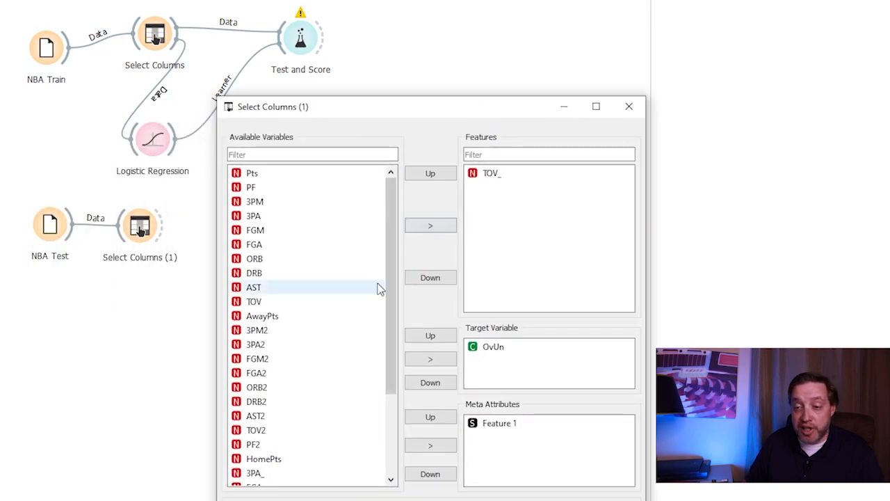
scroll("down", 3)
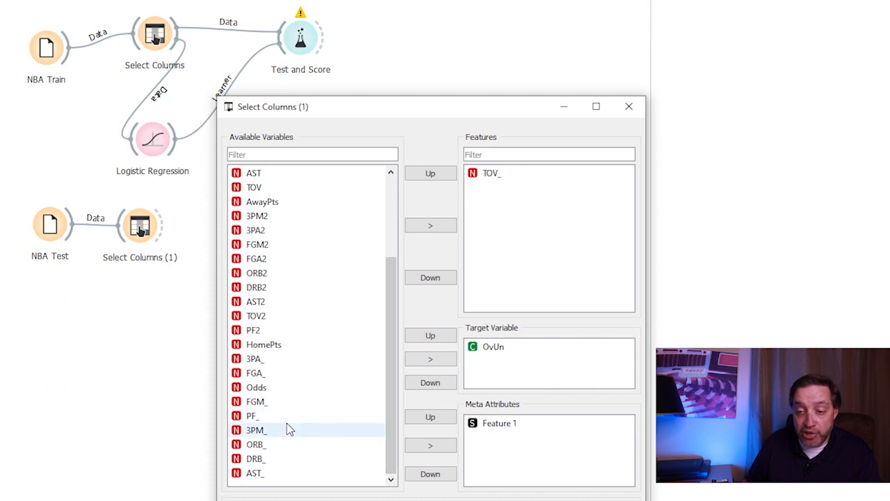
left_click(256, 401)
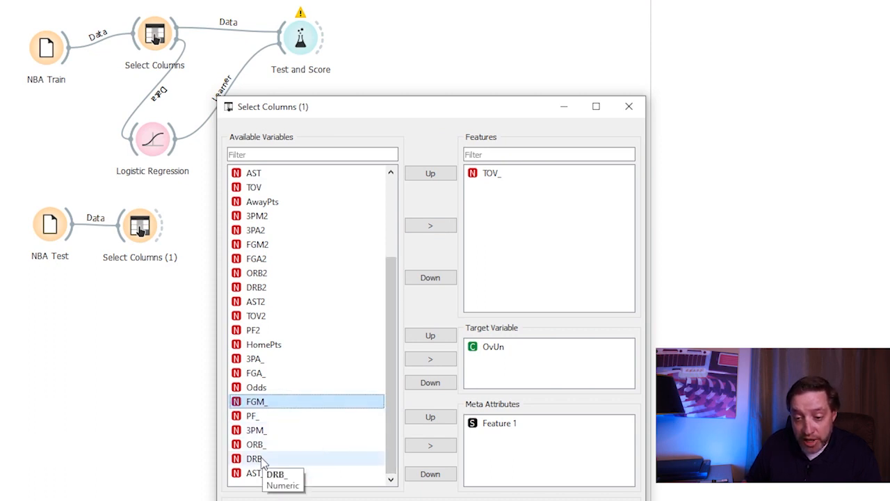
left_click(261, 459)
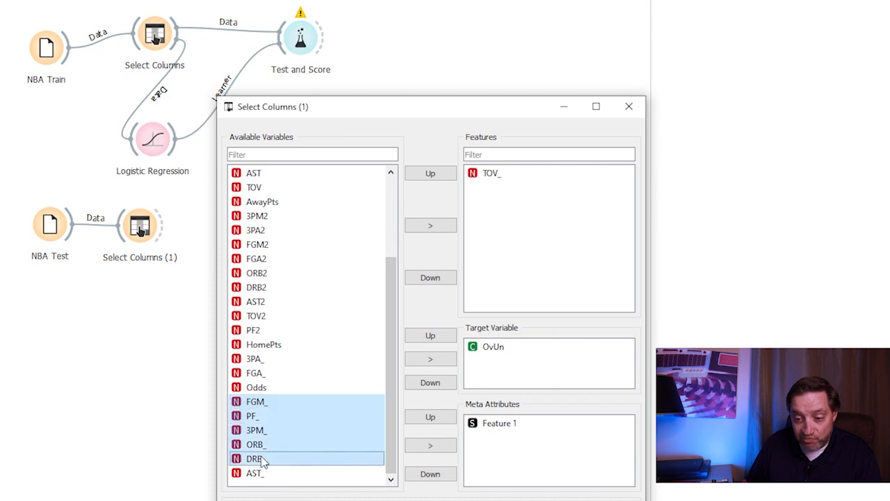
left_click(430, 277)
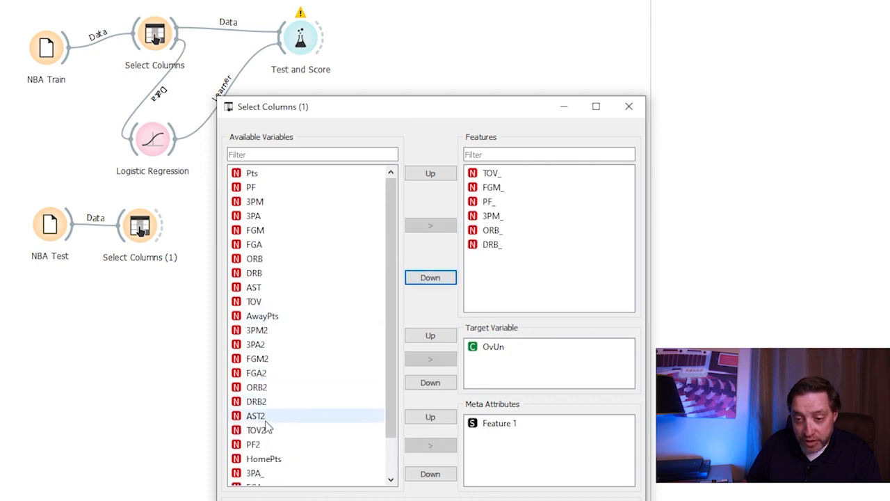
scroll("down", 3)
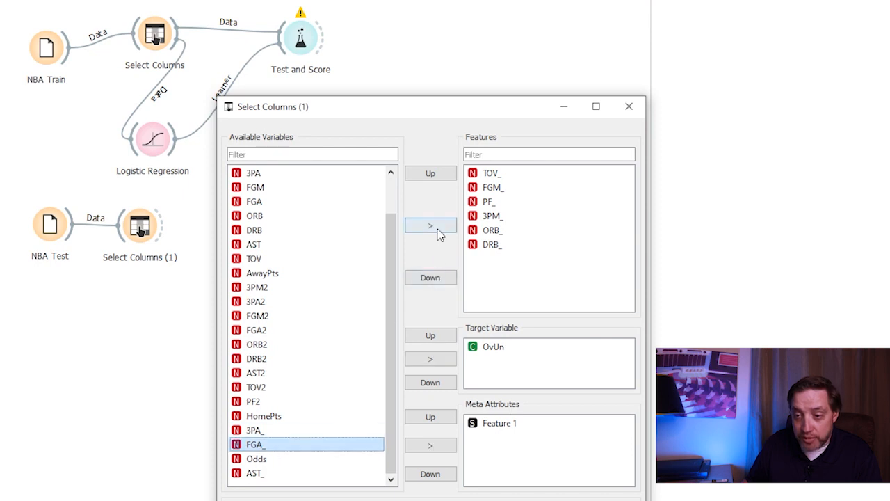
left_click(430, 225)
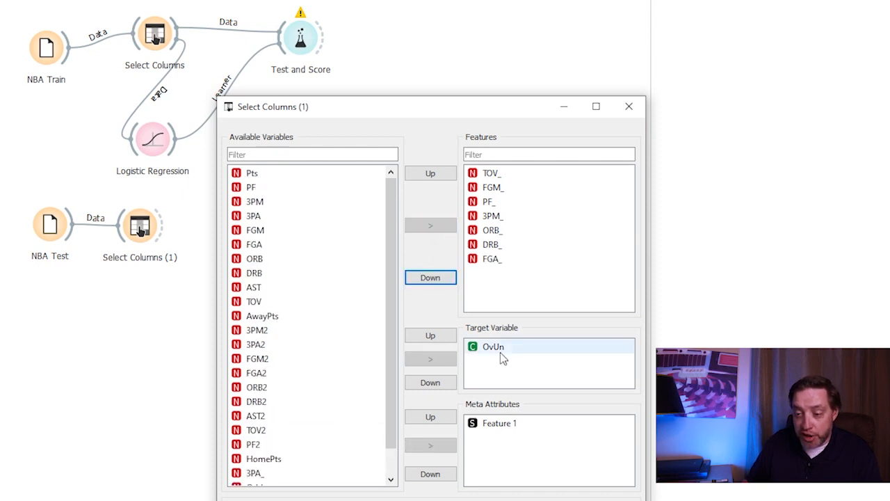
mouse_move(629, 106)
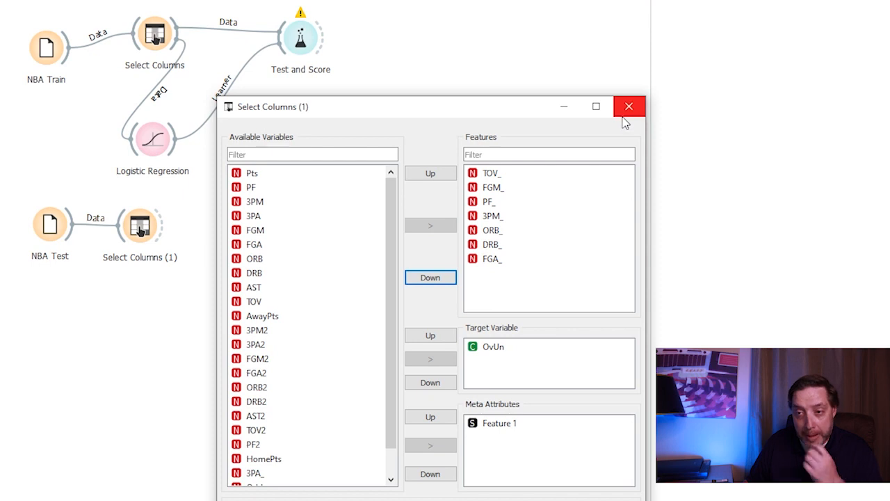
left_click(629, 106)
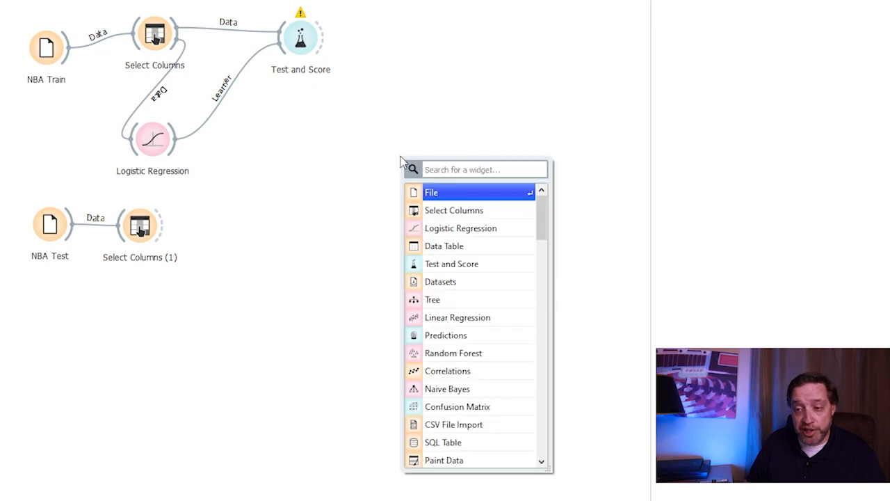
Add a Predictions widget fed by Select Columns (1) and view its NBA Test table
left_click(446, 334)
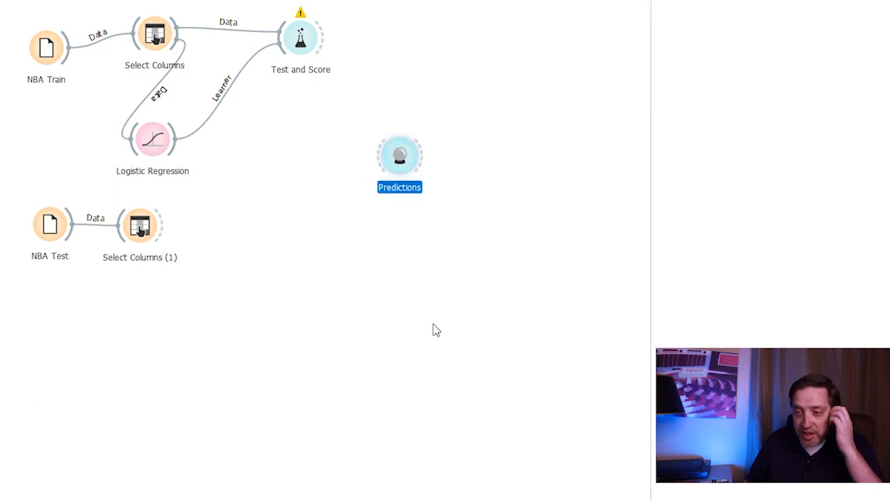
mouse_move(169, 233)
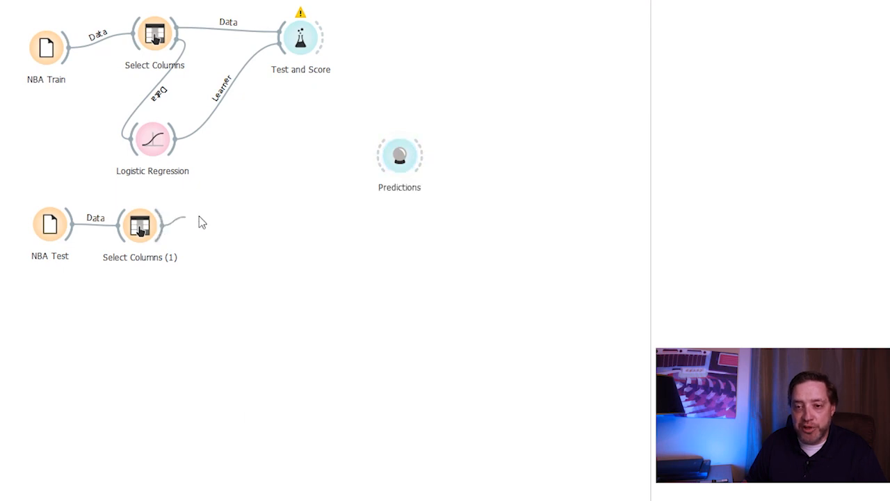
left_click_drag(179, 222, 399, 154)
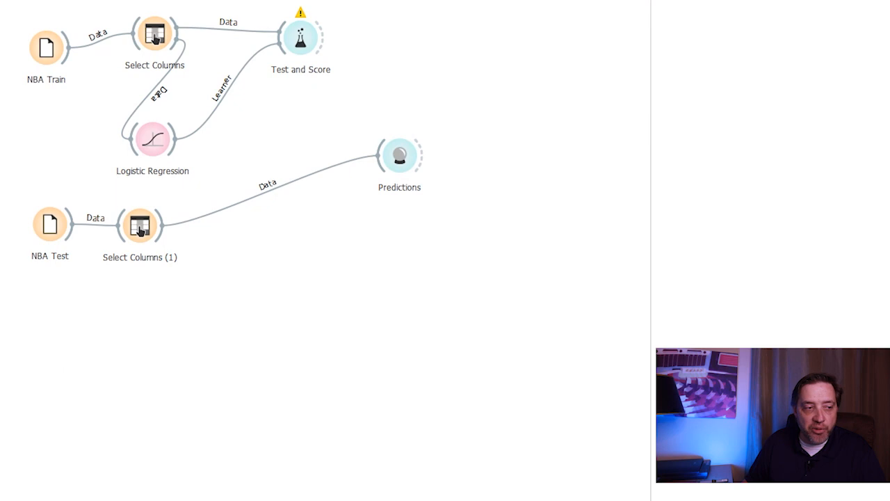
double_click(399, 156)
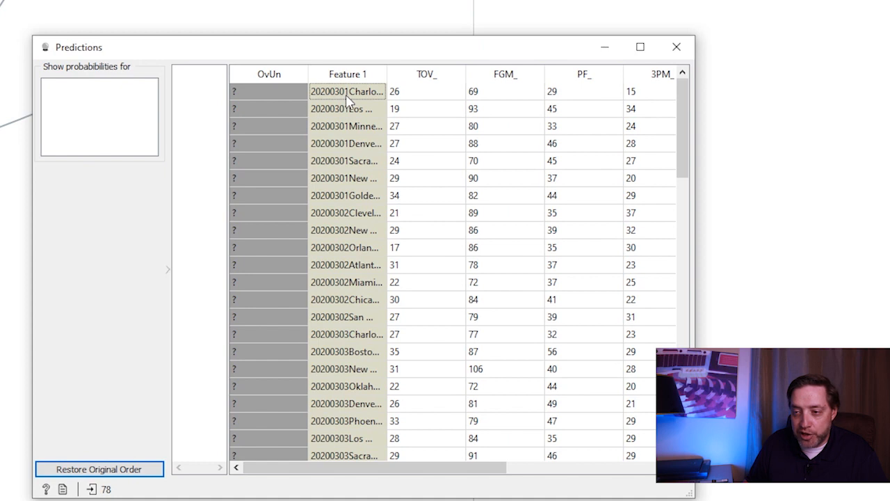
Scroll through the test rows with unknown OvUn, then close the Predictions window
scroll("down", 3)
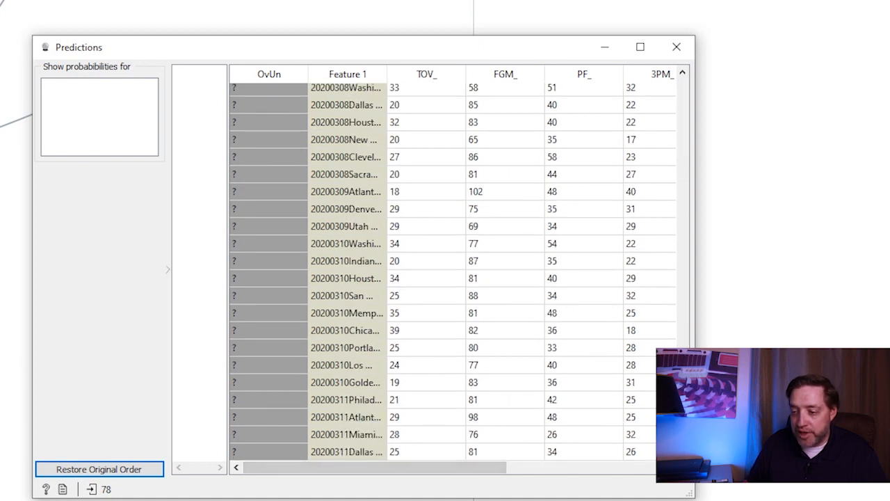
scroll("up", 3)
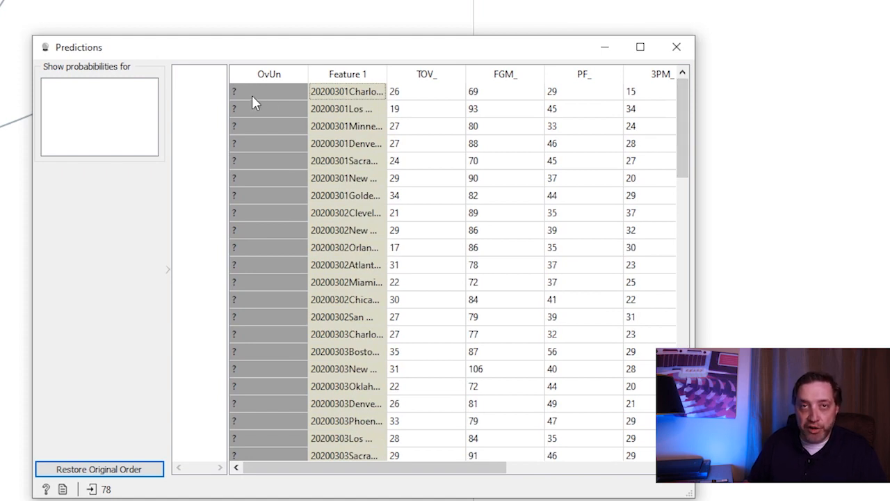
mouse_move(250, 375)
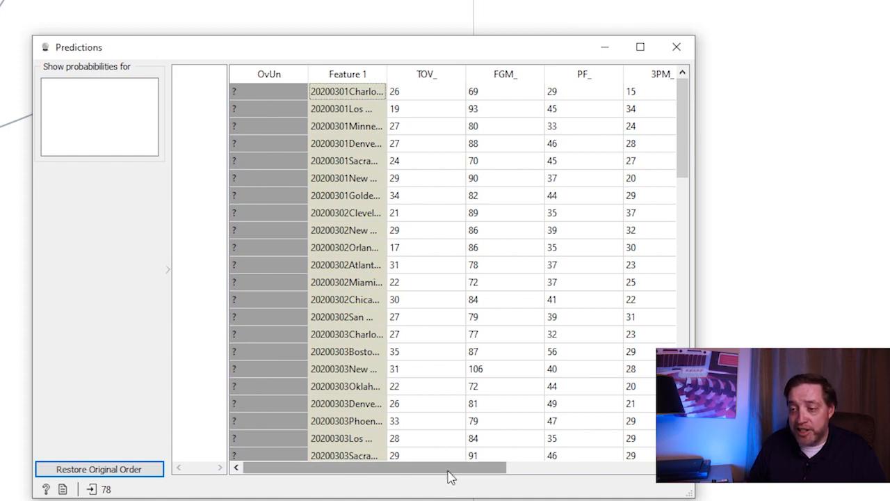
scroll("right", 3)
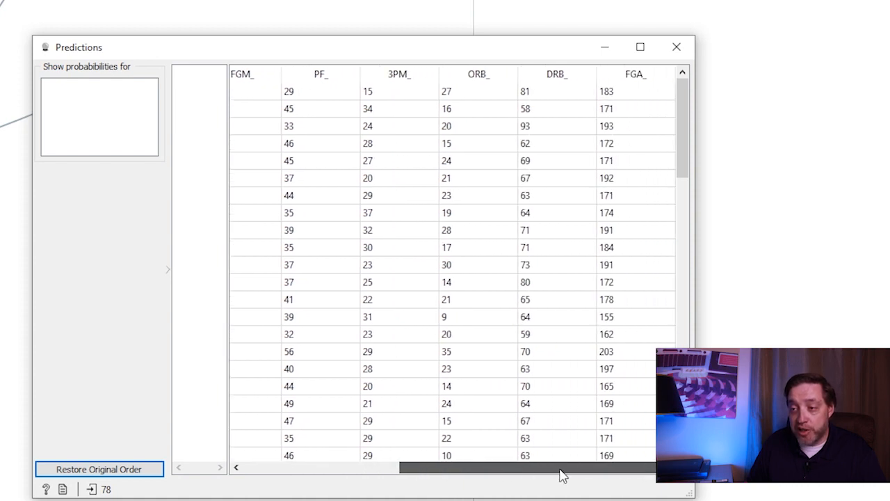
left_click_drag(564, 467, 375, 468)
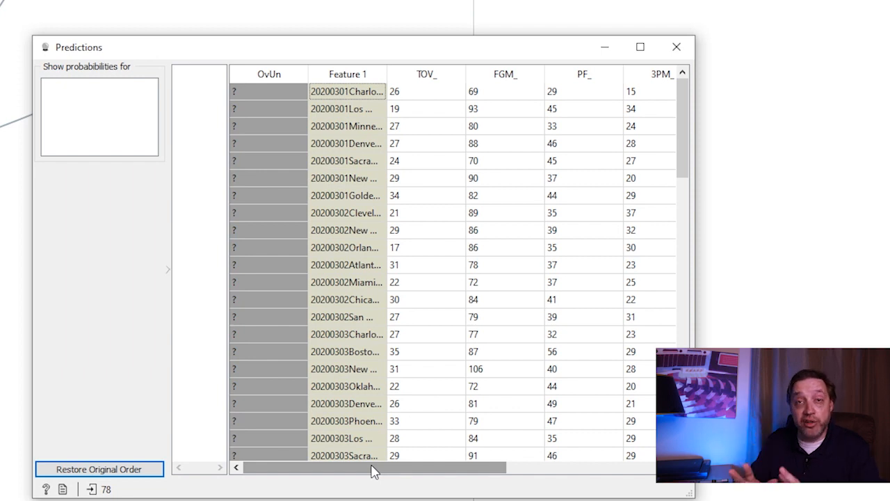
mouse_move(676, 47)
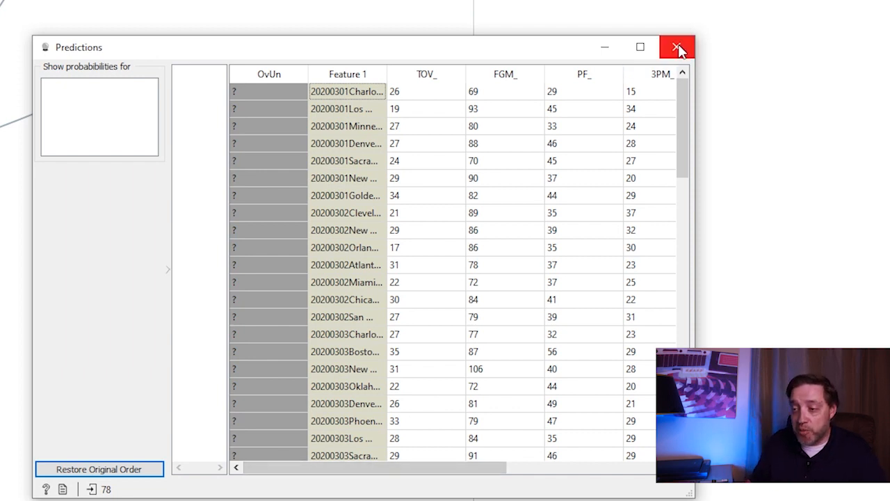
left_click(676, 47)
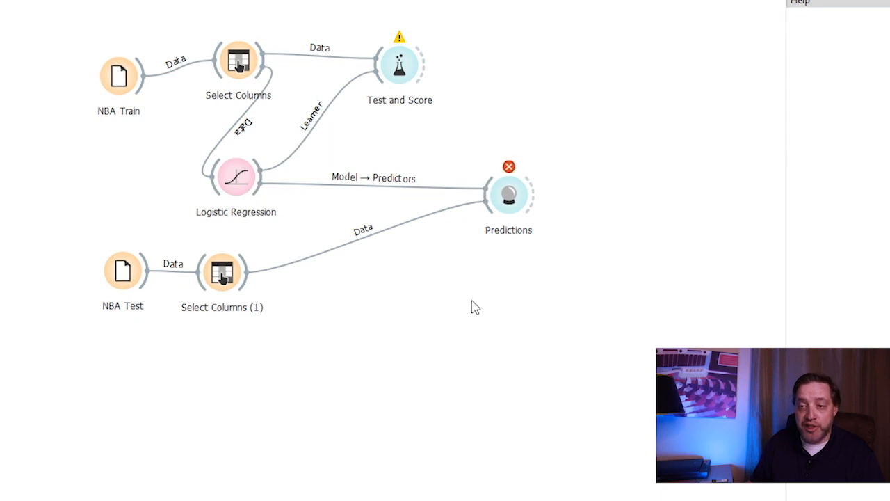
mouse_move(509, 194)
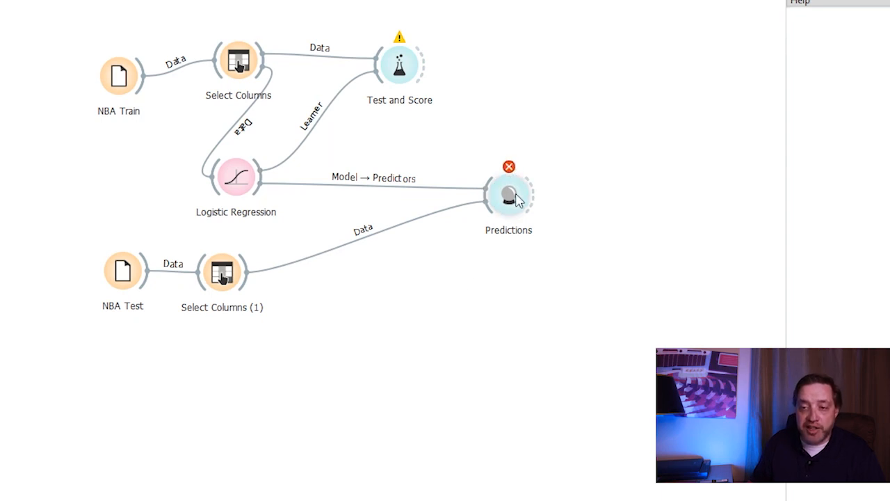
mouse_move(509, 193)
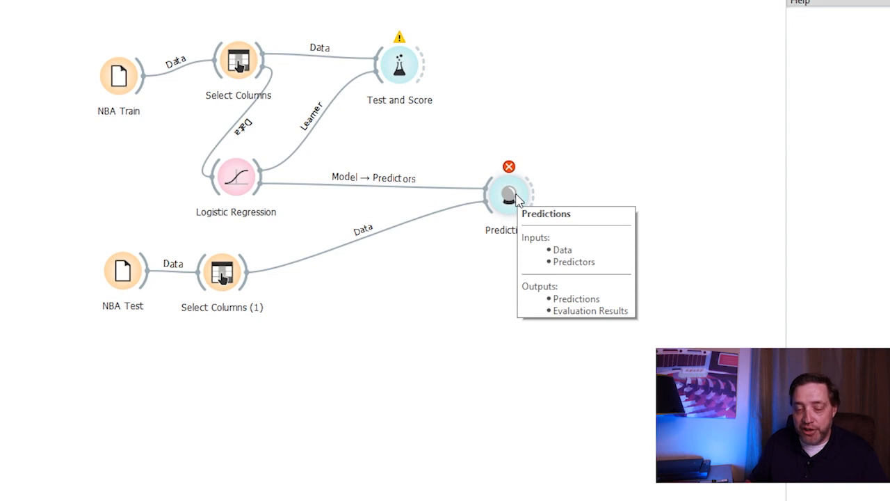
View the Predictions table with the Logistic Regression 0/1 column for each test game
double_click(507, 195)
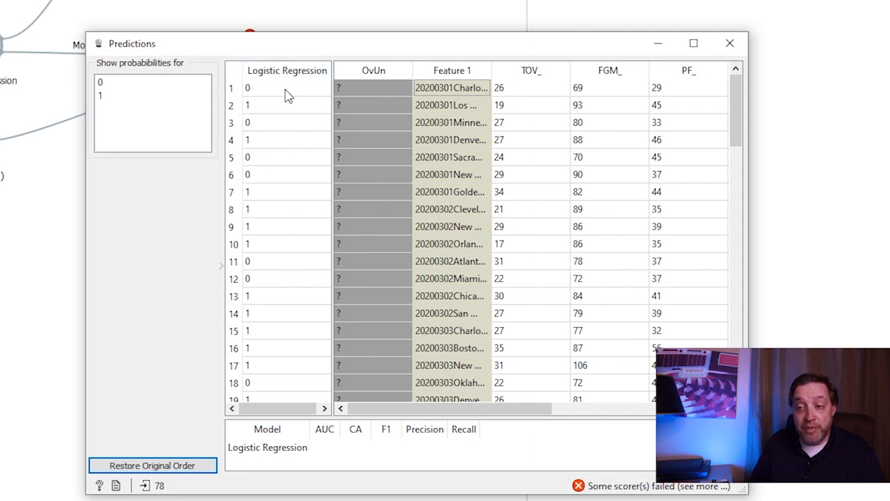
mouse_move(812, 115)
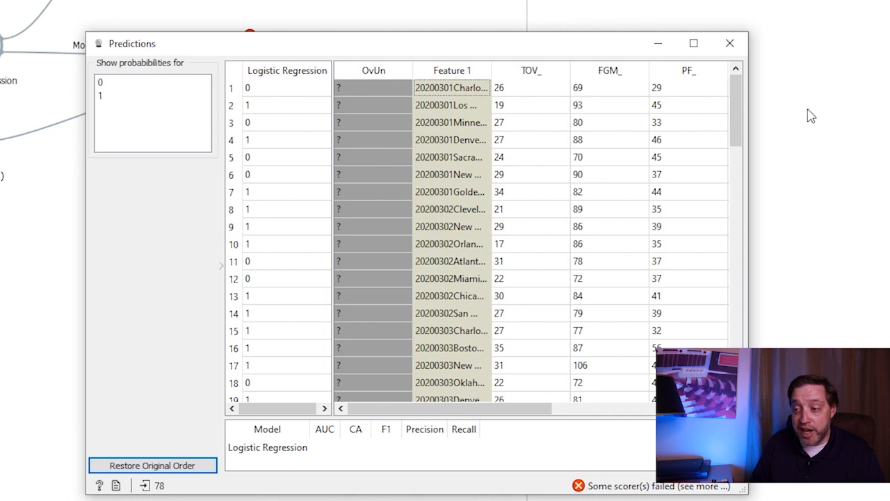
Show predicted probabilities for both classes 0 and 1 beside each prediction
left_click(100, 83)
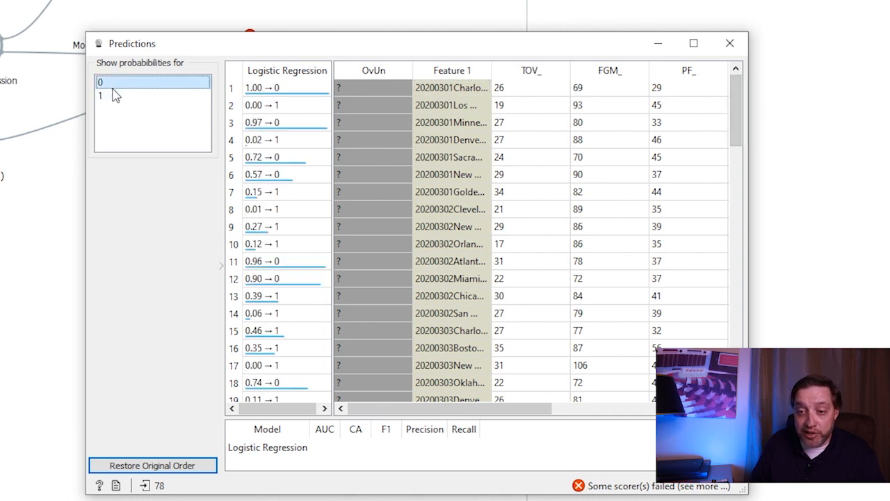
left_click(100, 95)
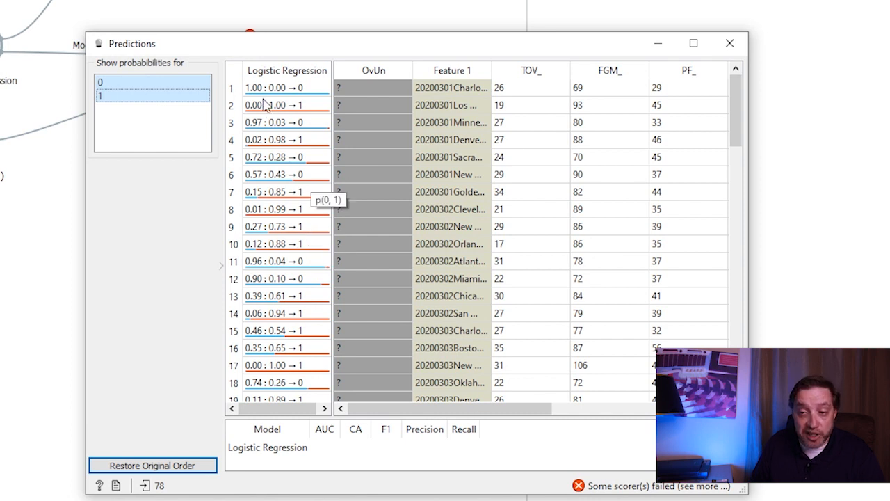
mouse_move(267, 155)
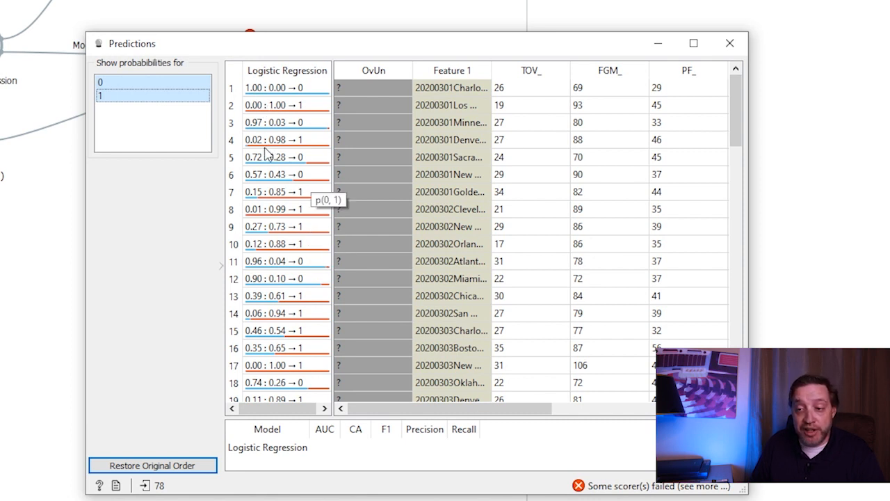
mouse_move(258, 134)
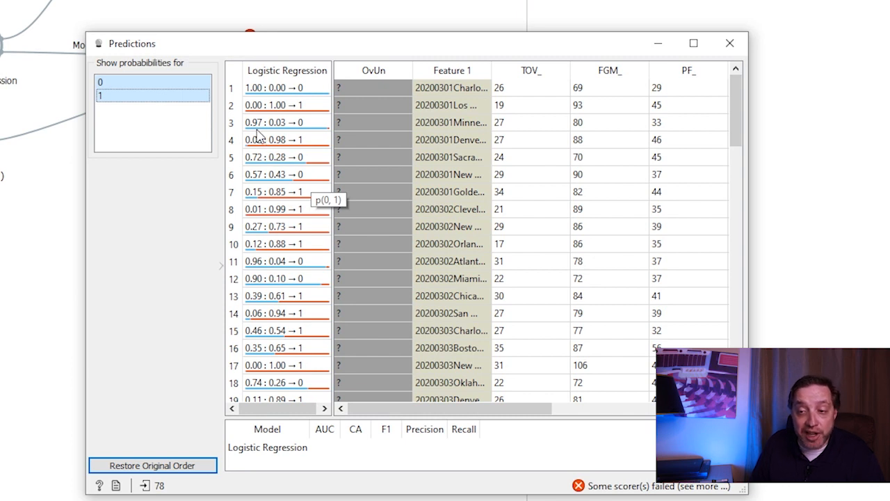
mouse_move(272, 186)
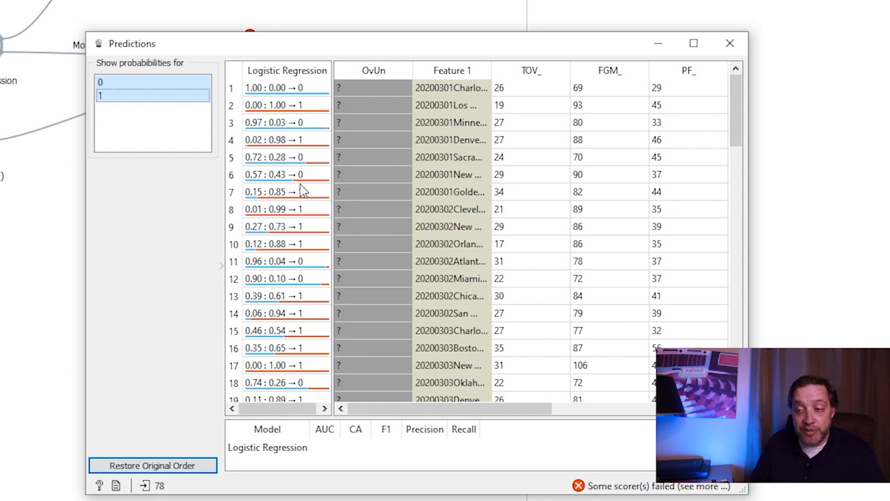
mouse_move(304, 123)
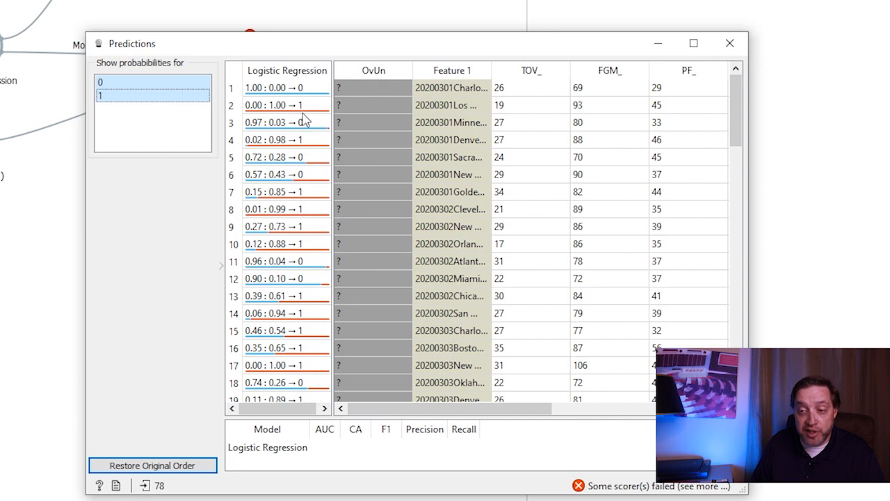
mouse_move(305, 101)
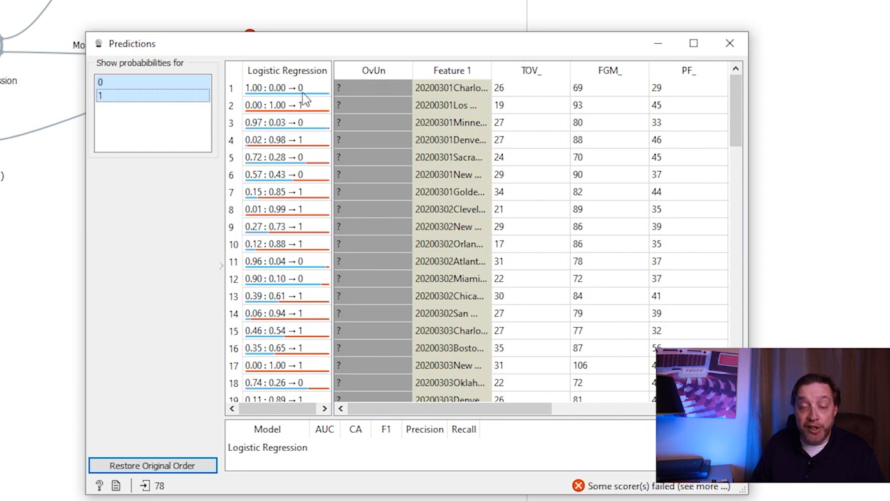
mouse_move(303, 119)
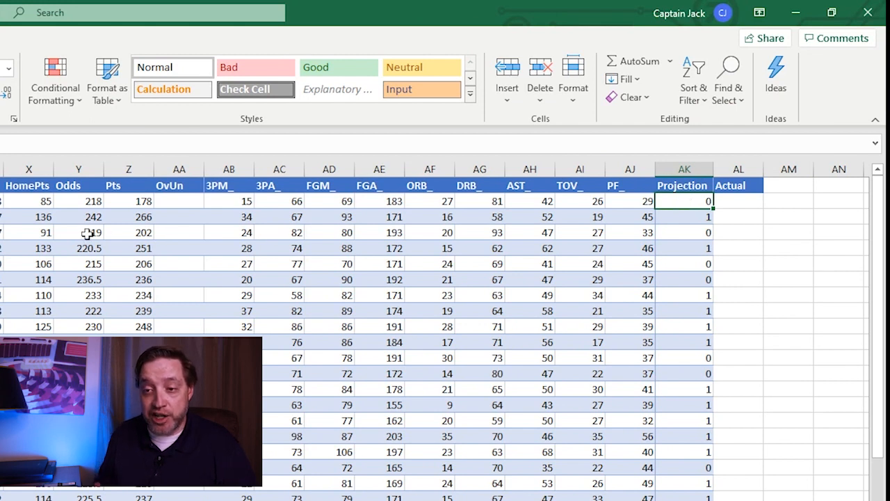
left_click(128, 200)
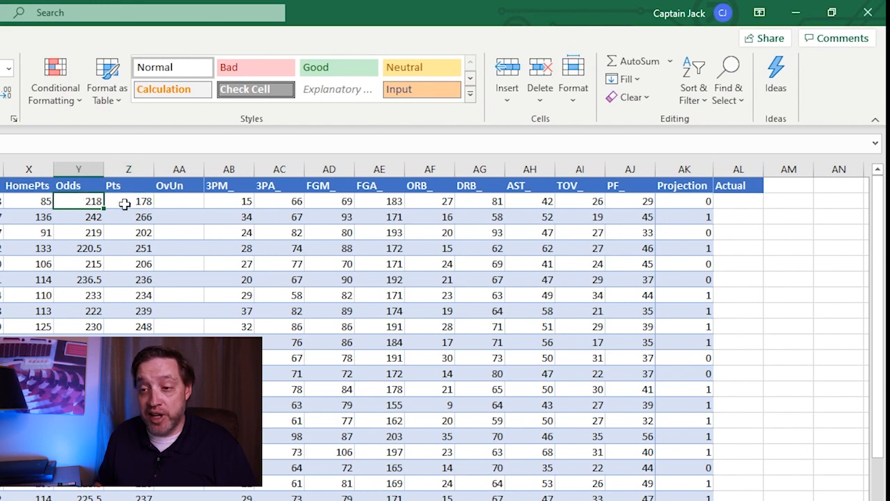
left_click(737, 201)
type("0")
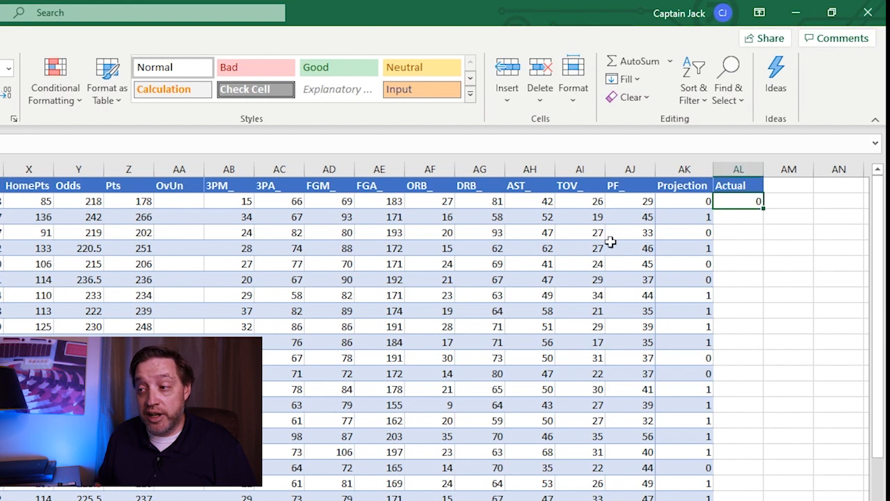
mouse_move(691, 242)
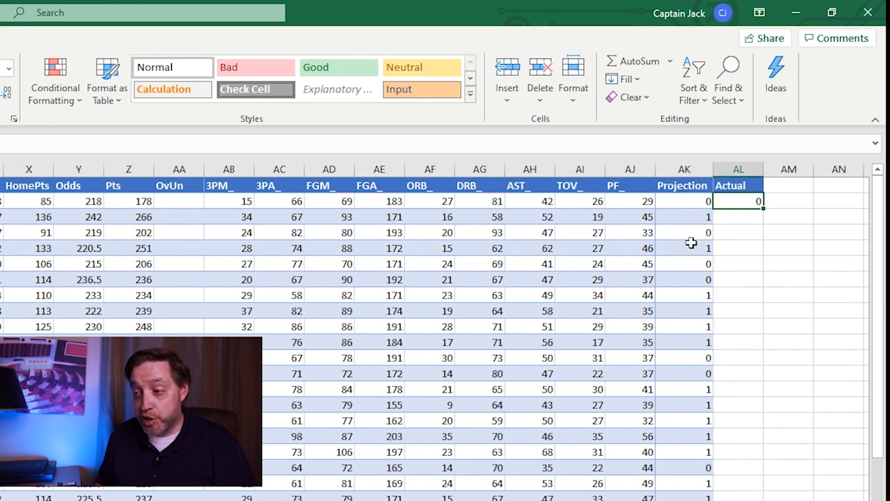
mouse_move(694, 206)
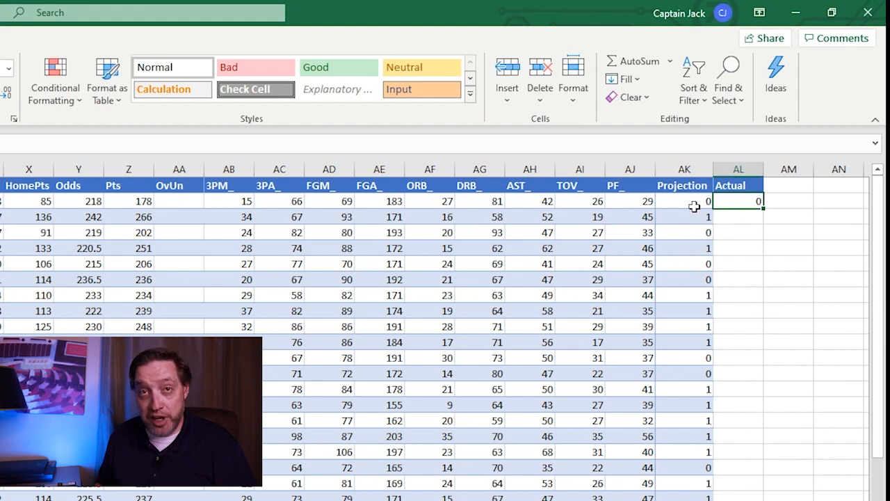
mouse_move(751, 215)
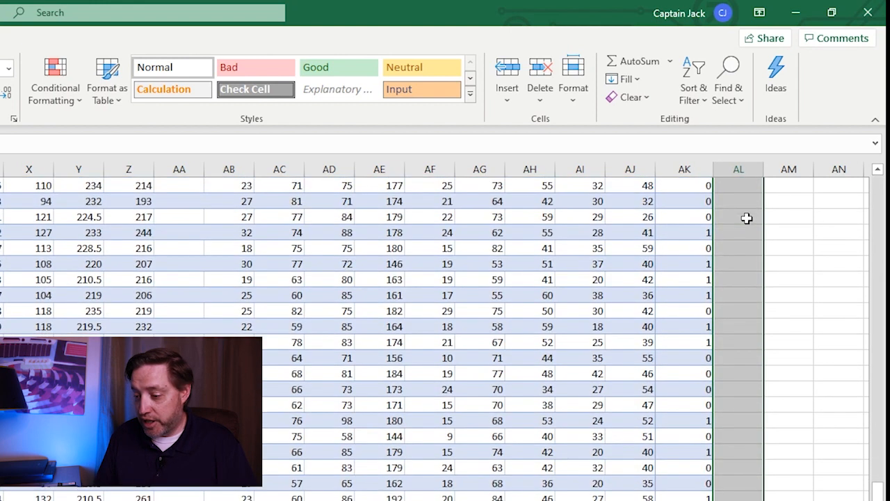
scroll("down", 3)
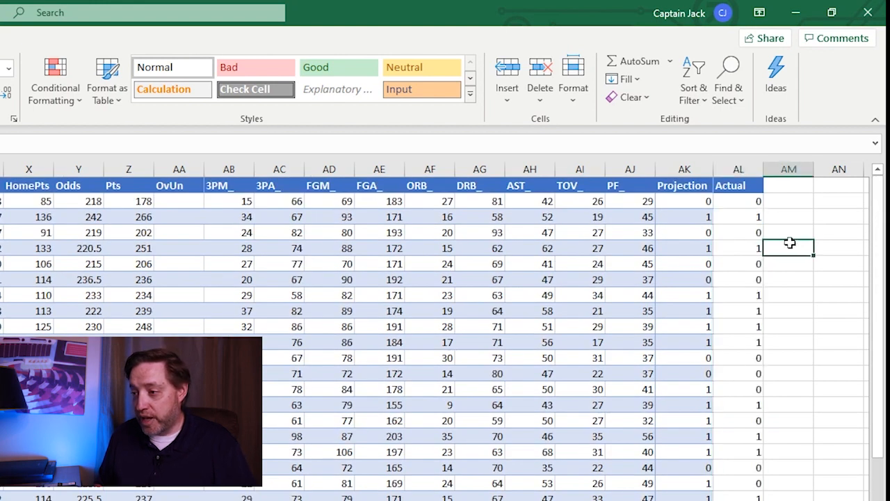
scroll("right", 3)
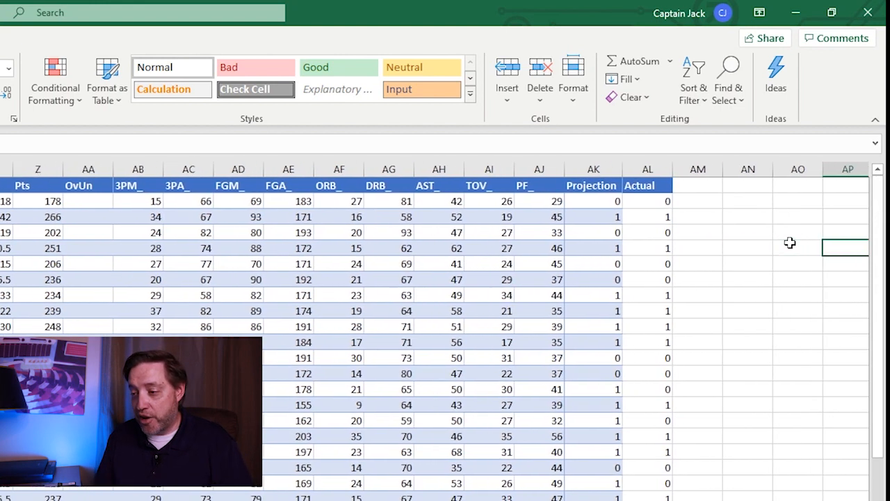
scroll("right", 3)
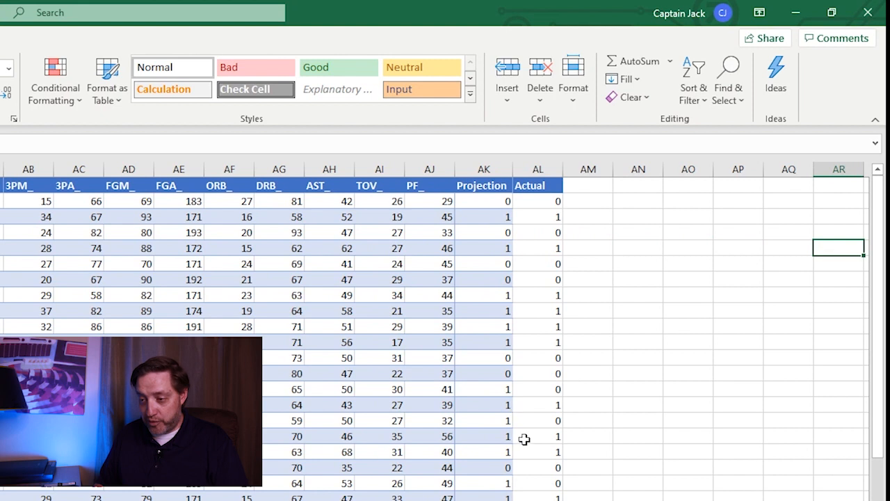
mouse_move(651, 307)
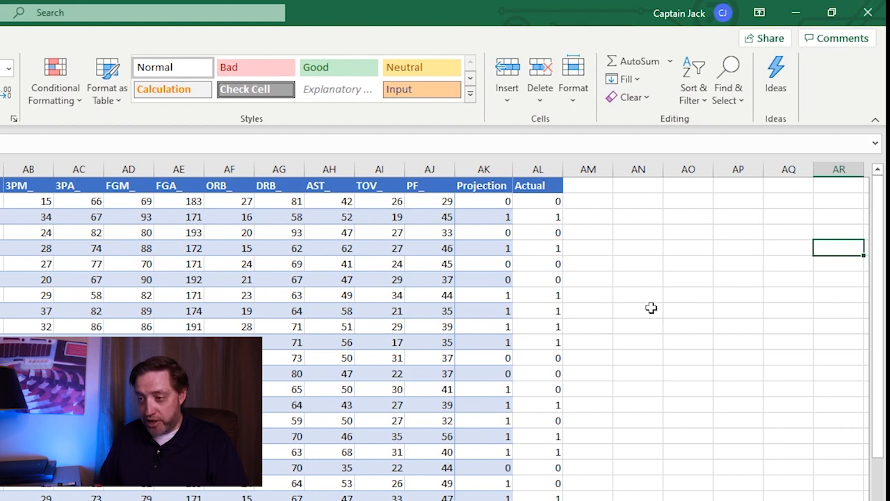
left_click(637, 232)
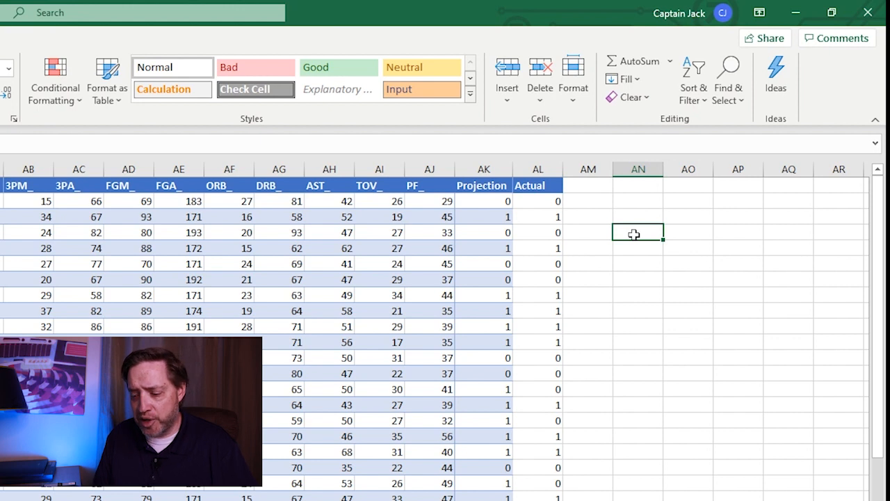
Enter =IF(AK2=AL2,"Y","") in AM2 and fill it down to mark matching Projection/Actual rows
left_click(587, 200)
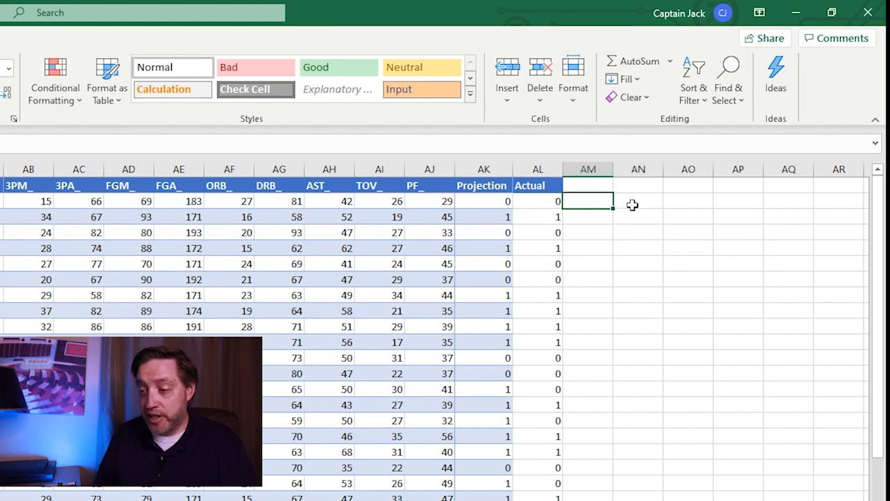
type("=")
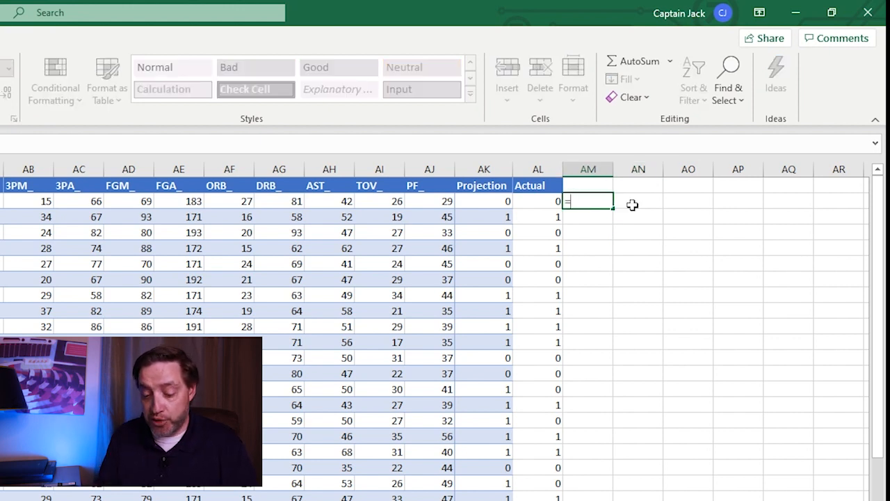
type("IF(AK2=AL2")
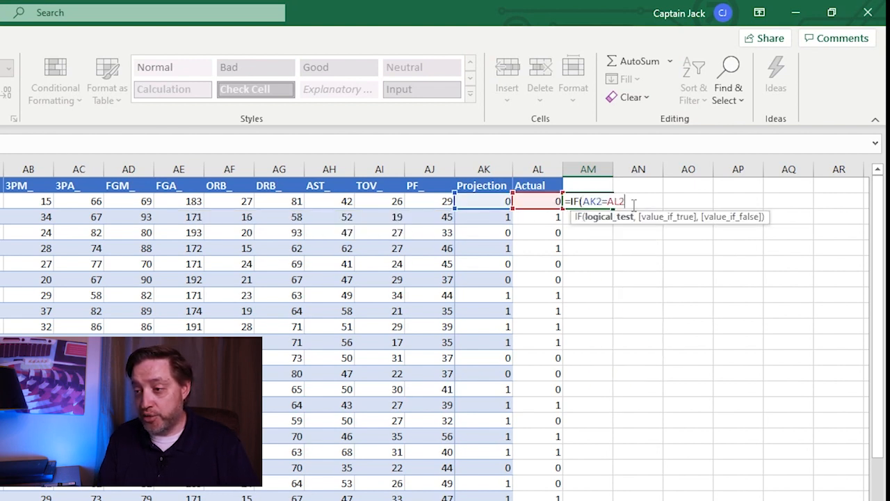
type(",\"Y")
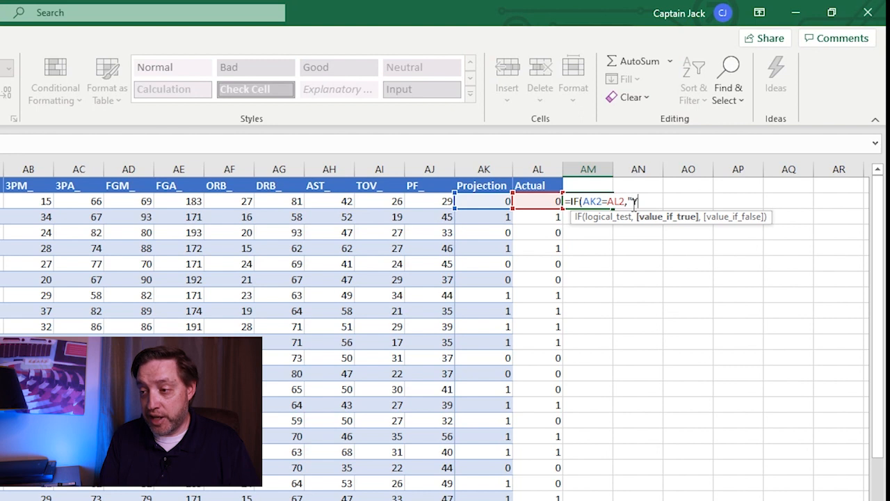
type(",")
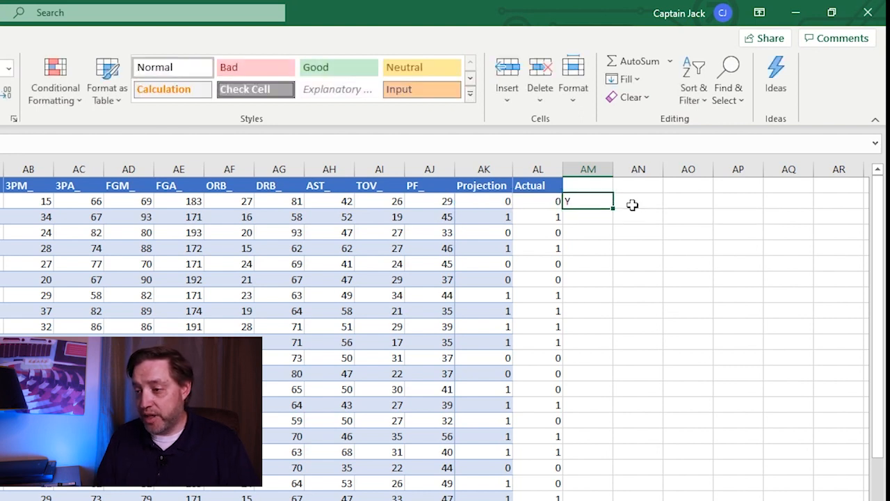
scroll("down", 3)
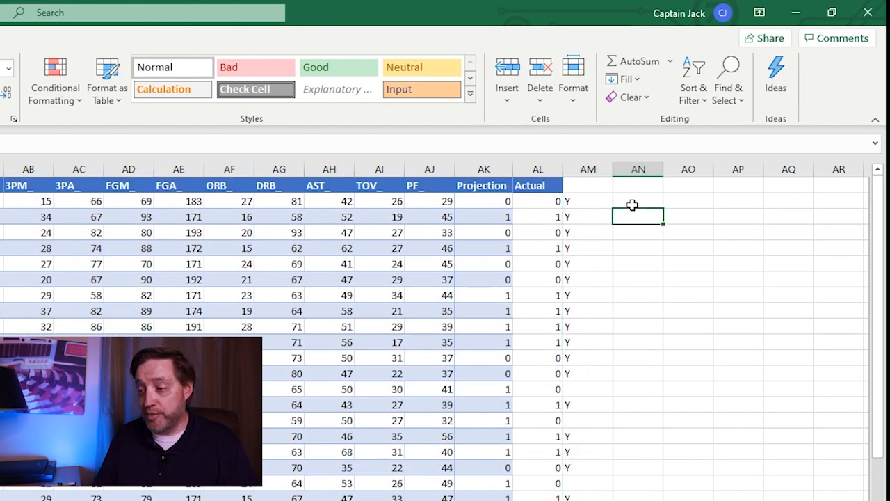
Compute accuracy as =COUNTIF(AM:AM,"Y")/COUNTA(AL2:AL…) in AO2, giving about 0.782
left_click(688, 201)
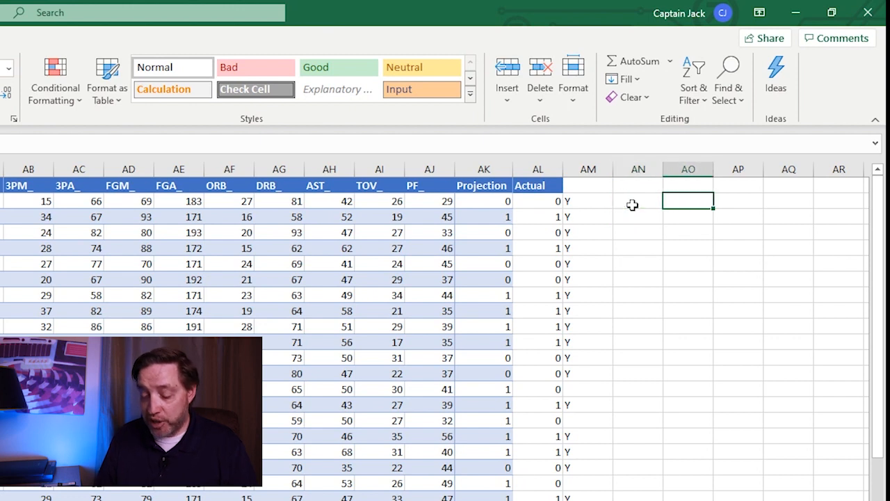
type("=COUNTIF(")
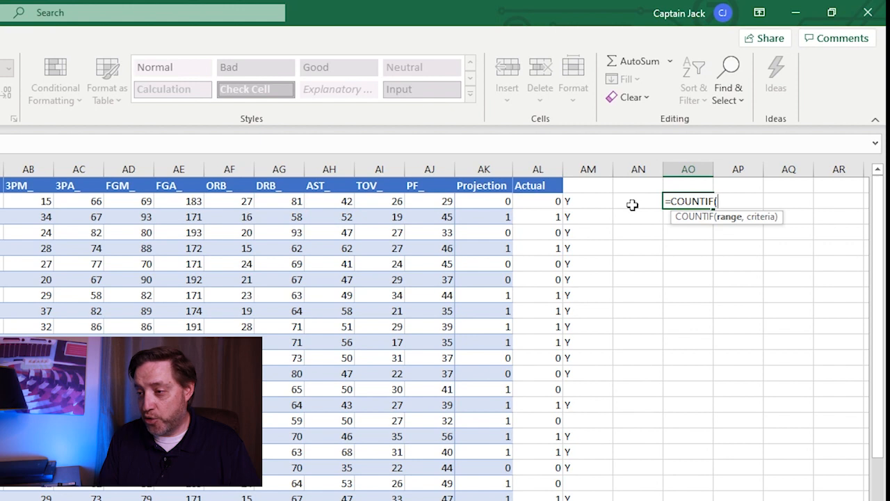
type("AM")
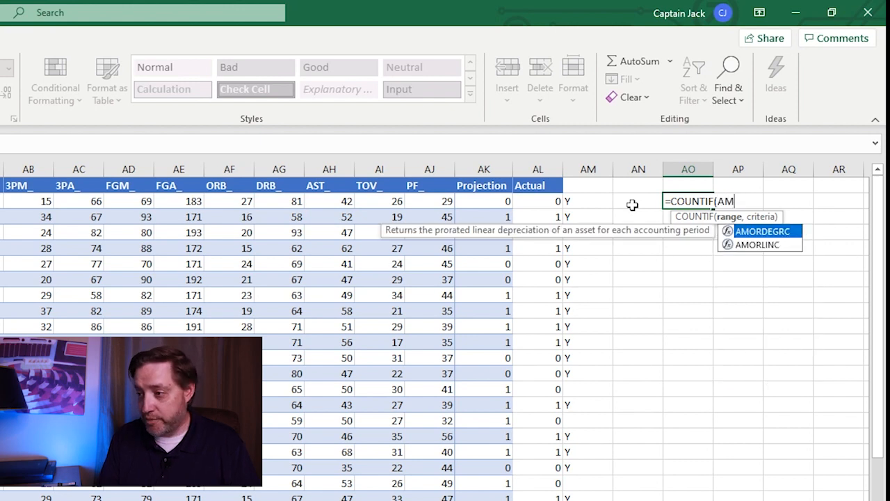
type(":AM,\"")
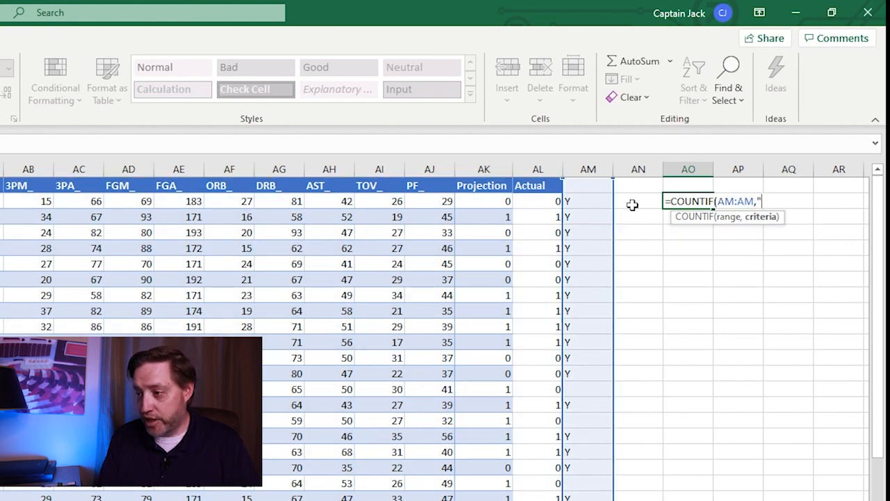
type("Y\")")
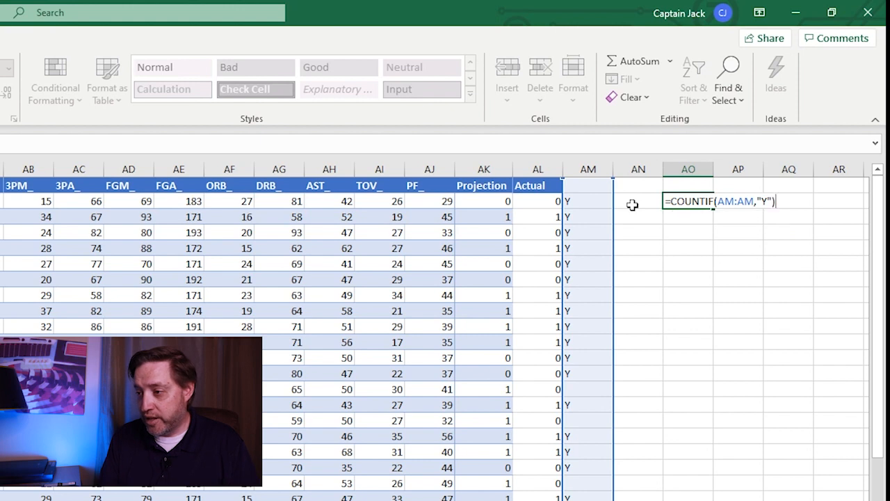
type("/")
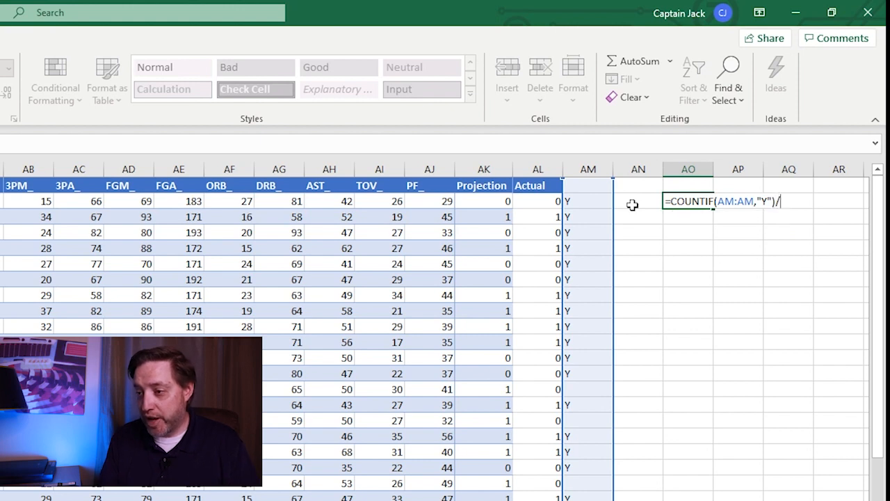
type("COUNTA(")
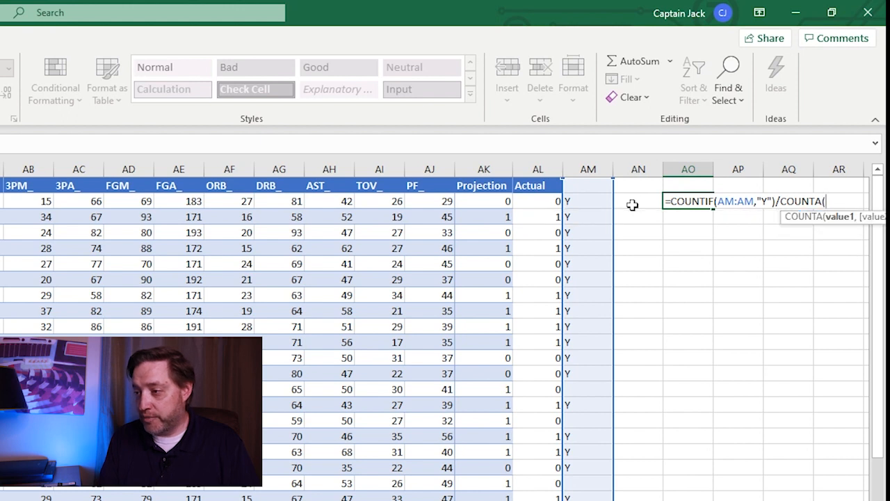
type("AL2")
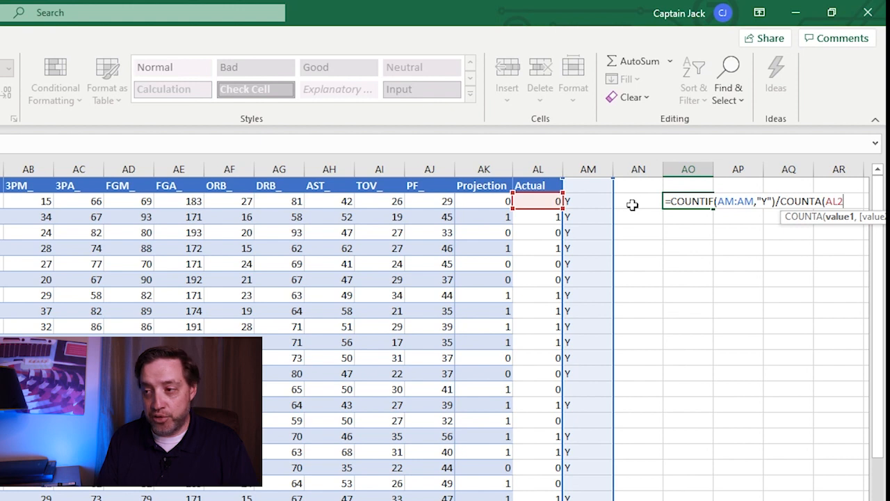
type(":AL")
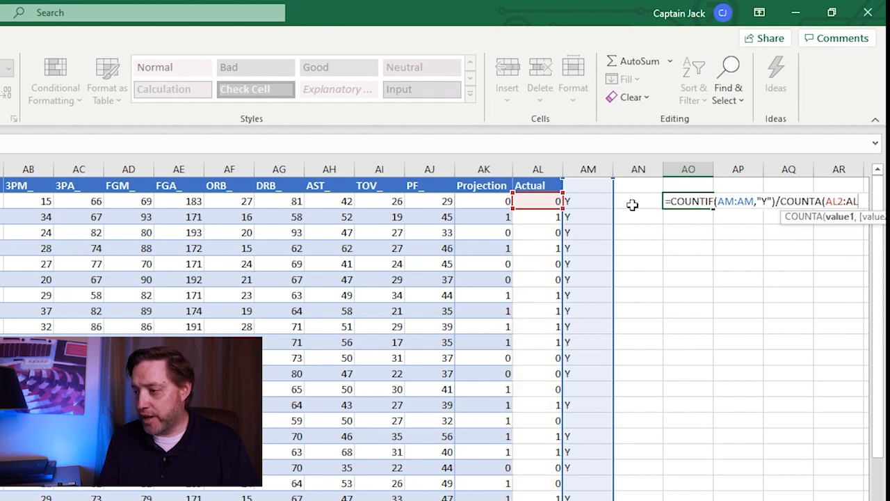
key("Return")
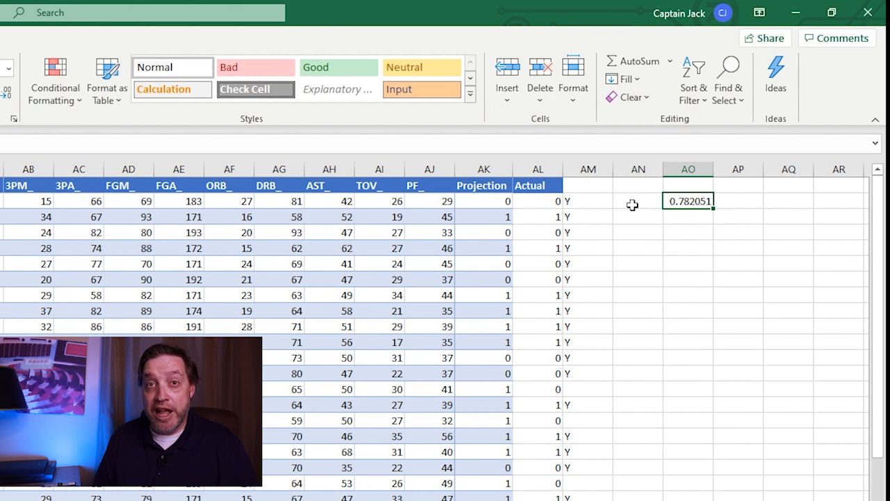
mouse_move(796, 8)
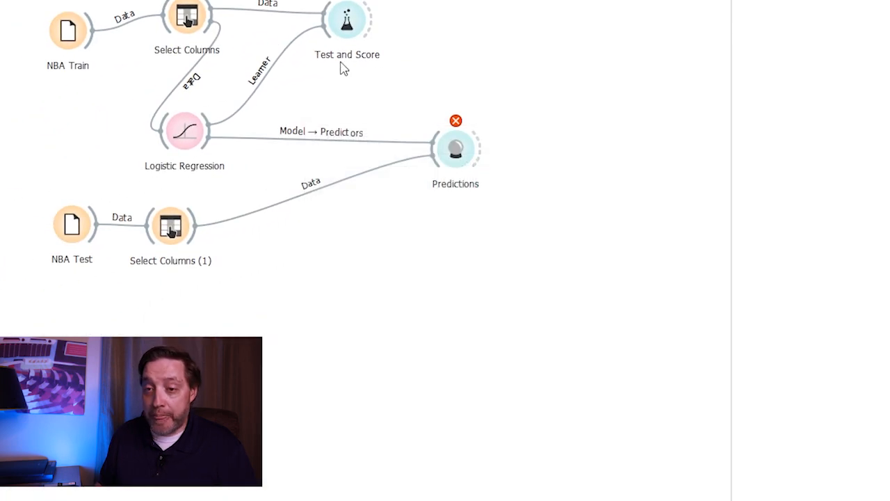
Reopen the Test and Score evaluation results showing Logistic Regression precision 0.850
double_click(347, 20)
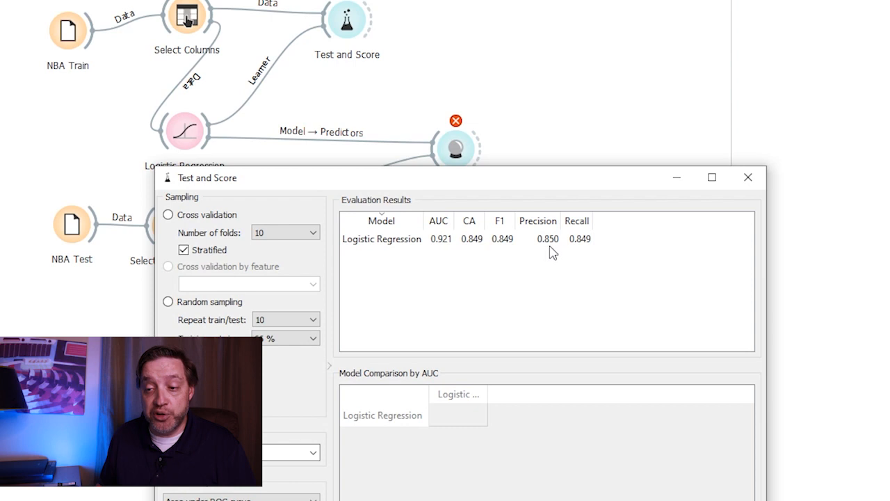
mouse_move(534, 280)
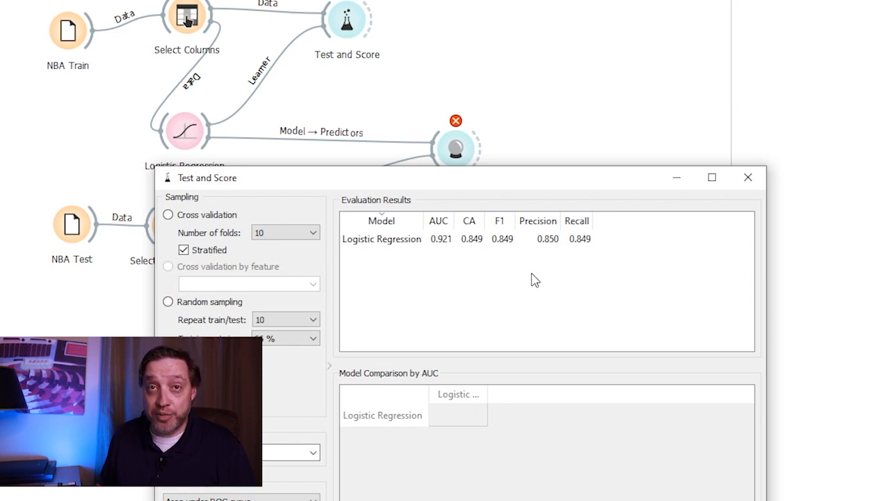
mouse_move(530, 281)
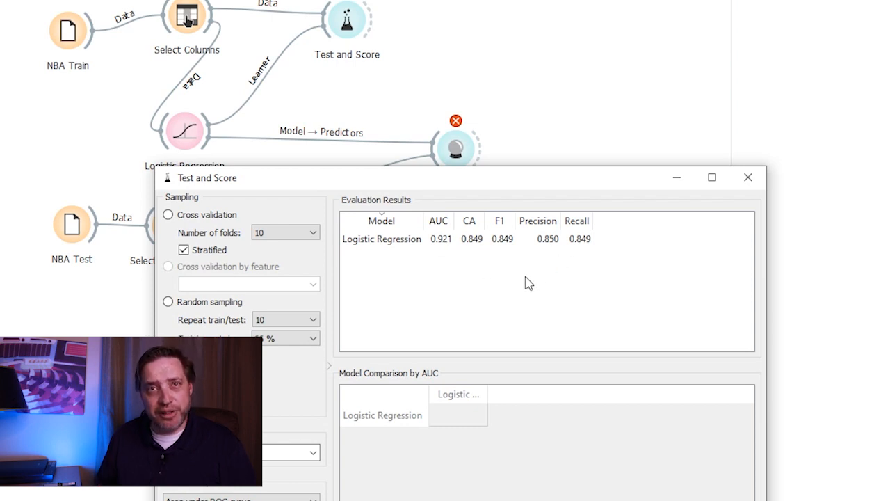